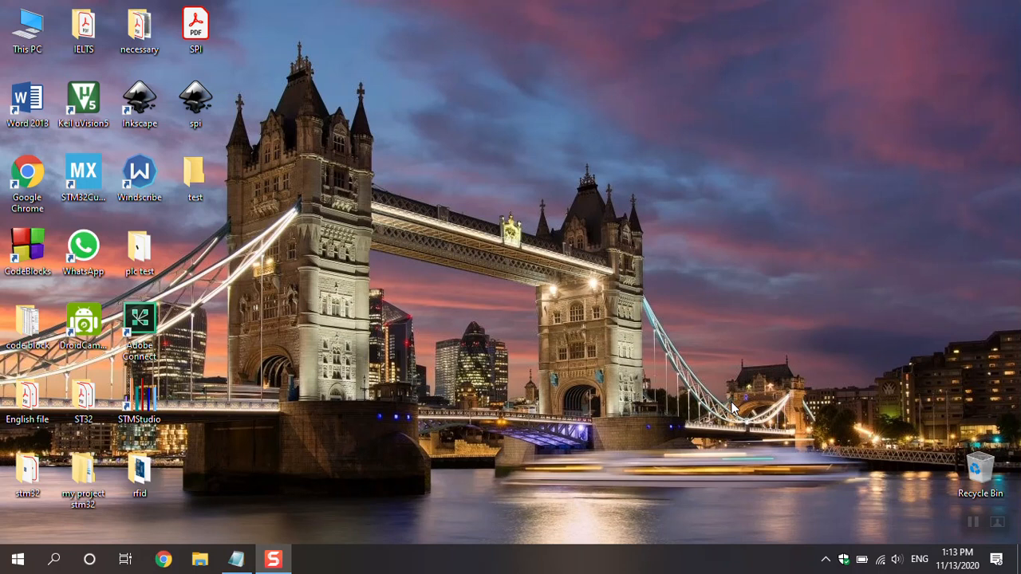
mouse_move(735, 402)
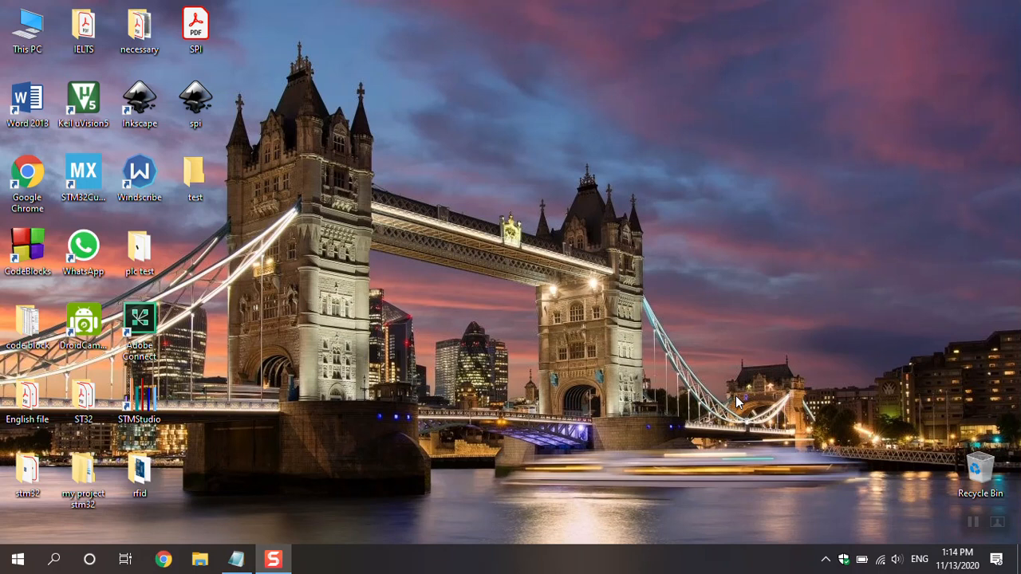
Open SPI.pdf from the desktop in Adobe Acrobat Reader DC.
left_click(195, 29)
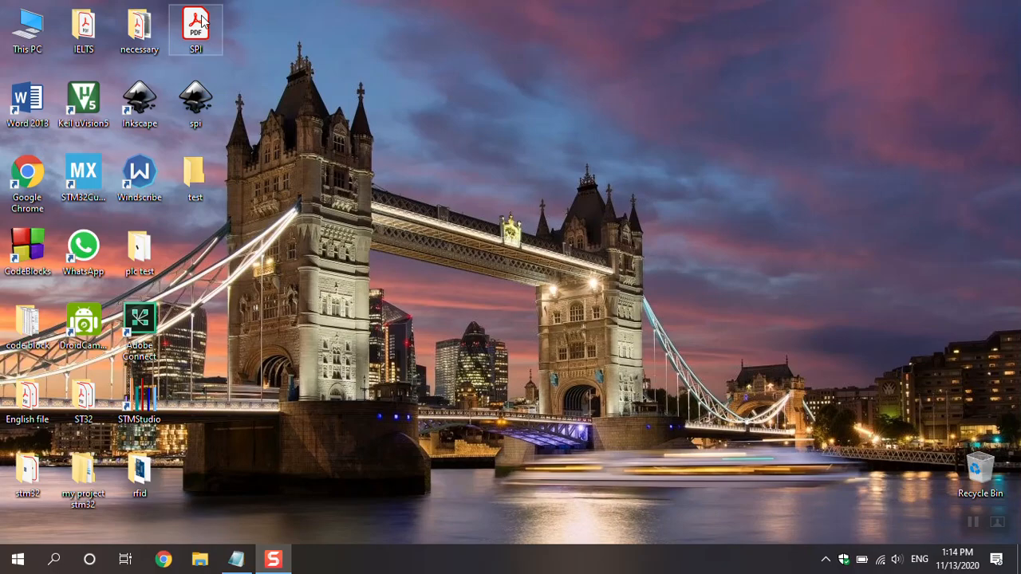
double_click(194, 24)
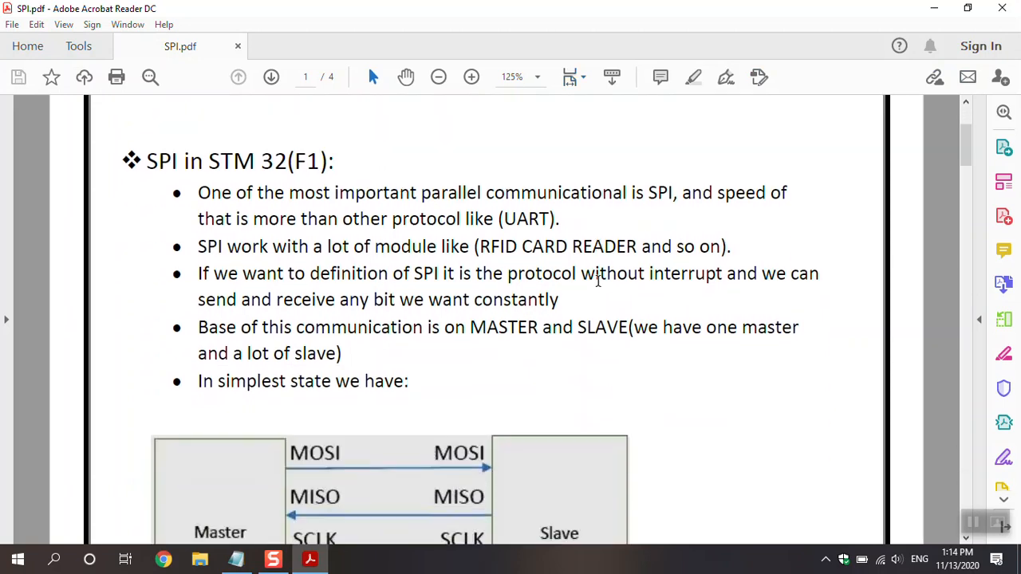
mouse_move(223, 169)
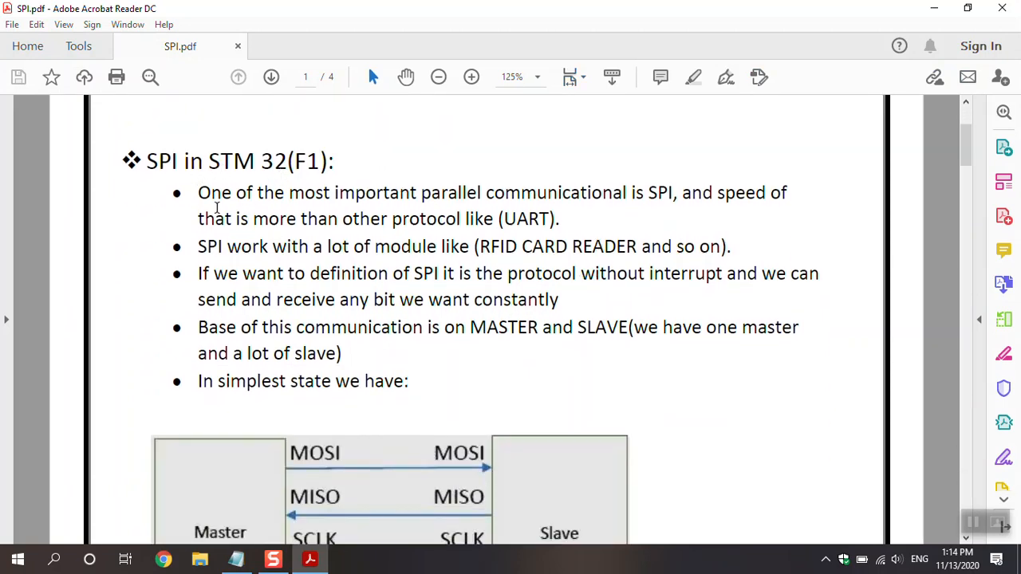
mouse_move(540, 212)
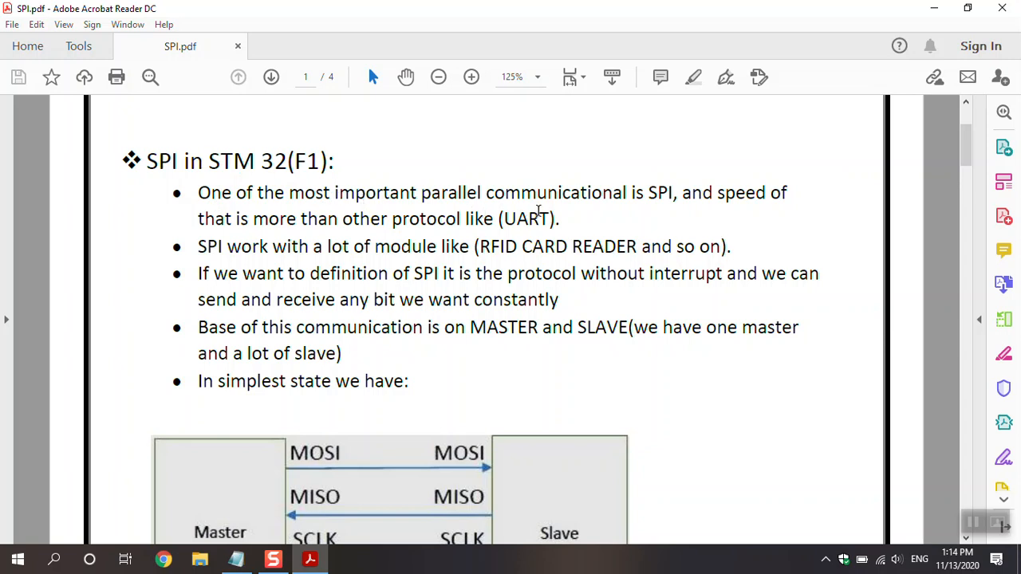
mouse_move(689, 207)
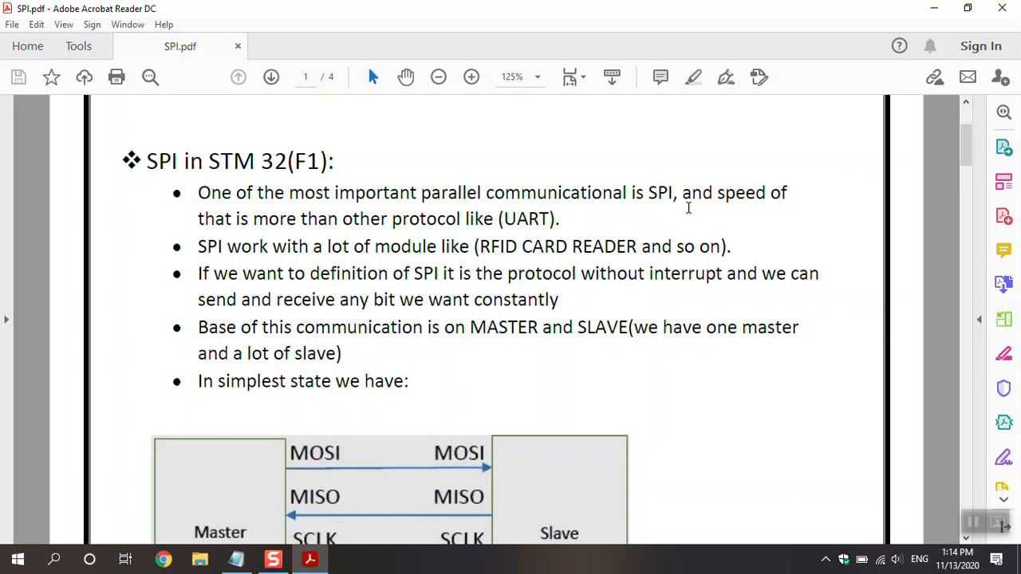
mouse_move(329, 249)
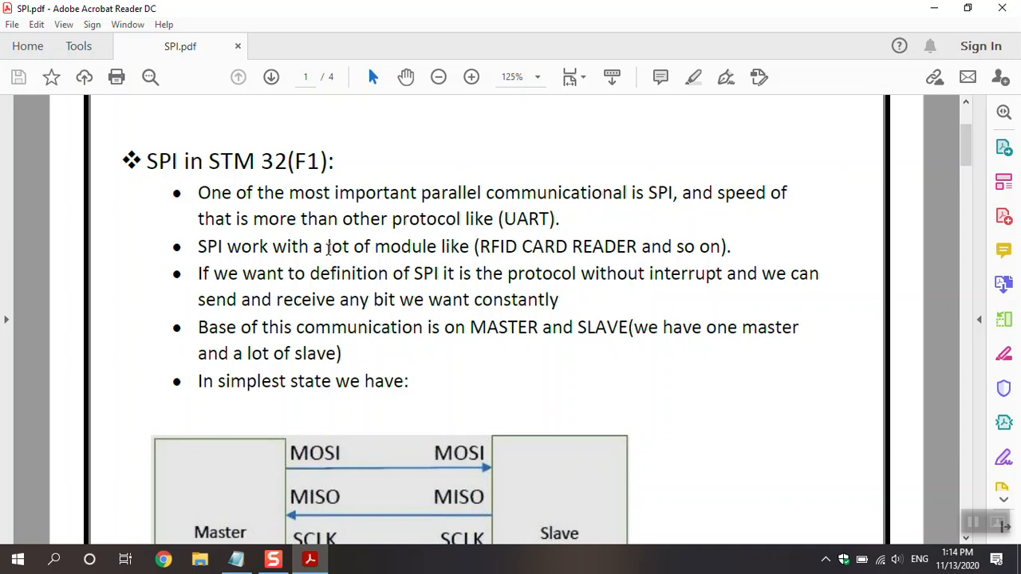
mouse_move(477, 233)
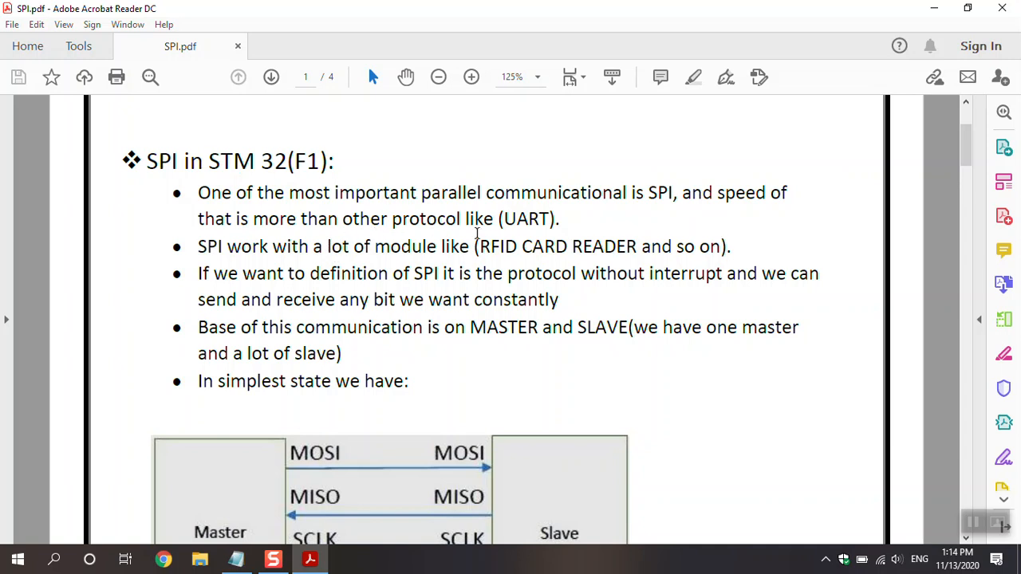
mouse_move(294, 255)
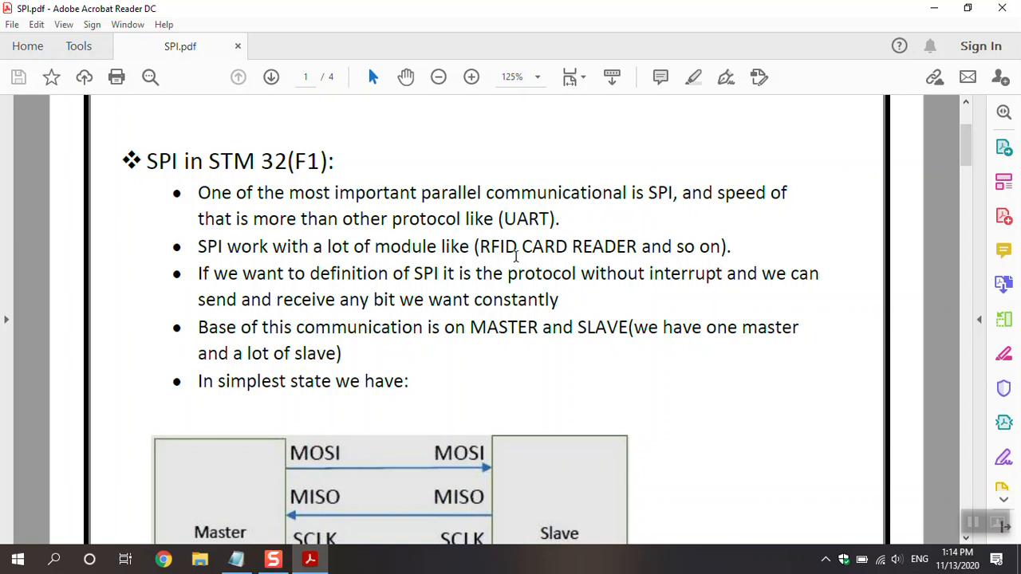
mouse_move(590, 259)
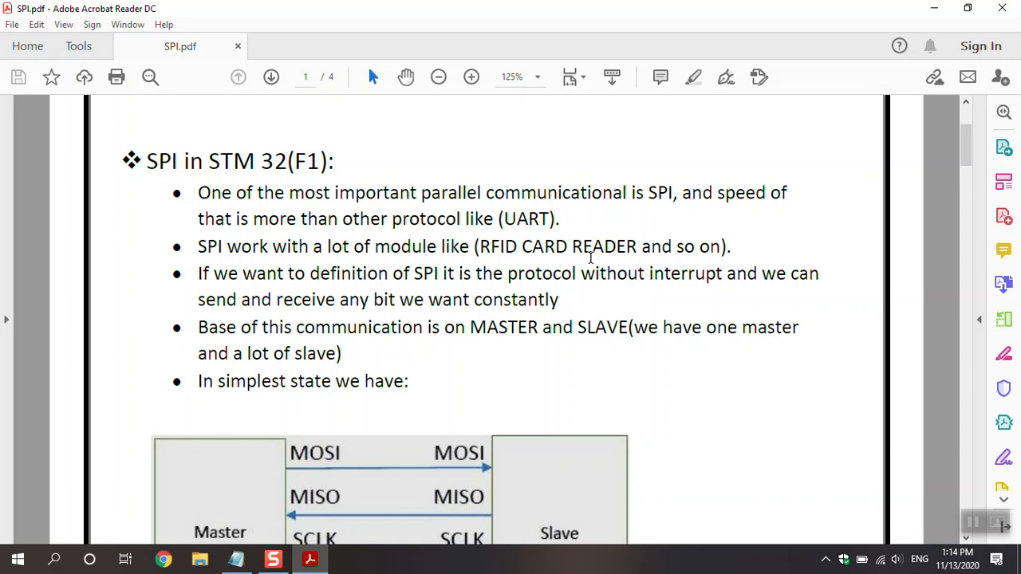
mouse_move(280, 293)
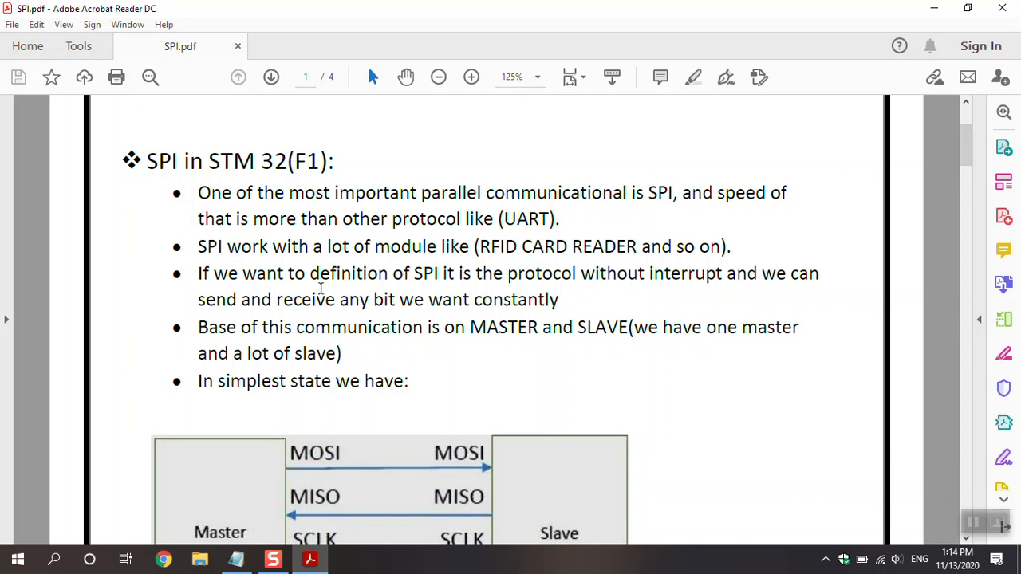
mouse_move(612, 295)
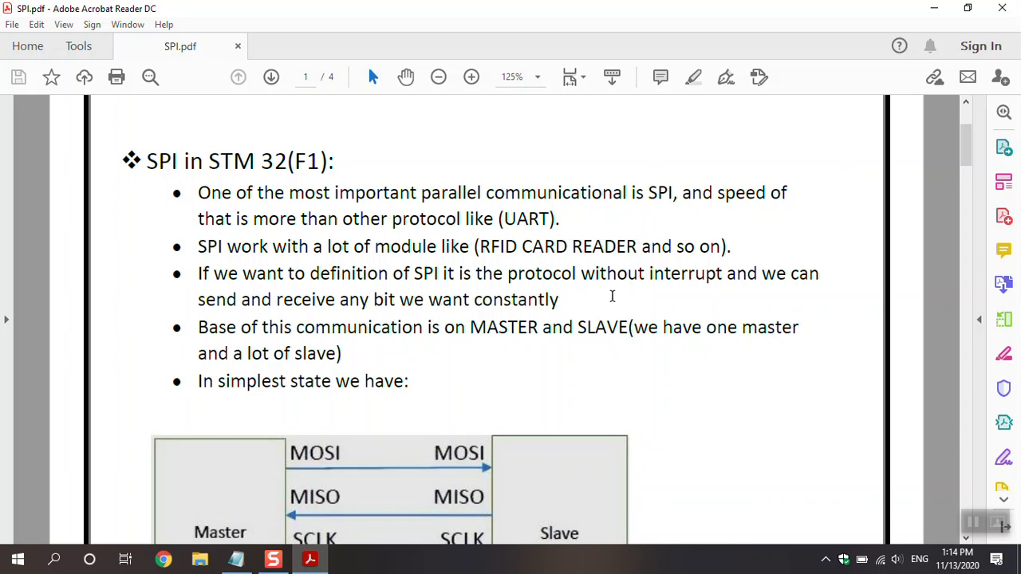
mouse_move(735, 283)
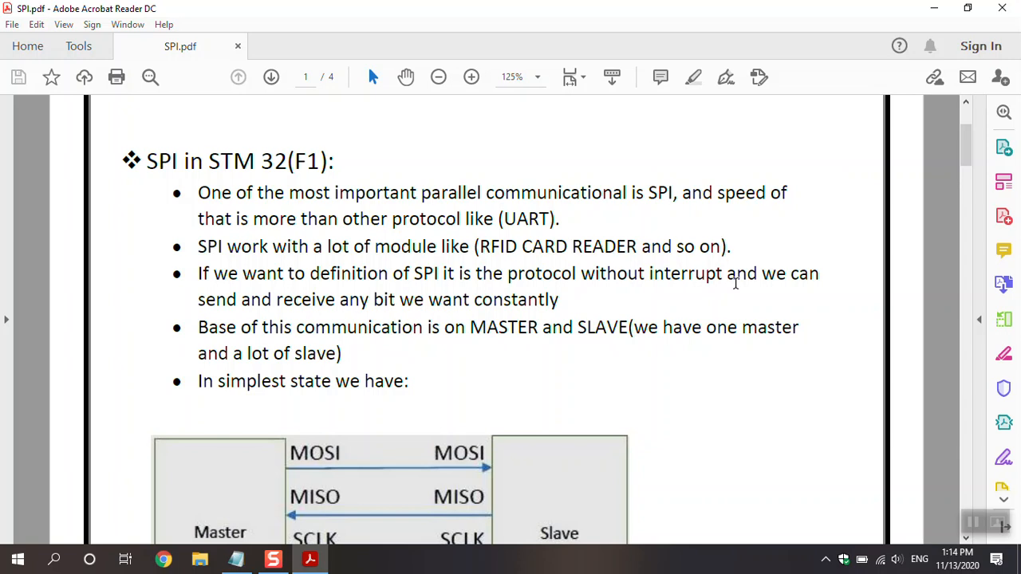
mouse_move(652, 280)
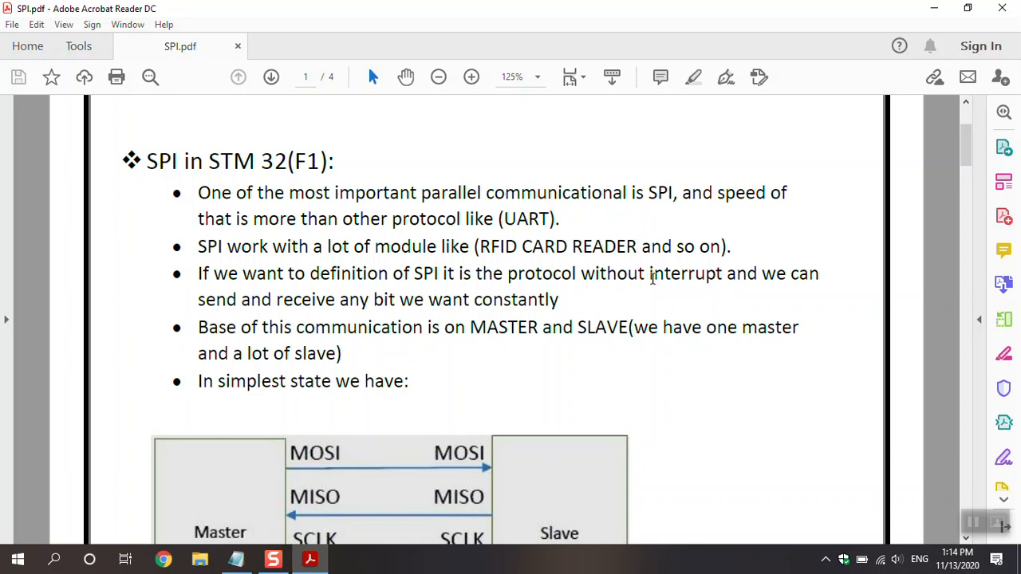
Highlight the word 'interrupt' in the SPI introduction text, then clear the selection.
double_click(654, 273)
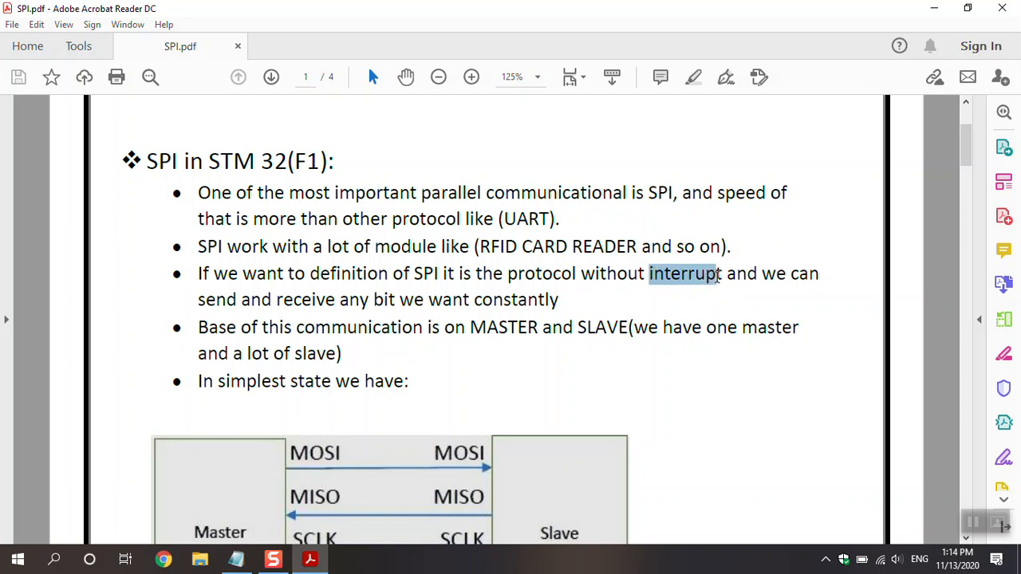
left_click(683, 274)
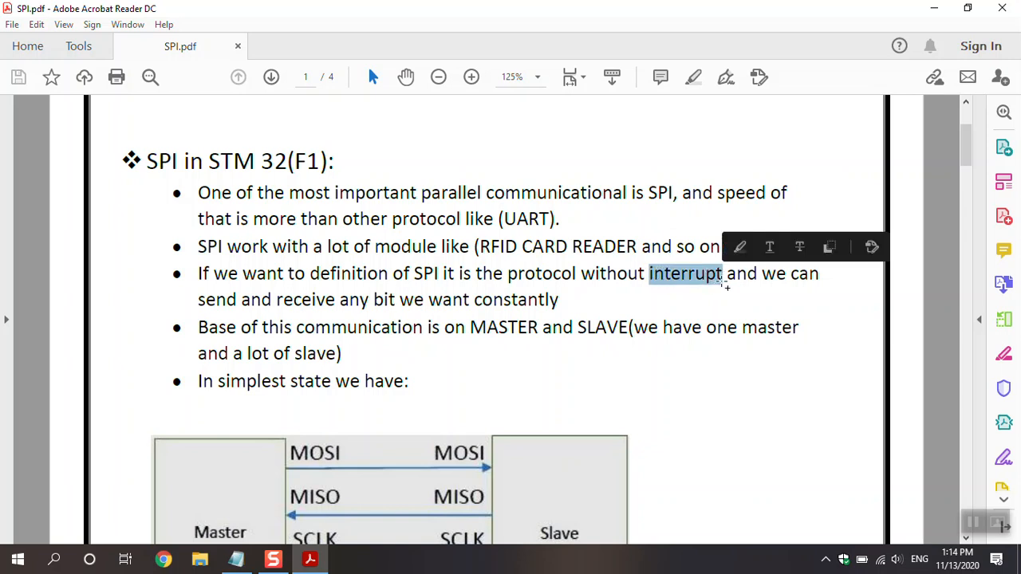
left_click(710, 297)
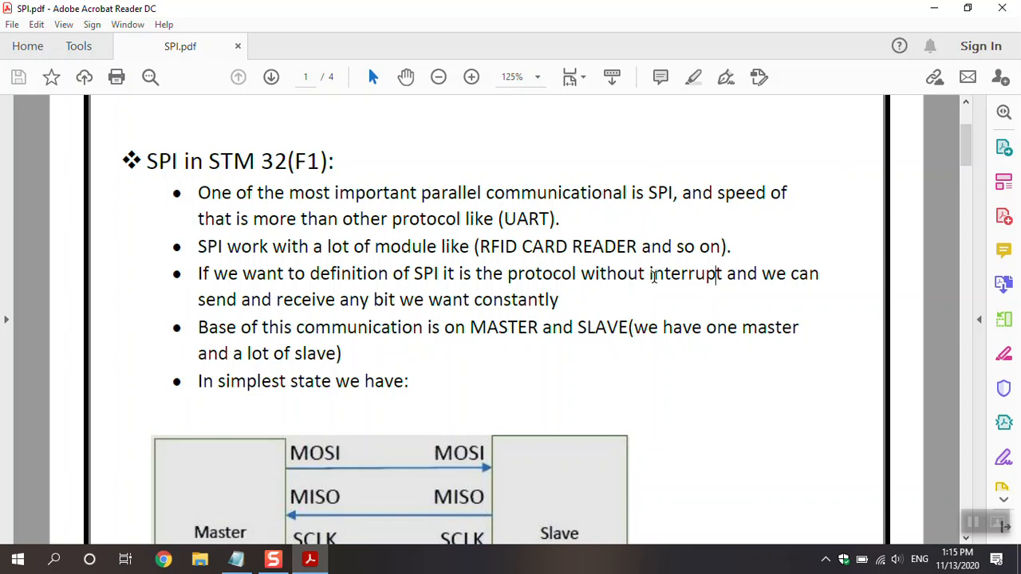
mouse_move(473, 372)
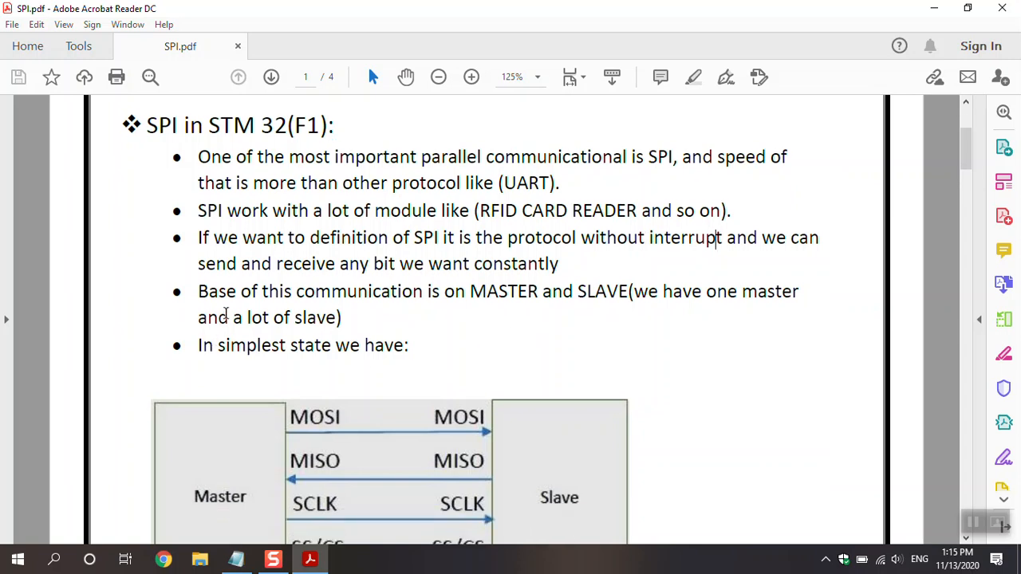
mouse_move(427, 311)
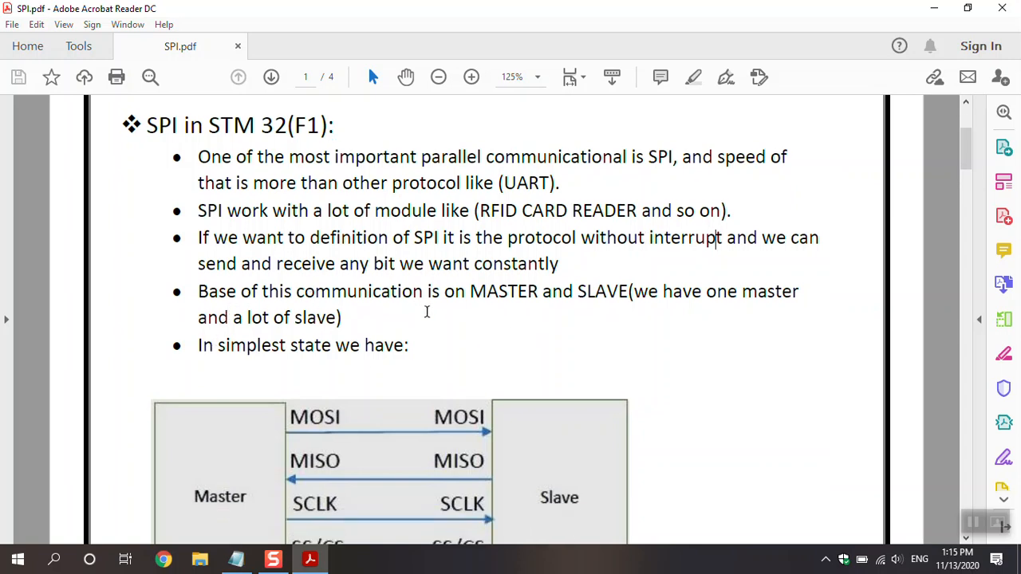
mouse_move(657, 300)
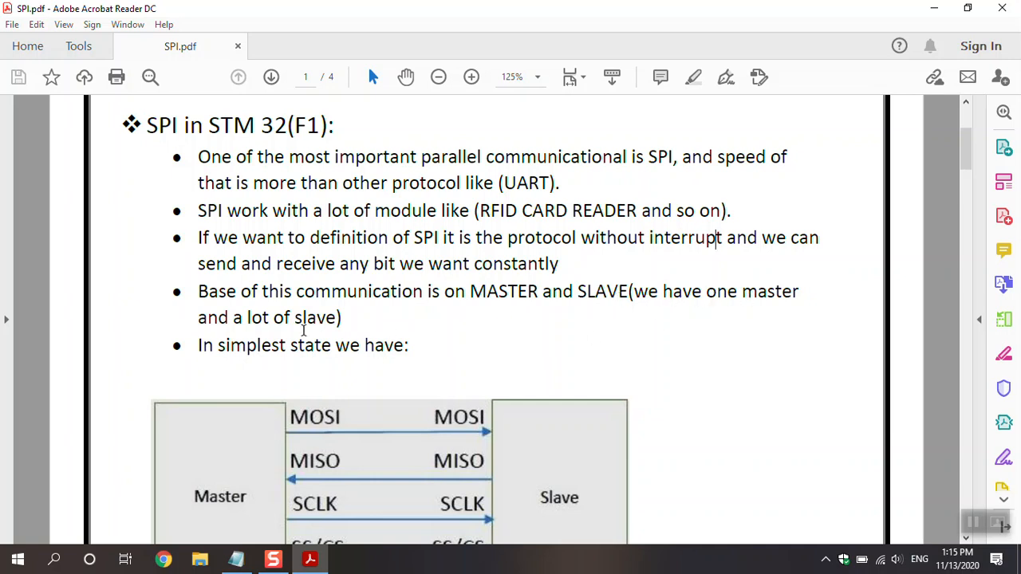
mouse_move(549, 343)
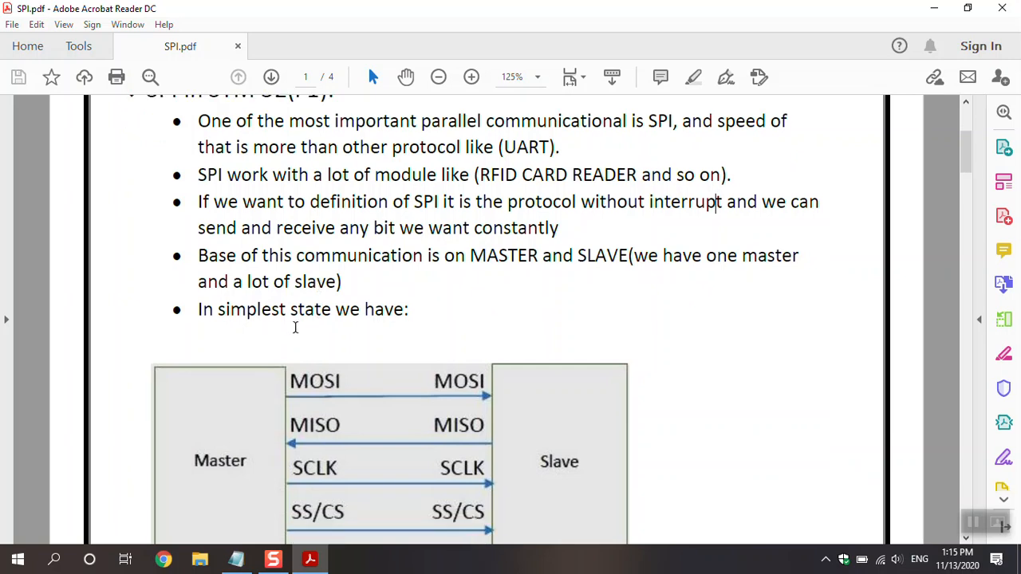
mouse_move(357, 319)
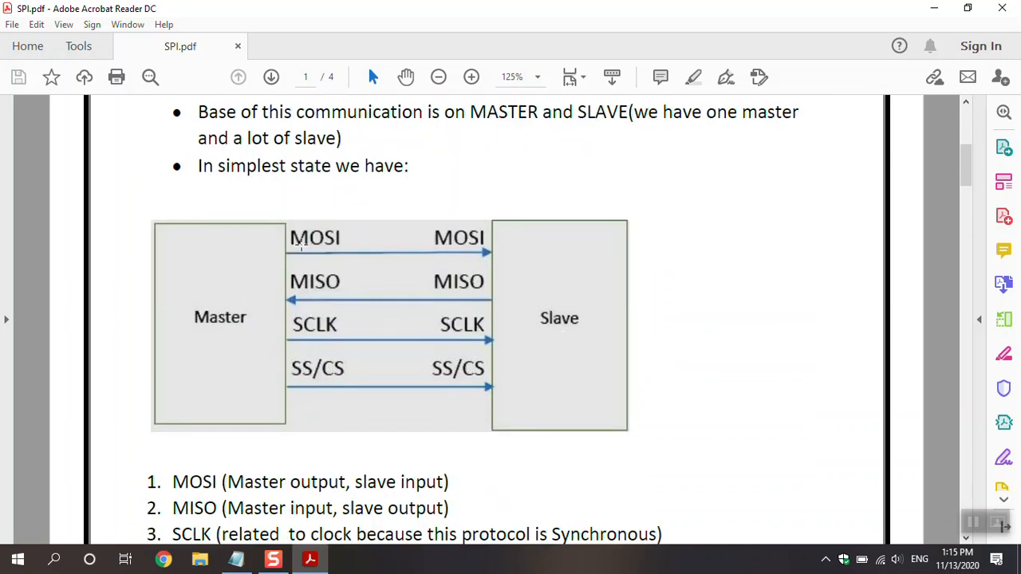
mouse_move(335, 252)
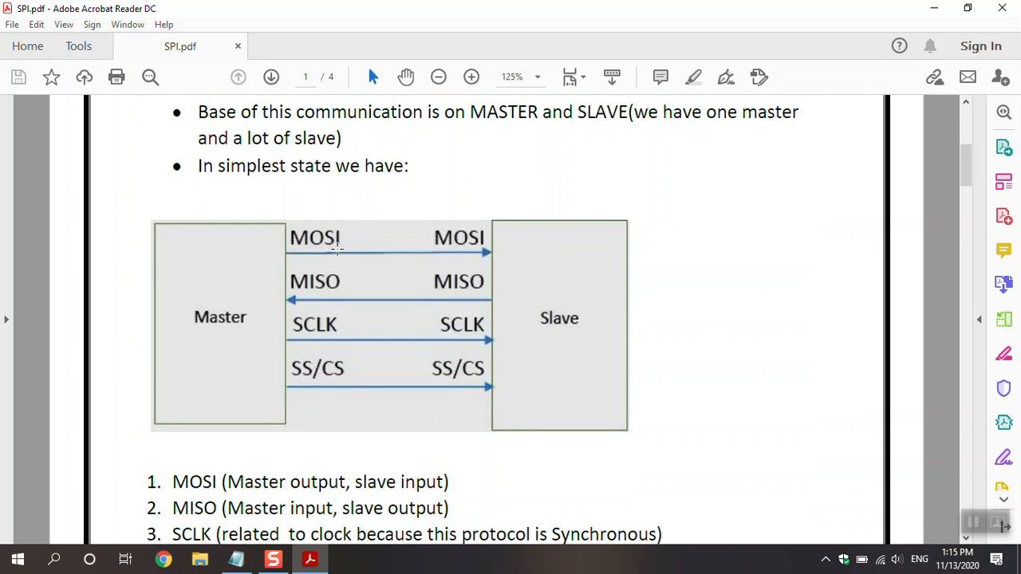
mouse_move(302, 294)
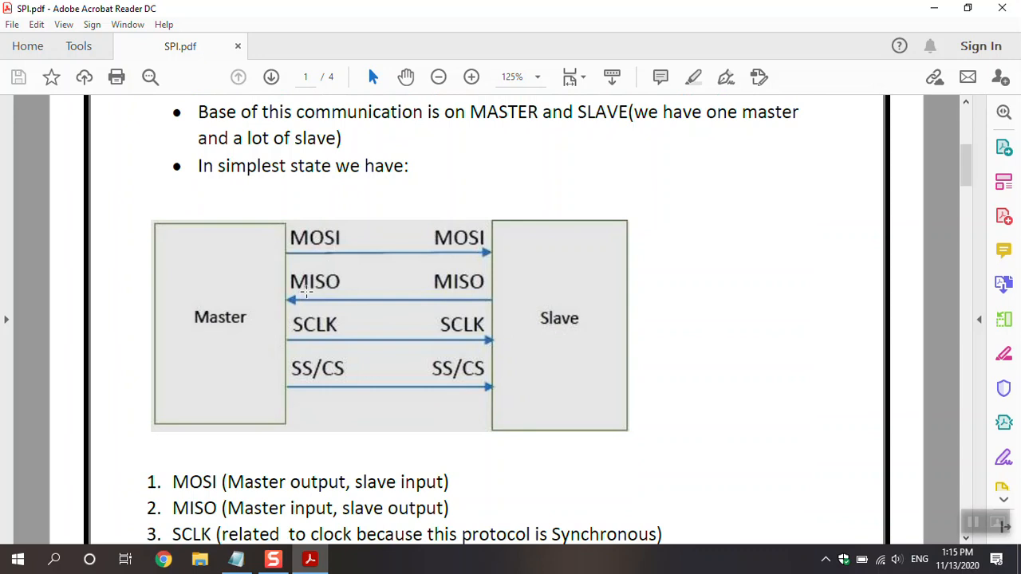
mouse_move(301, 327)
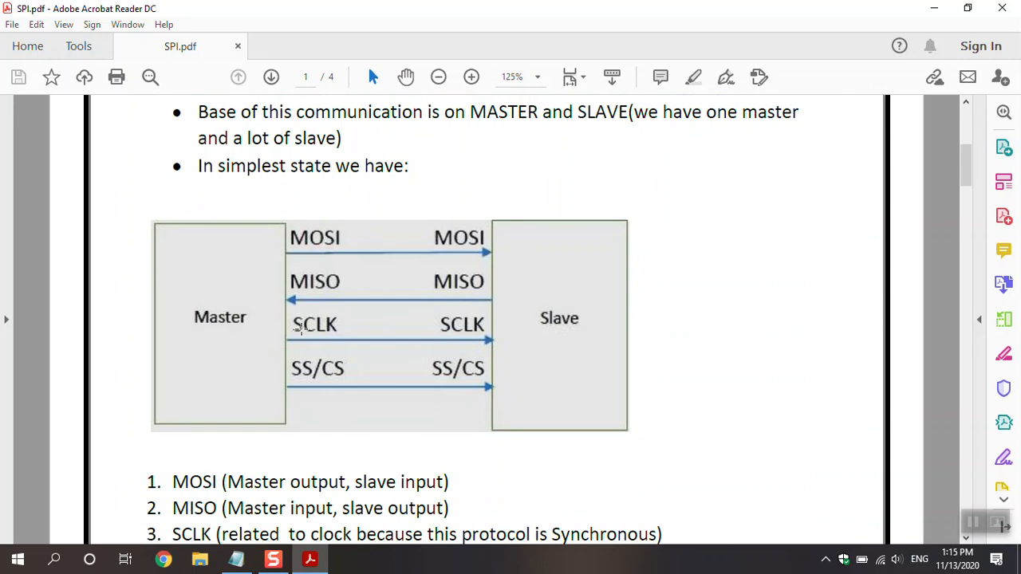
mouse_move(332, 380)
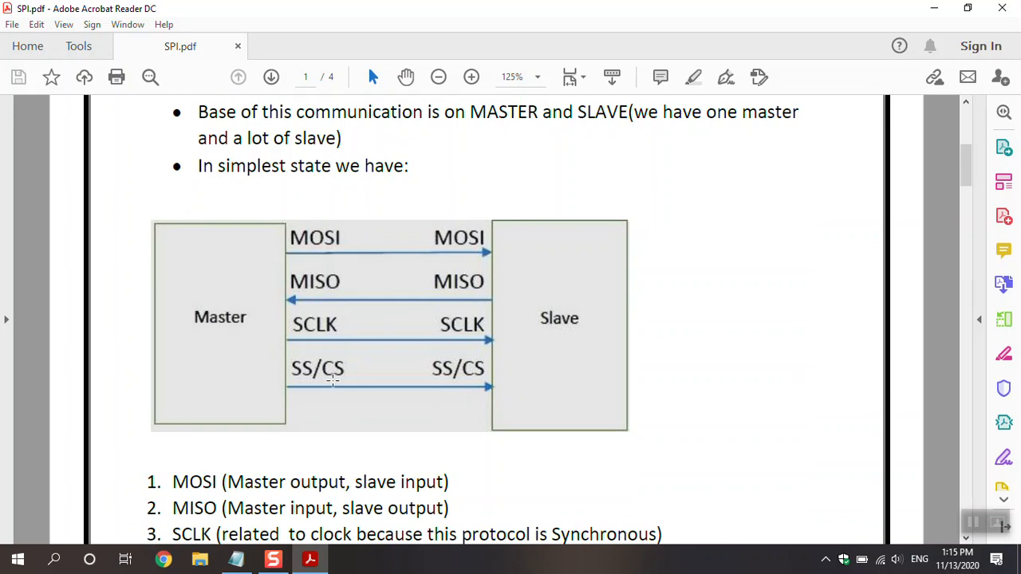
mouse_move(356, 370)
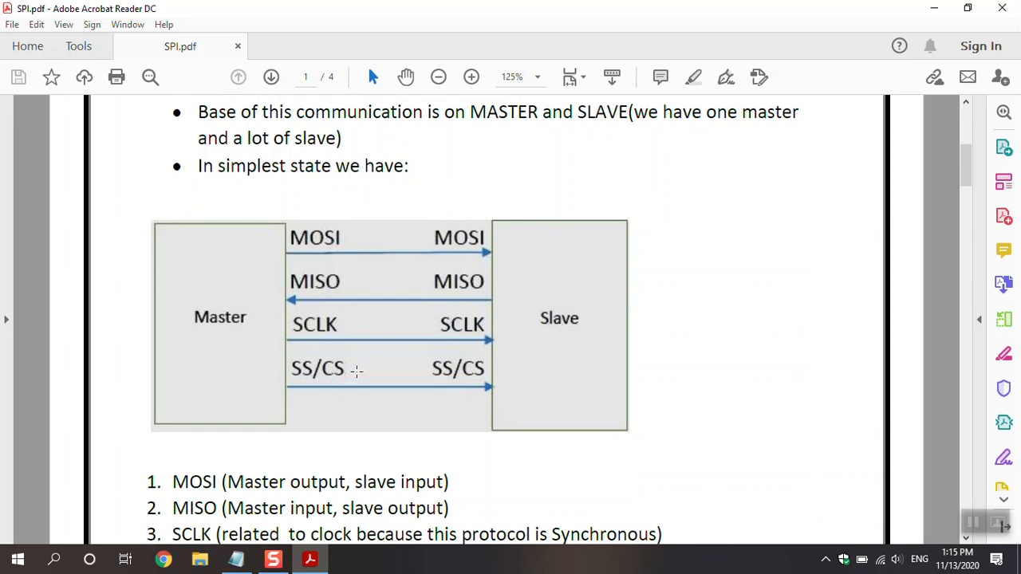
Scroll past the master/slave diagram to the internal-clock, synchronous note at the end of page 1.
scroll("down", 3)
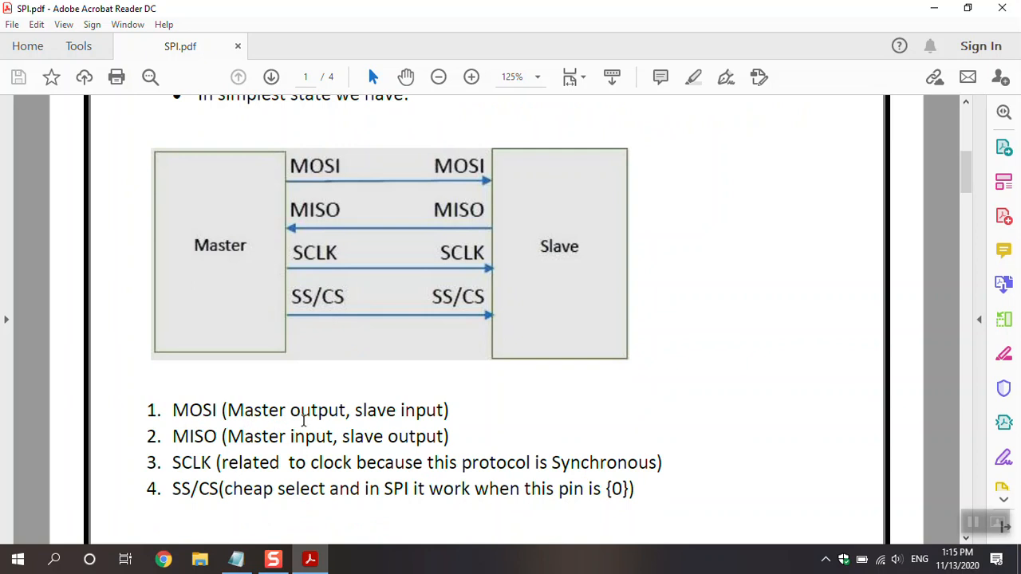
mouse_move(285, 182)
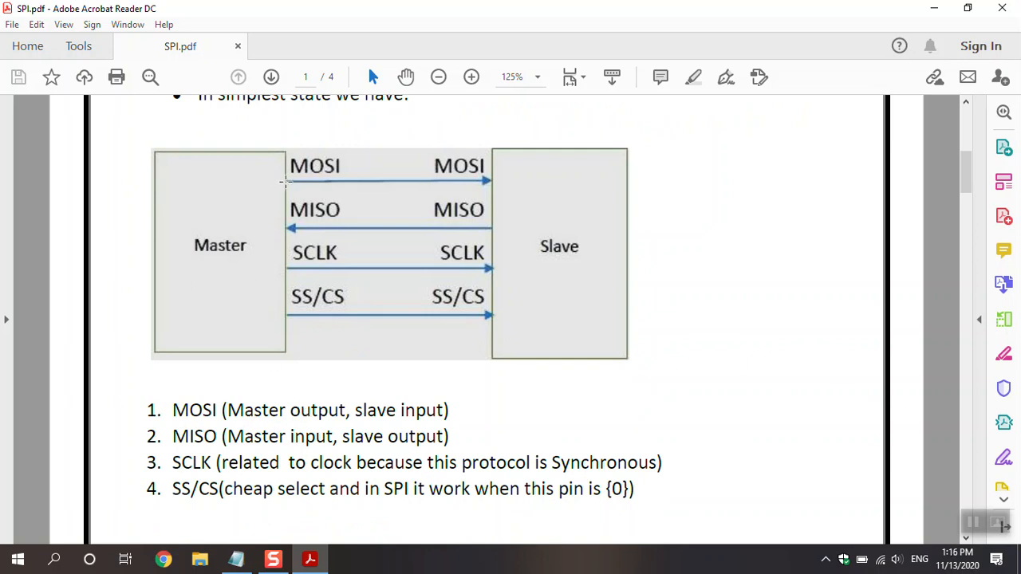
mouse_move(466, 182)
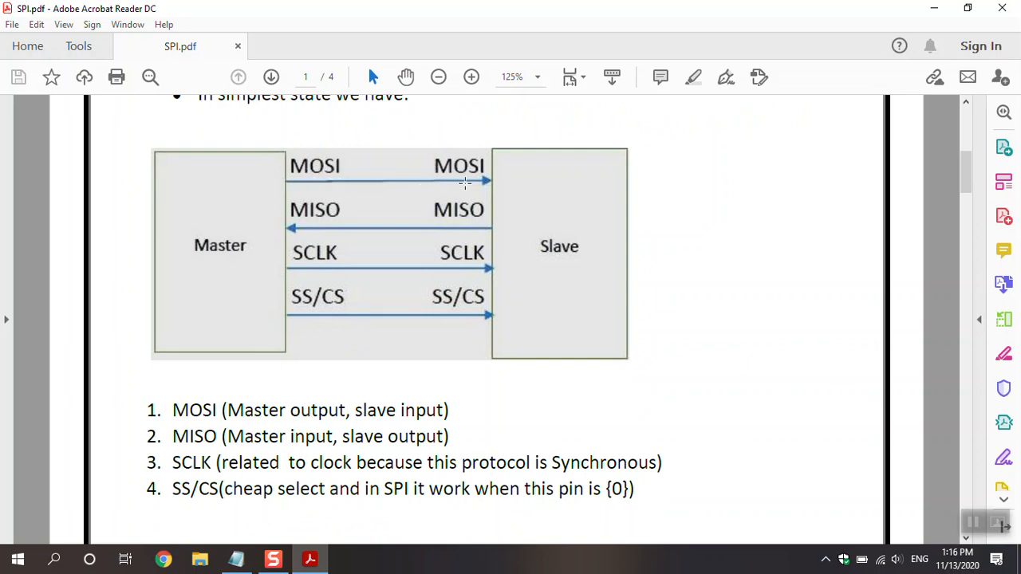
mouse_move(498, 217)
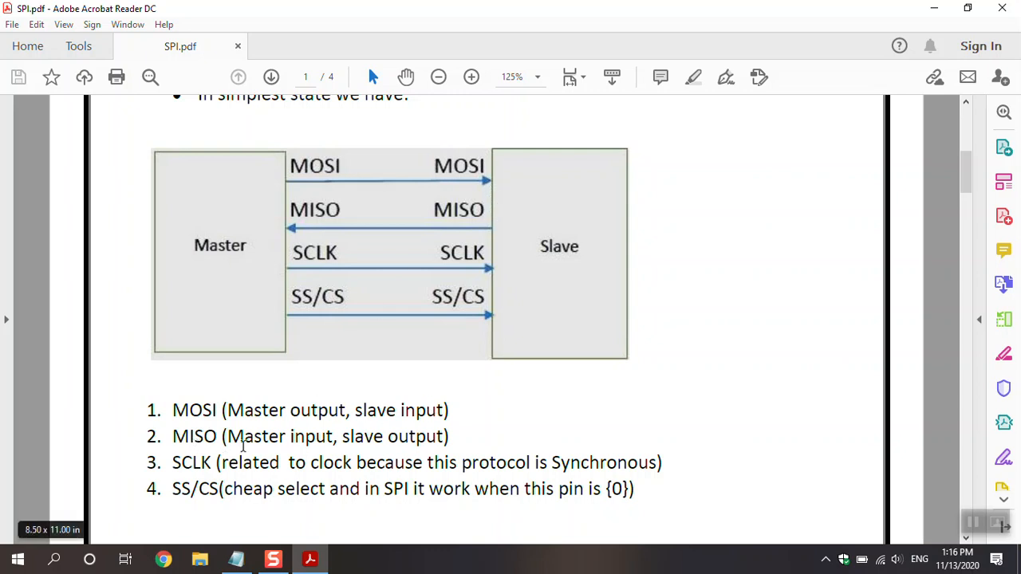
mouse_move(443, 450)
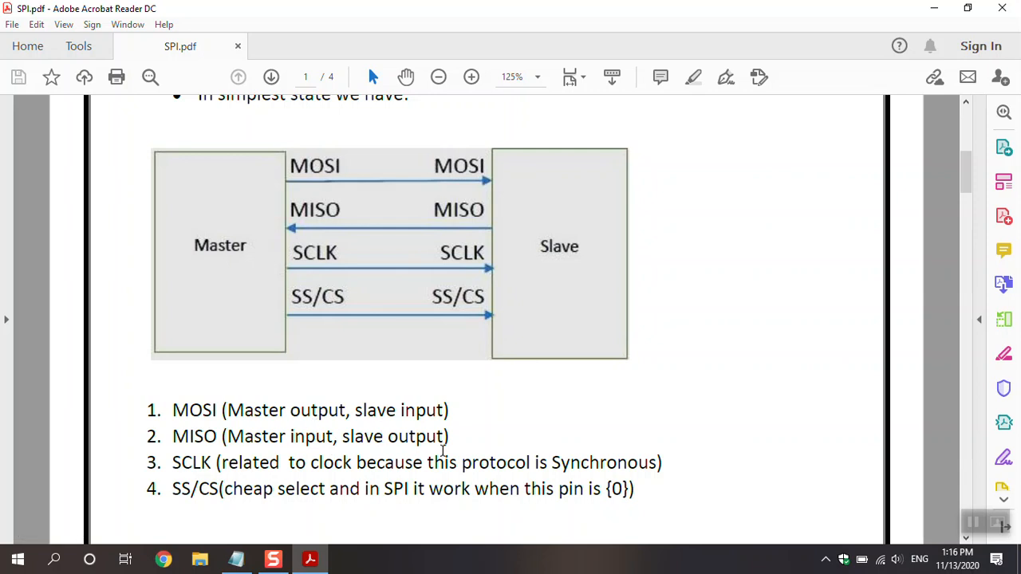
mouse_move(373, 228)
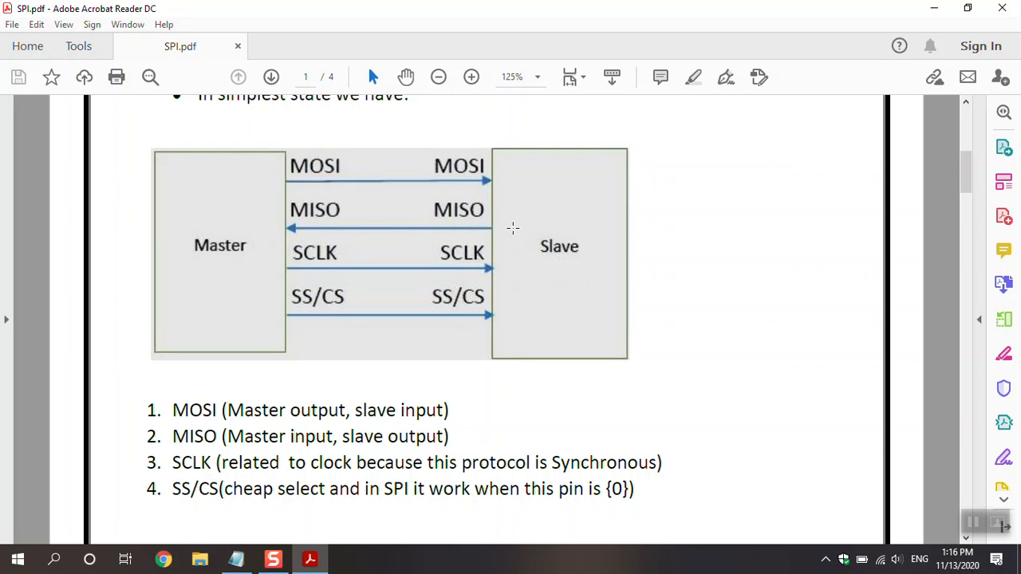
mouse_move(423, 226)
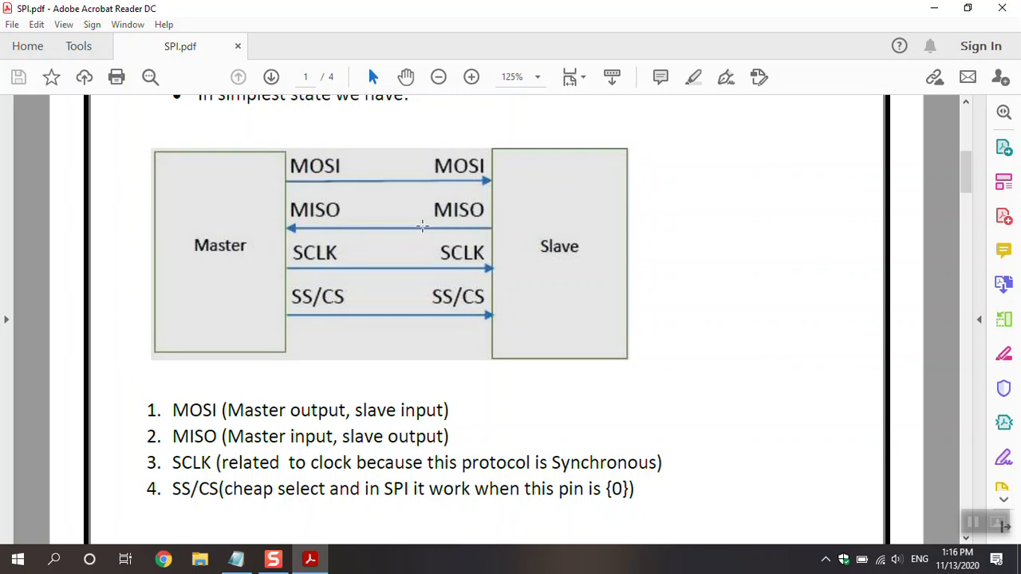
mouse_move(275, 222)
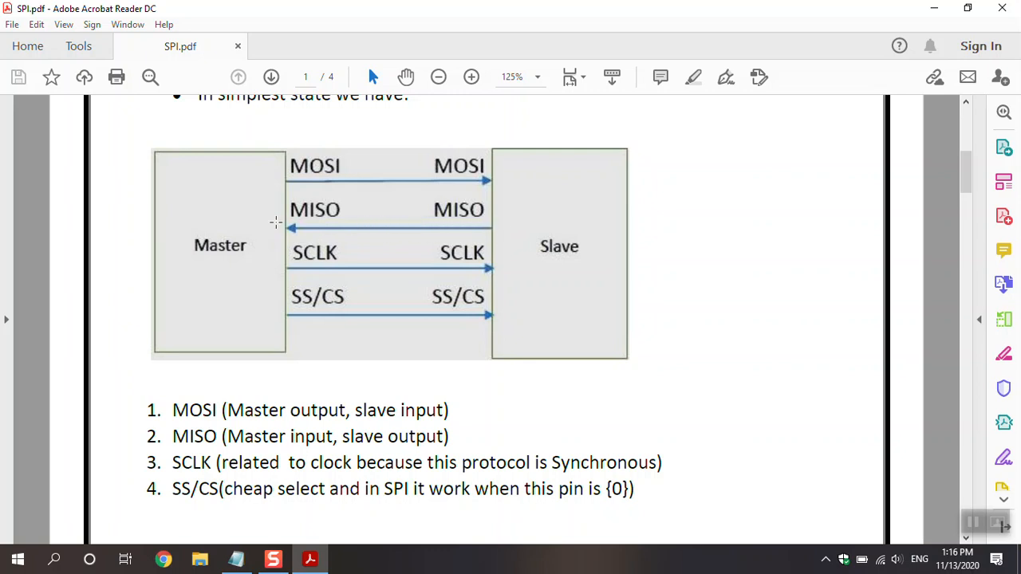
mouse_move(285, 231)
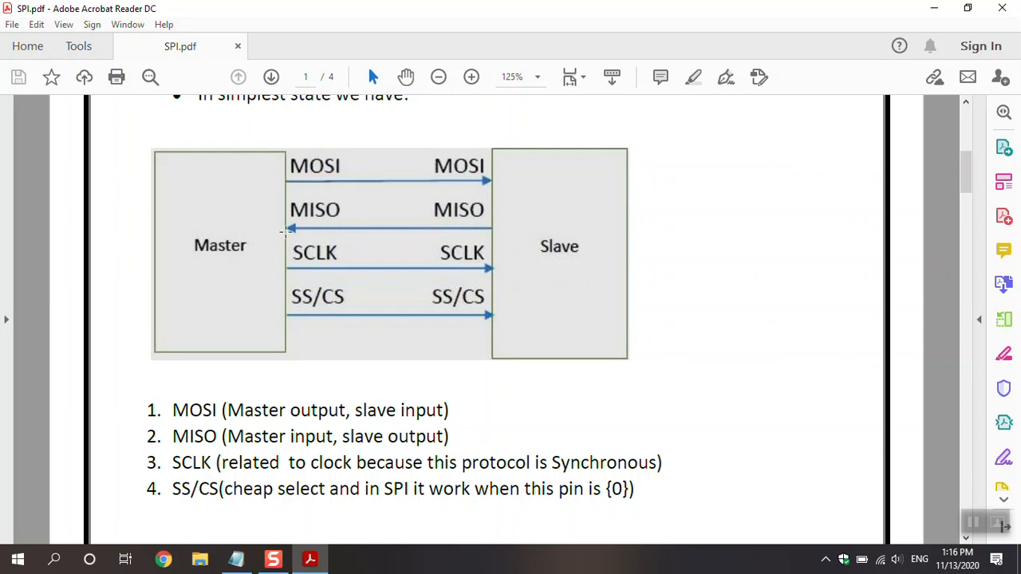
mouse_move(283, 233)
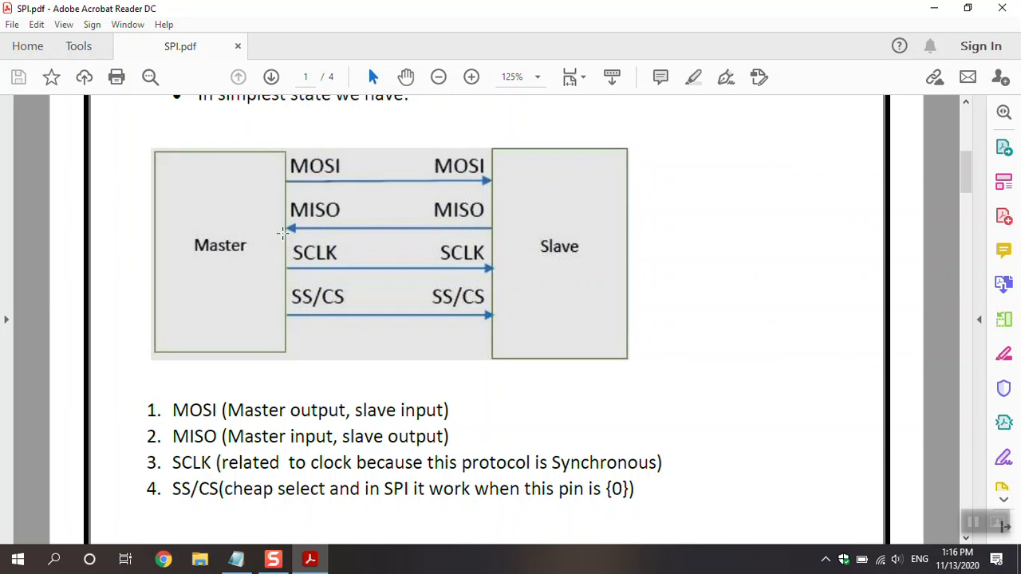
mouse_move(449, 459)
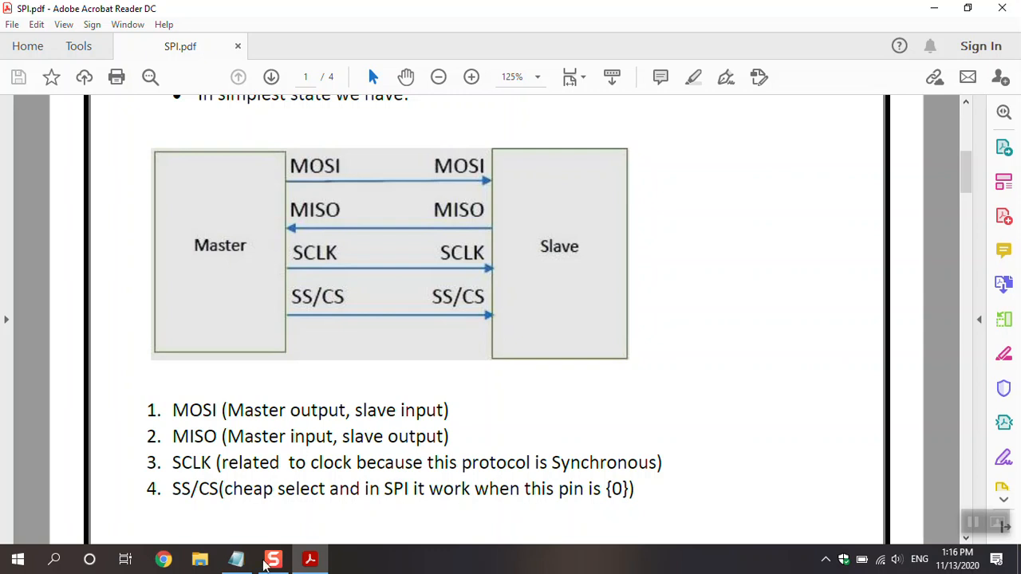
scroll("down", 3)
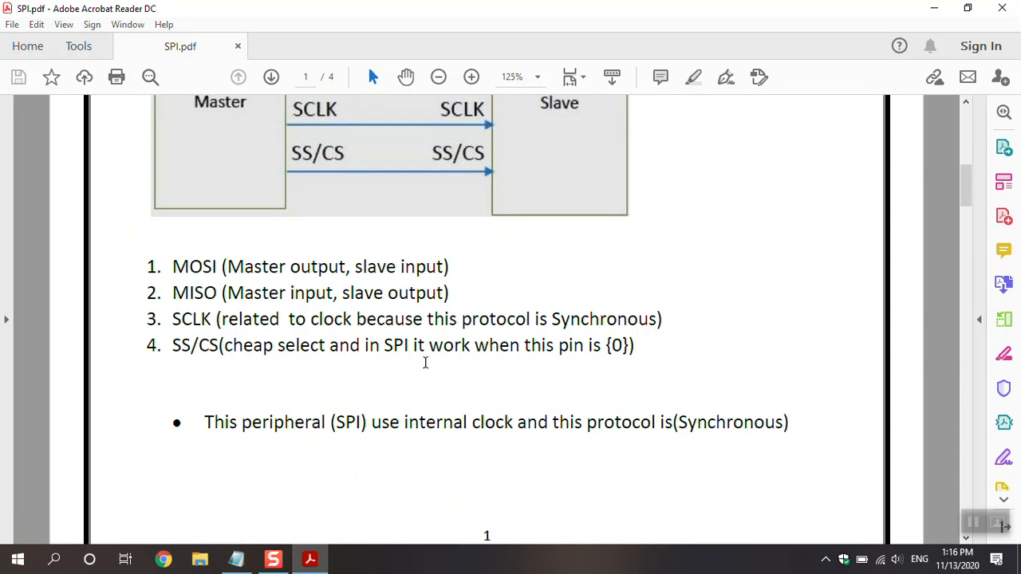
mouse_move(598, 364)
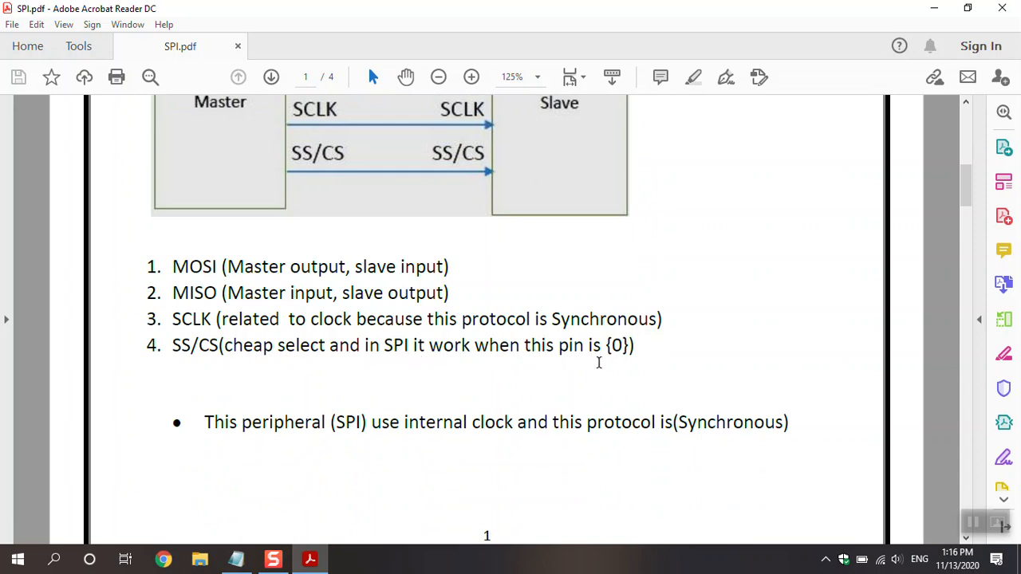
scroll("down", 3)
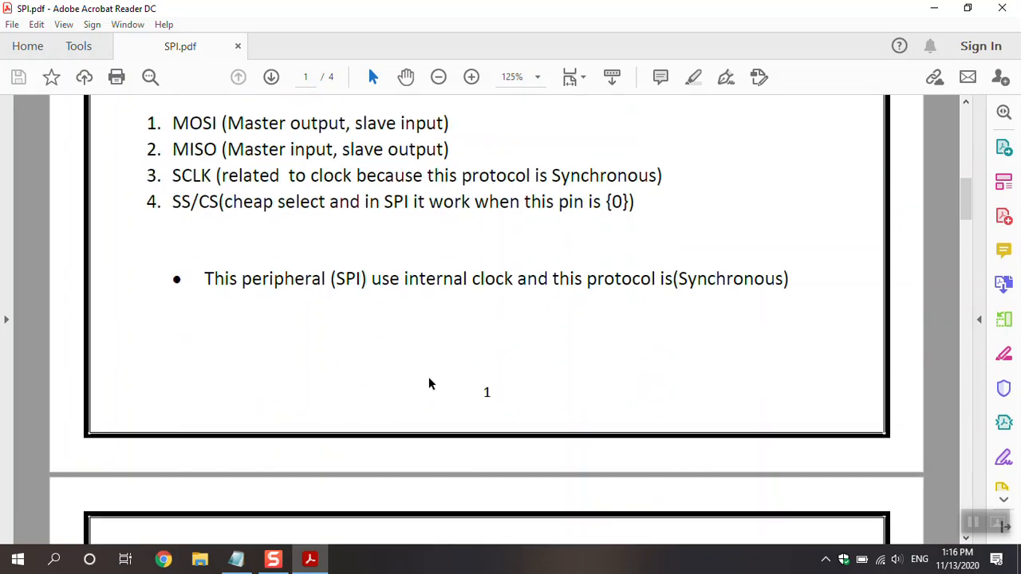
mouse_move(345, 293)
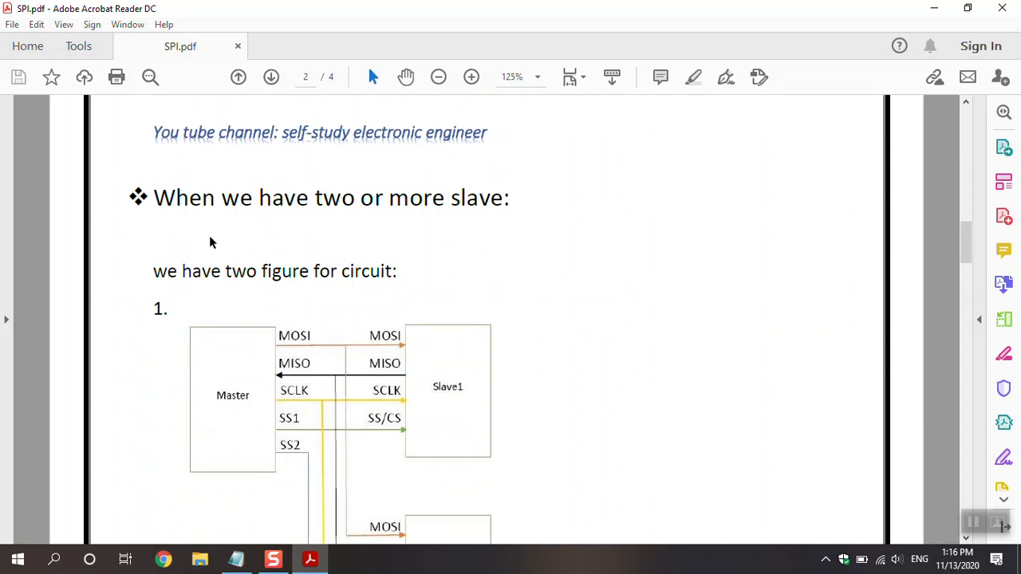
mouse_move(421, 220)
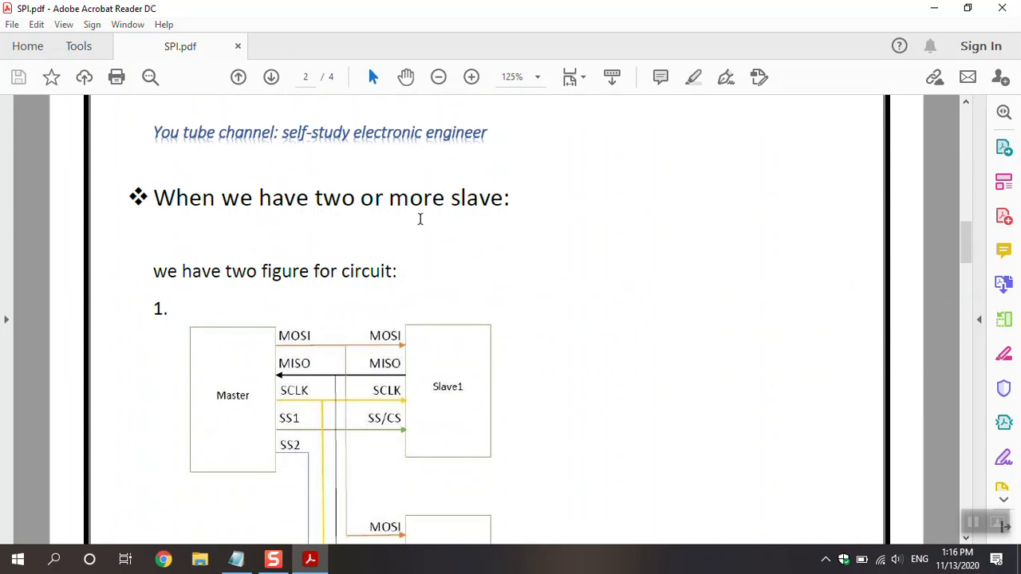
mouse_move(435, 236)
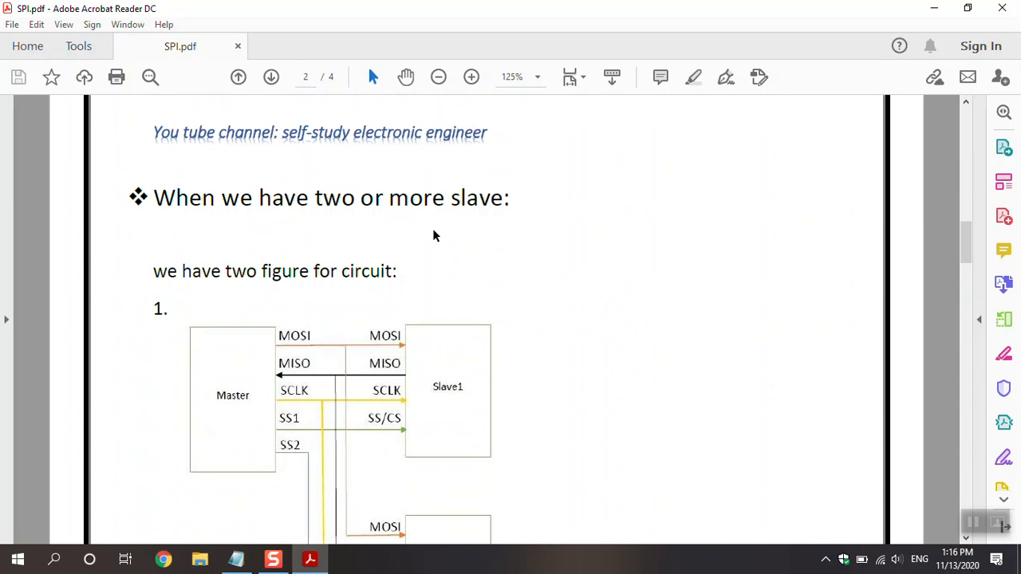
Scroll through page 2 to the second two-slave circuit sharing one SS line.
scroll("down", 3)
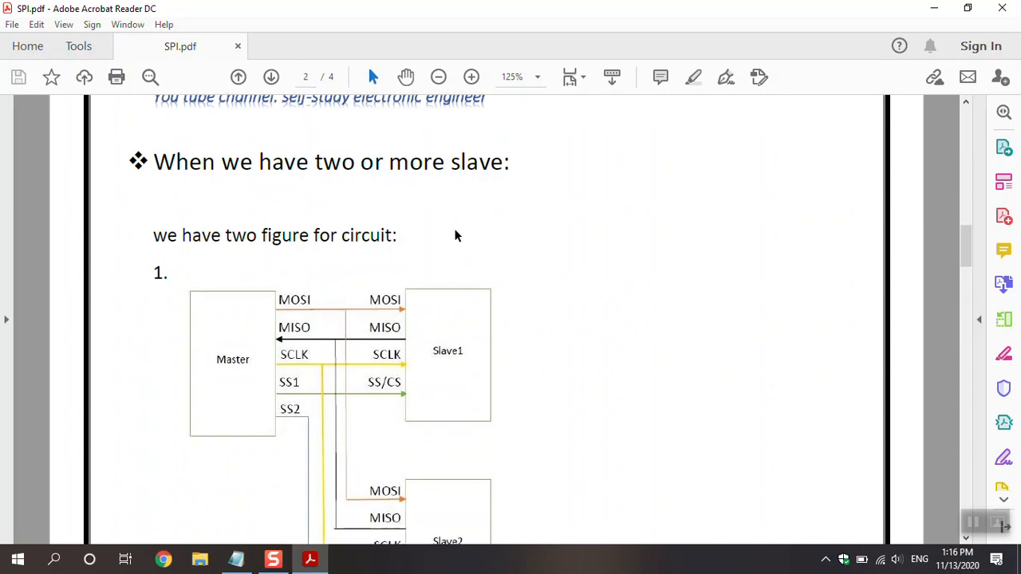
scroll("down", 3)
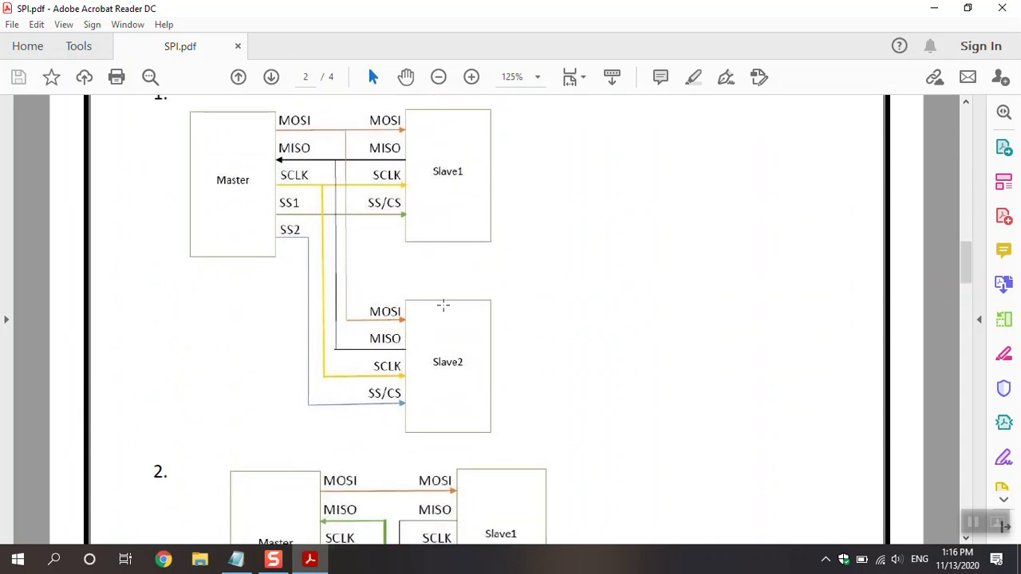
mouse_move(477, 328)
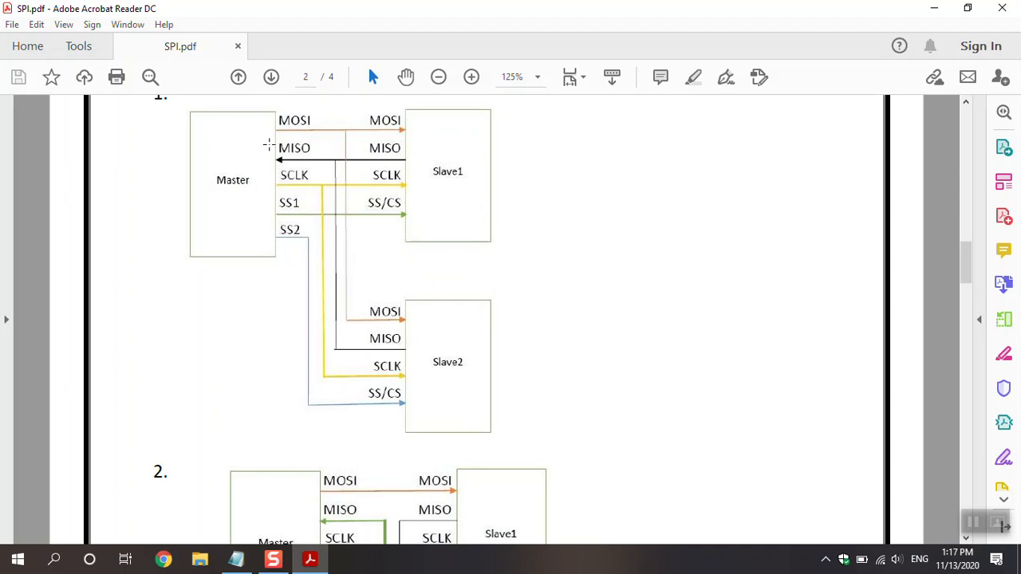
mouse_move(329, 131)
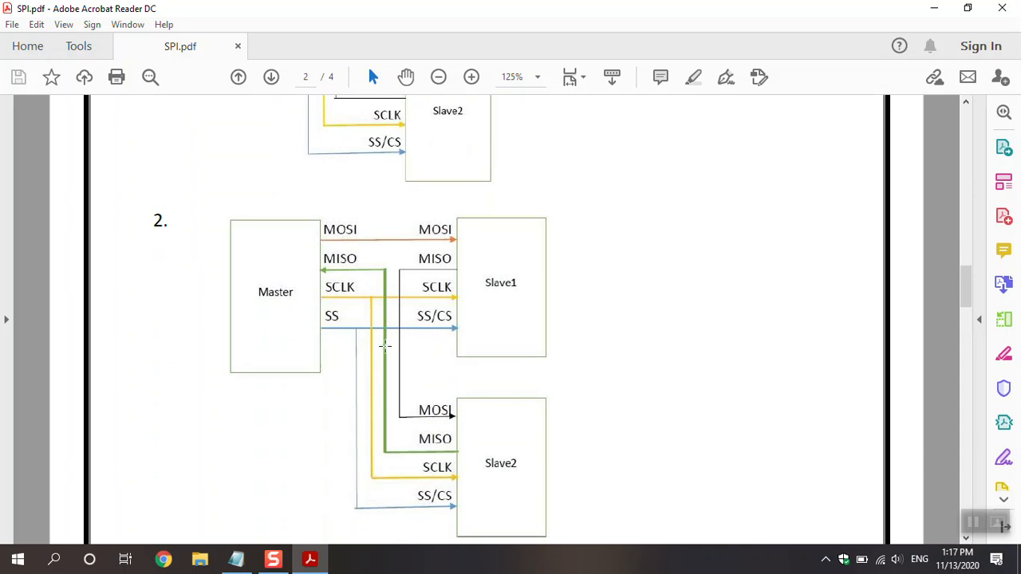
mouse_move(379, 367)
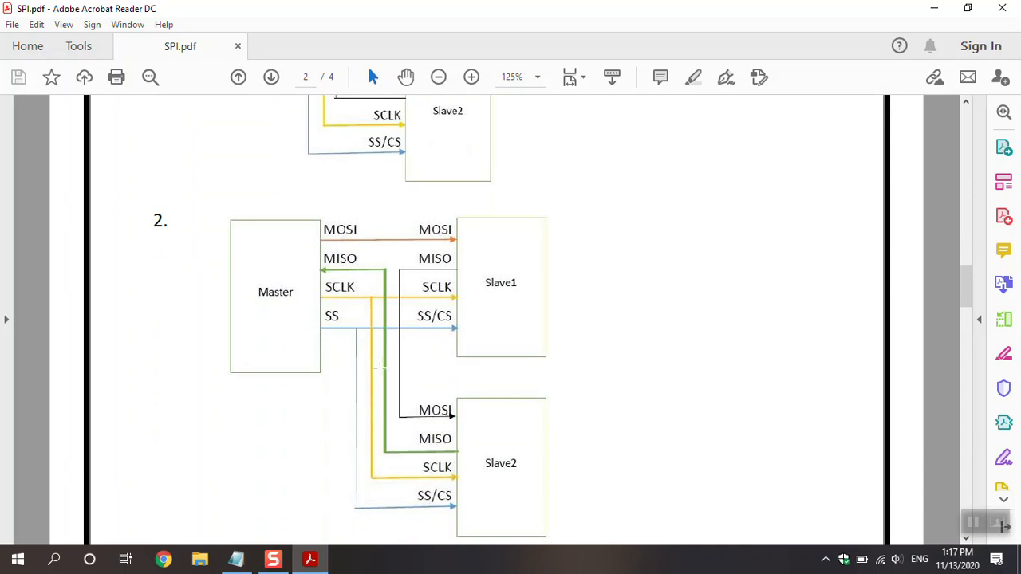
Scroll down to the bottom of page 2 showing the full shared-SS two-slave figure.
scroll("down", 3)
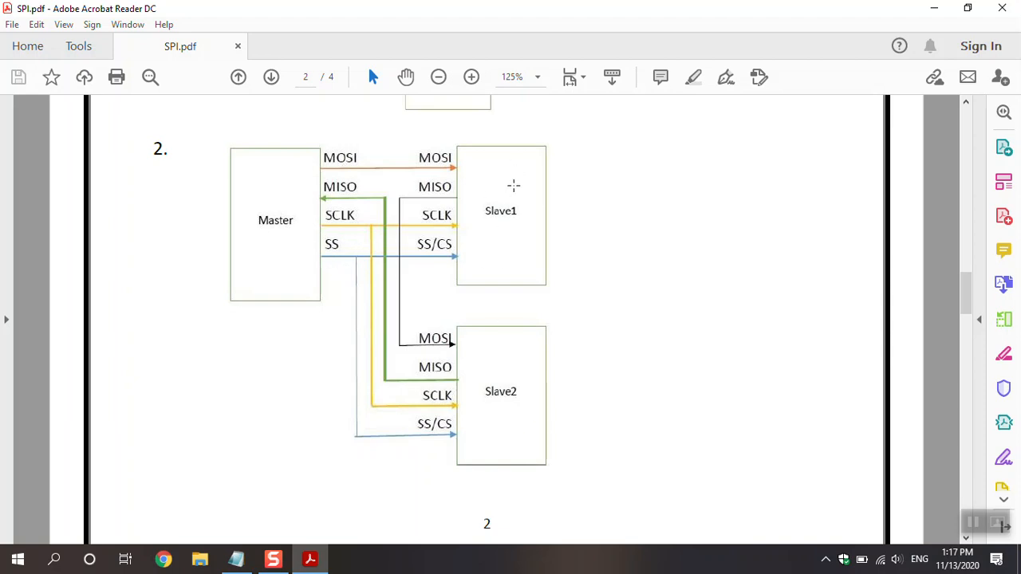
mouse_move(500, 370)
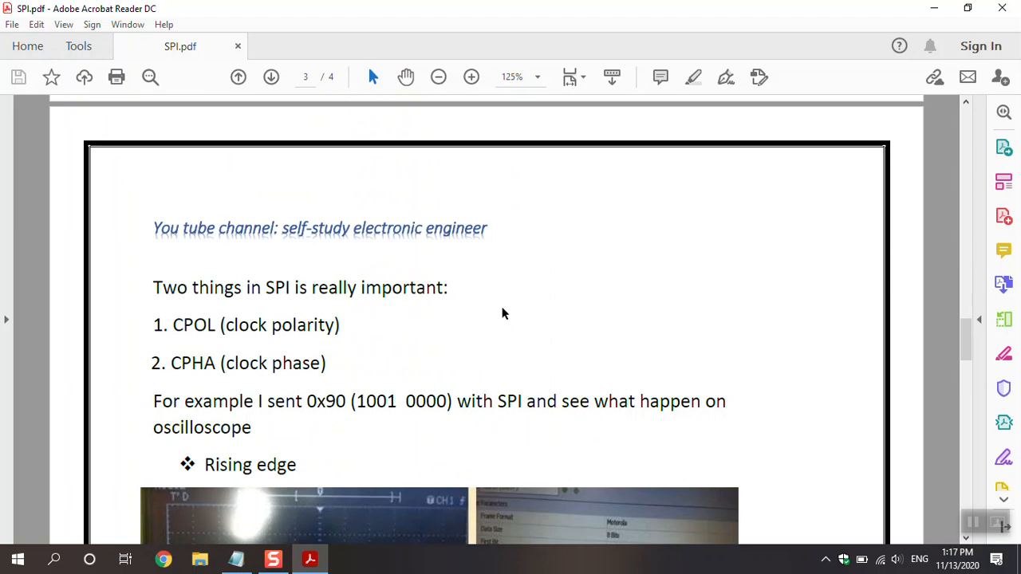
scroll("down", 3)
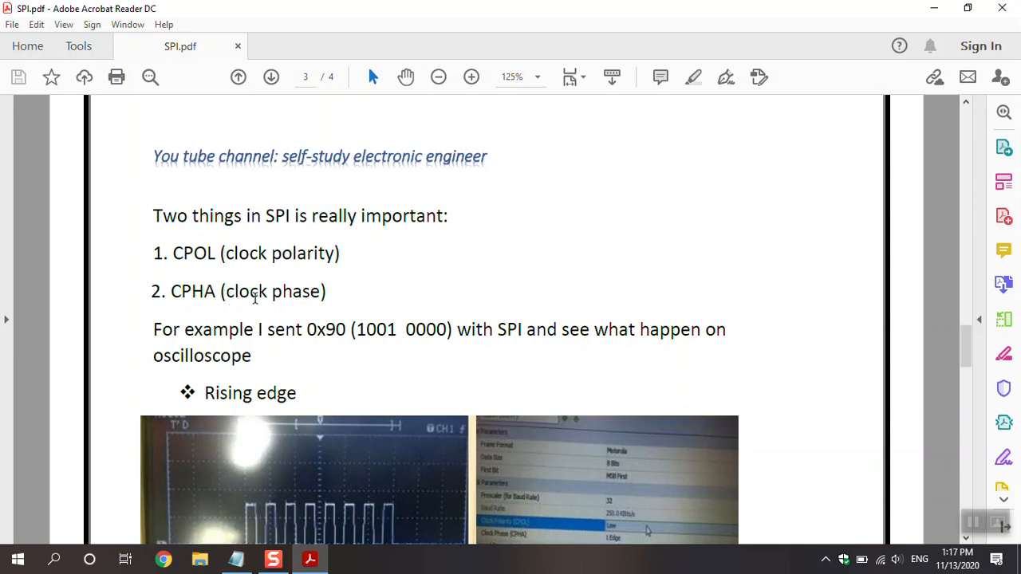
mouse_move(285, 330)
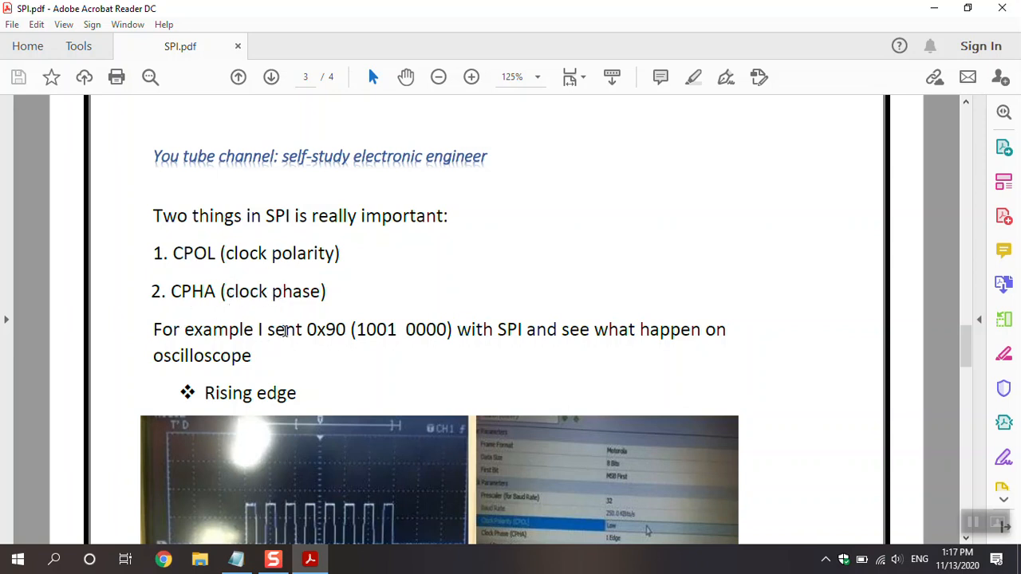
mouse_move(348, 338)
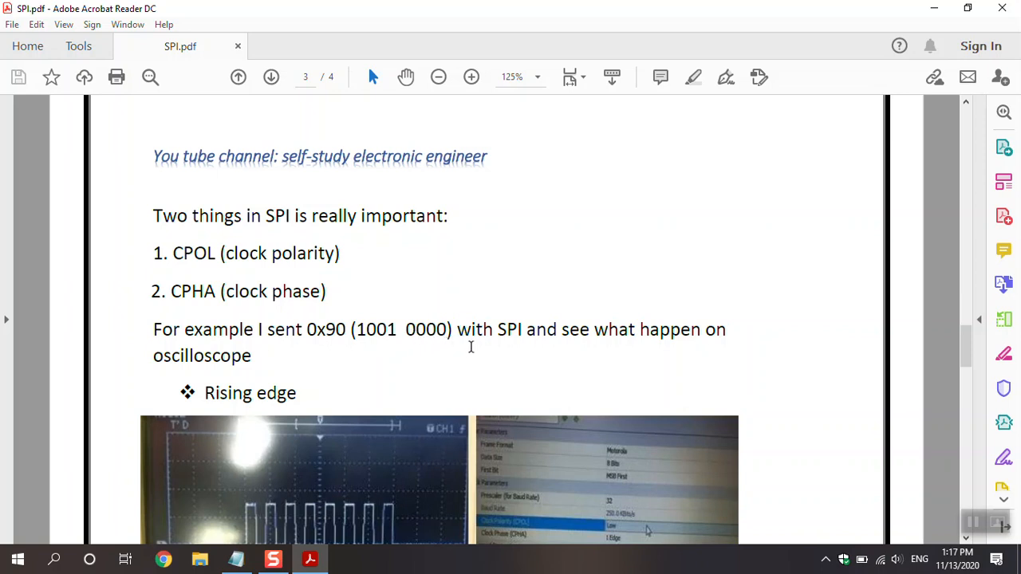
mouse_move(579, 354)
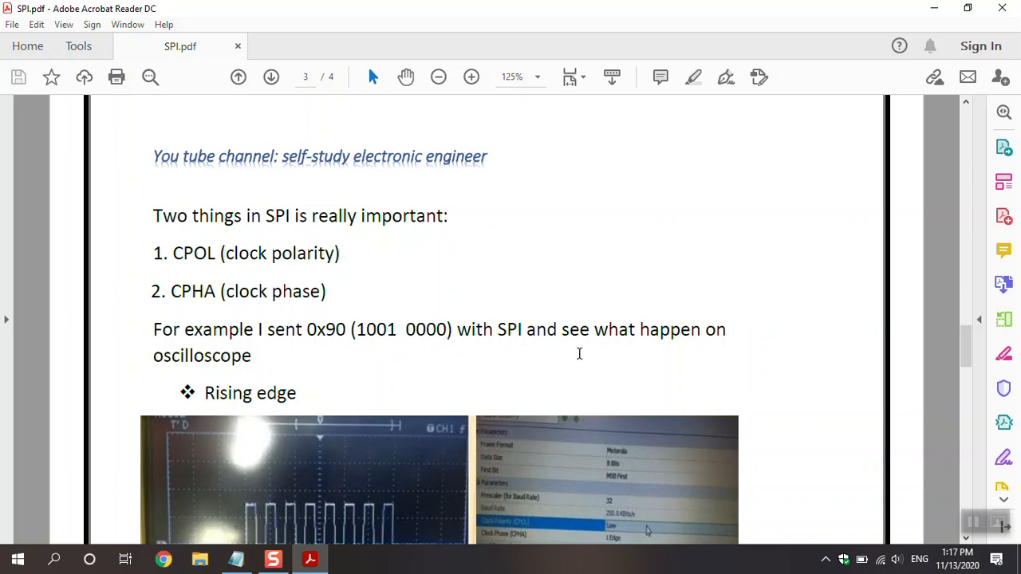
scroll("down", 3)
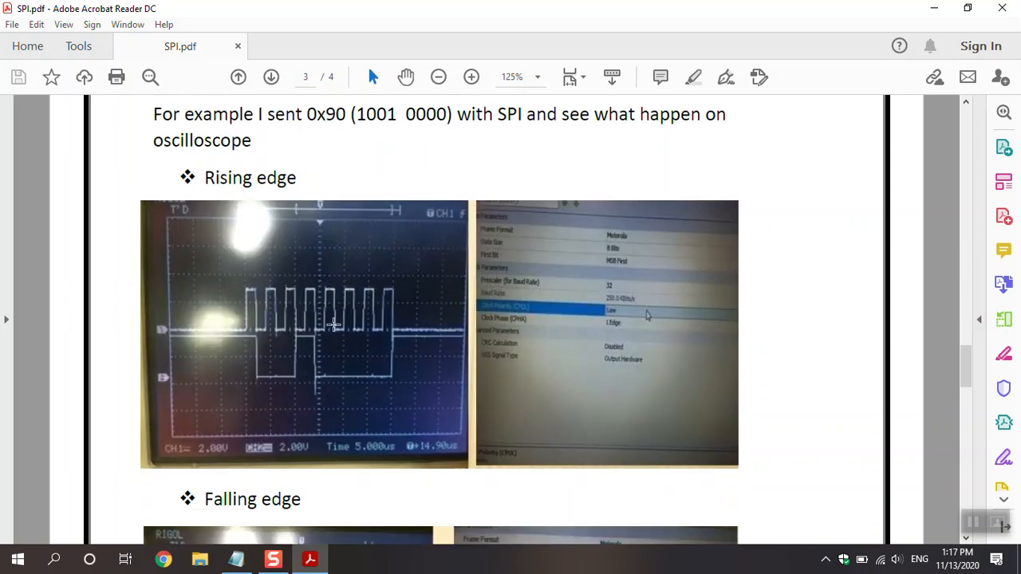
mouse_move(335, 366)
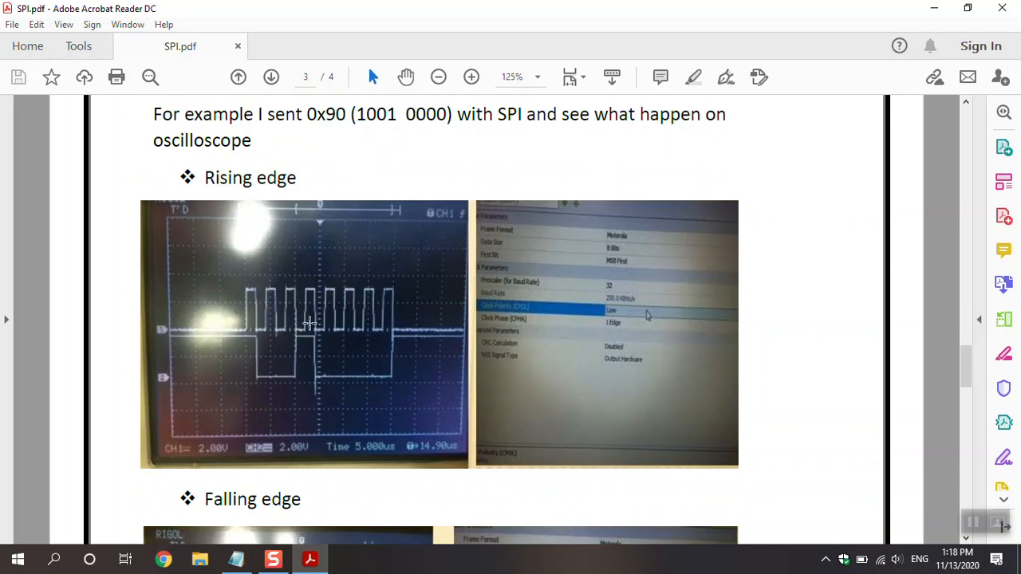
mouse_move(265, 319)
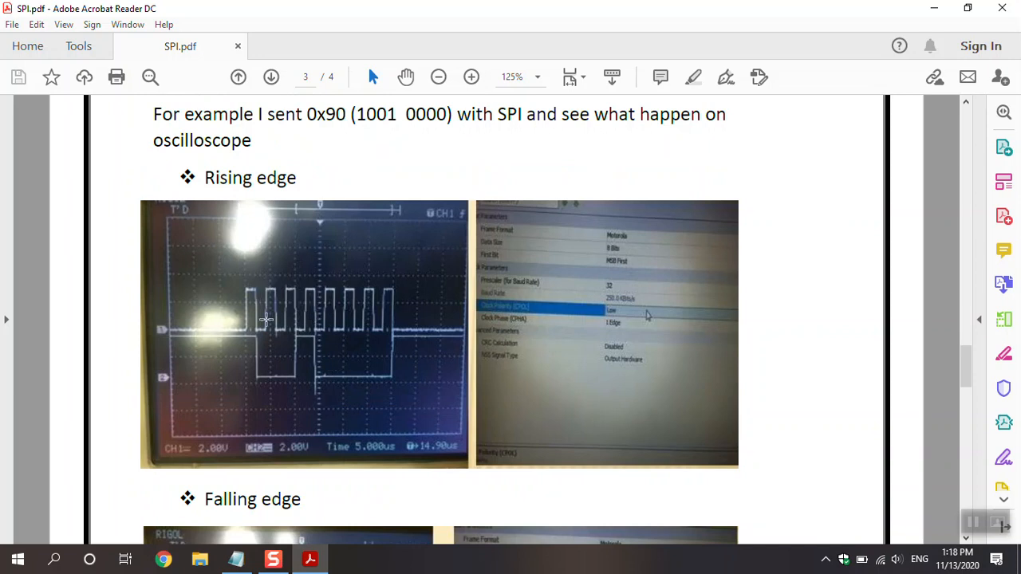
mouse_move(247, 310)
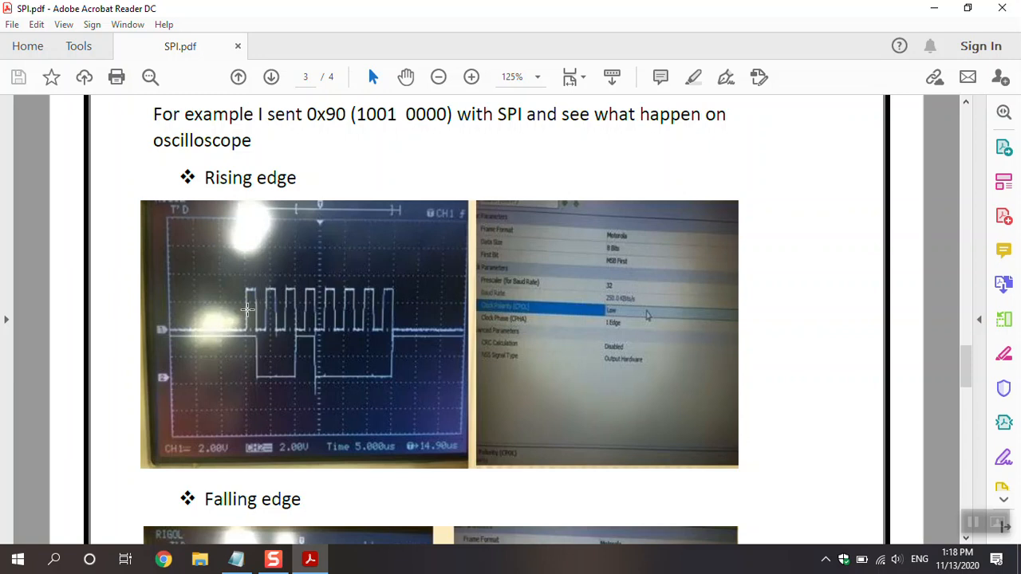
mouse_move(249, 316)
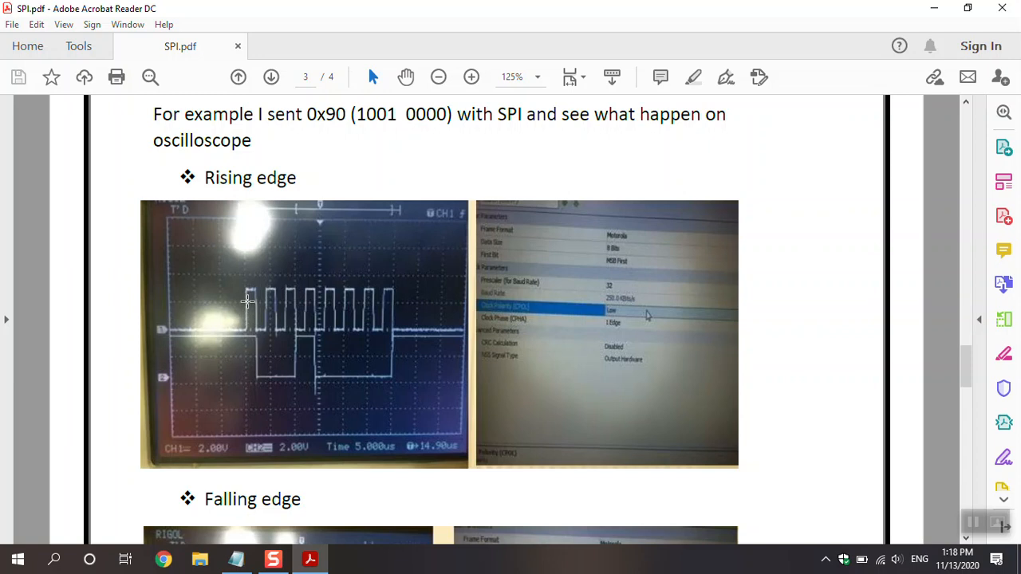
mouse_move(200, 330)
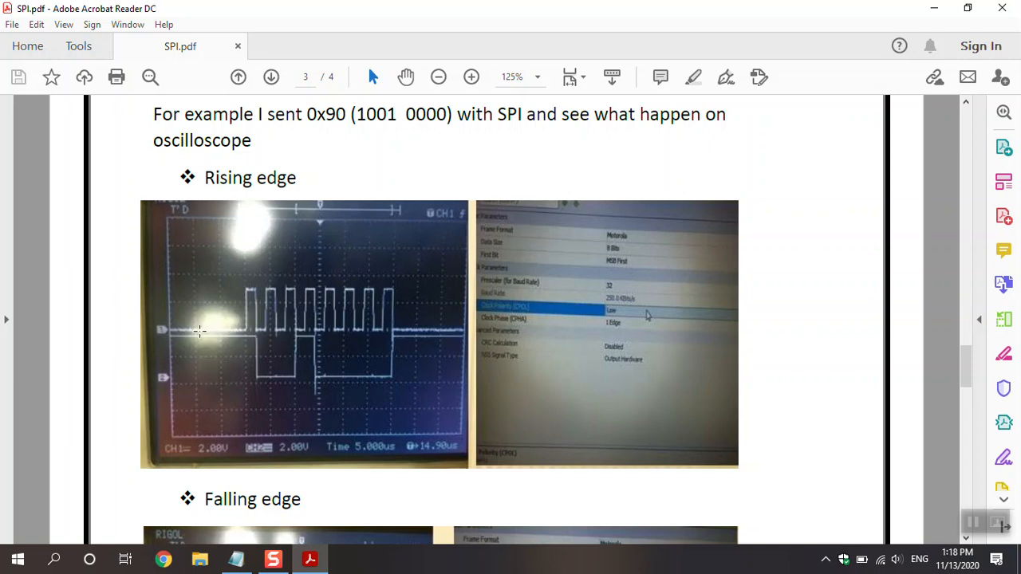
mouse_move(178, 328)
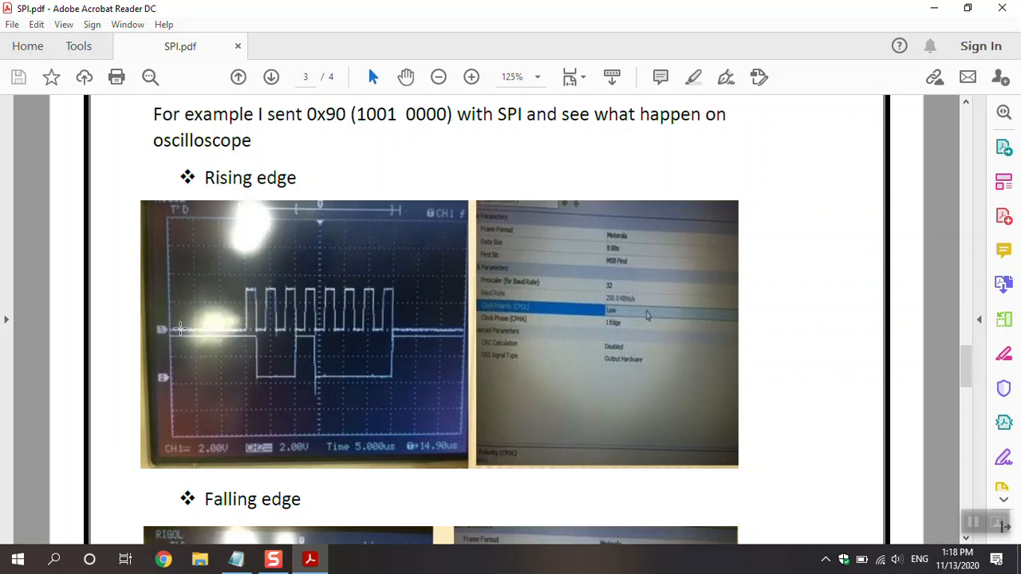
mouse_move(246, 334)
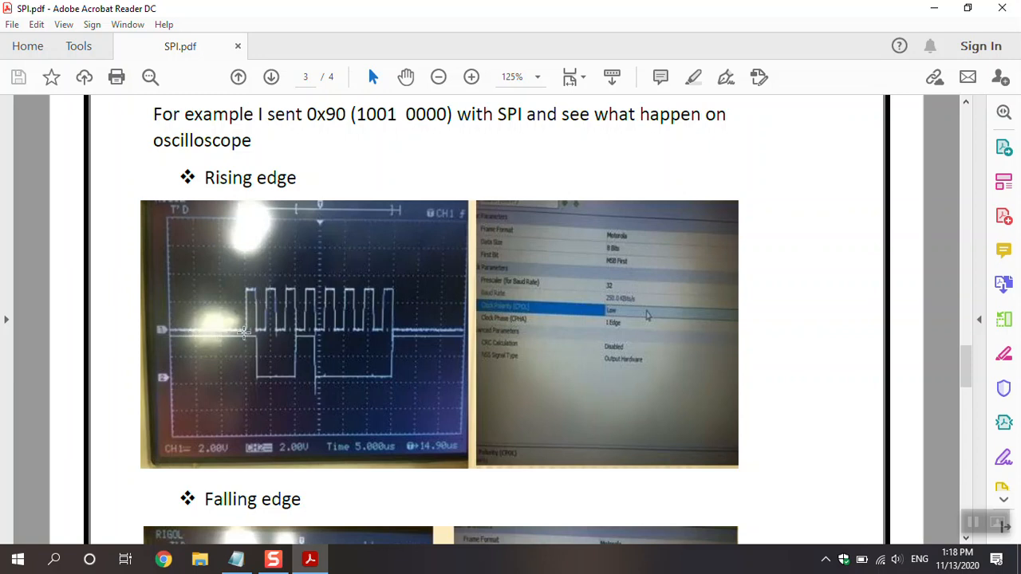
mouse_move(246, 312)
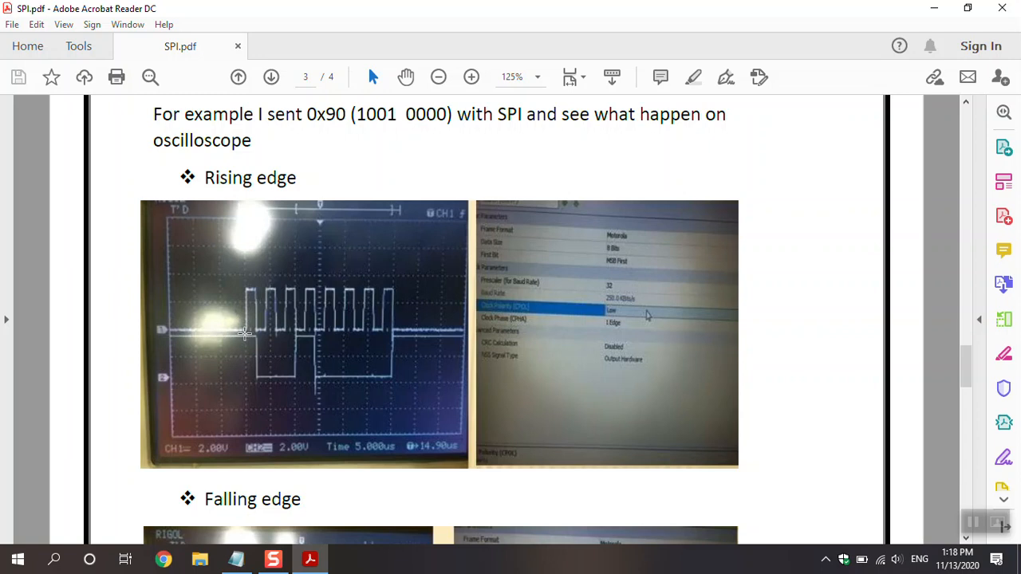
mouse_move(243, 318)
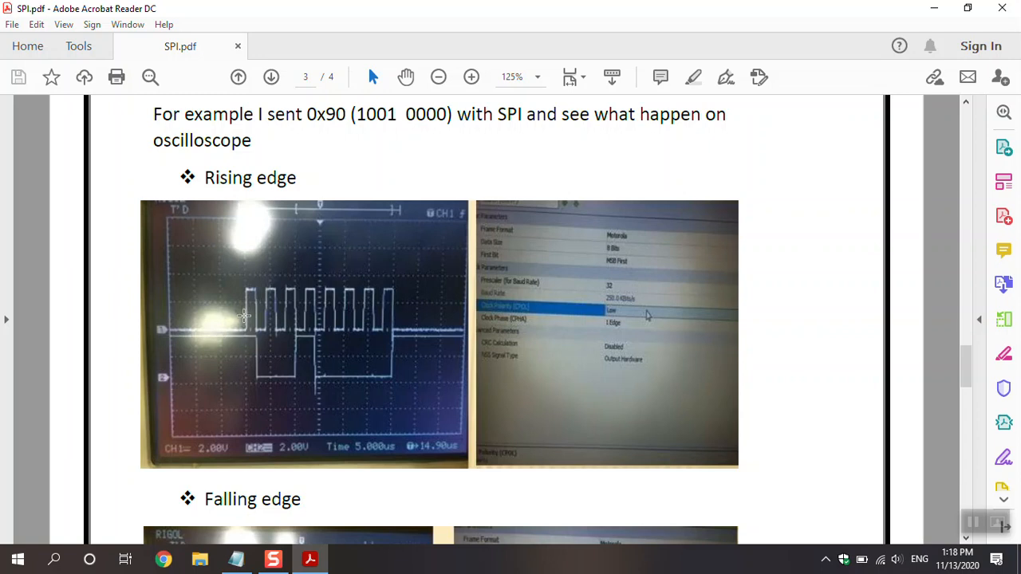
mouse_move(256, 295)
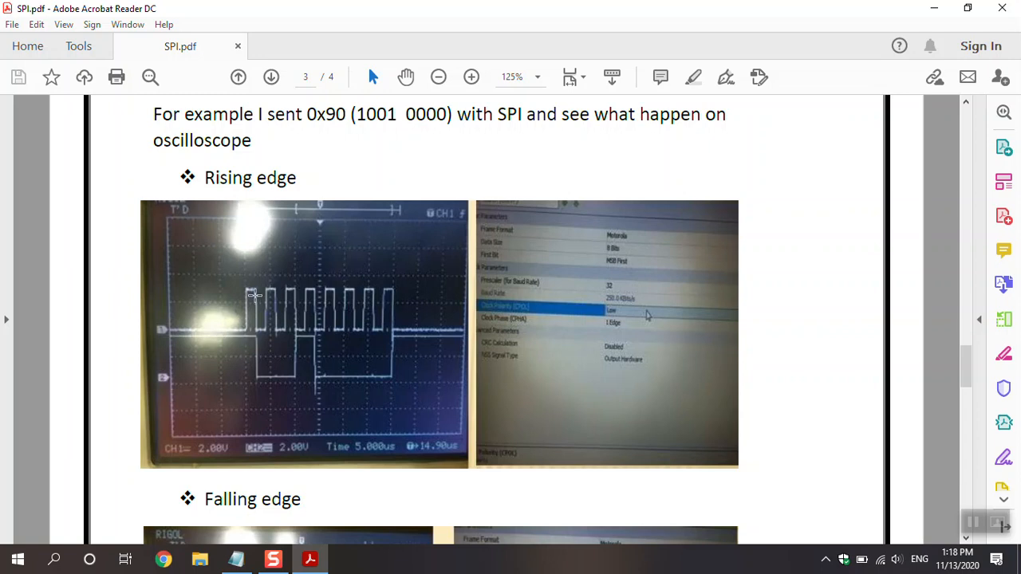
mouse_move(265, 307)
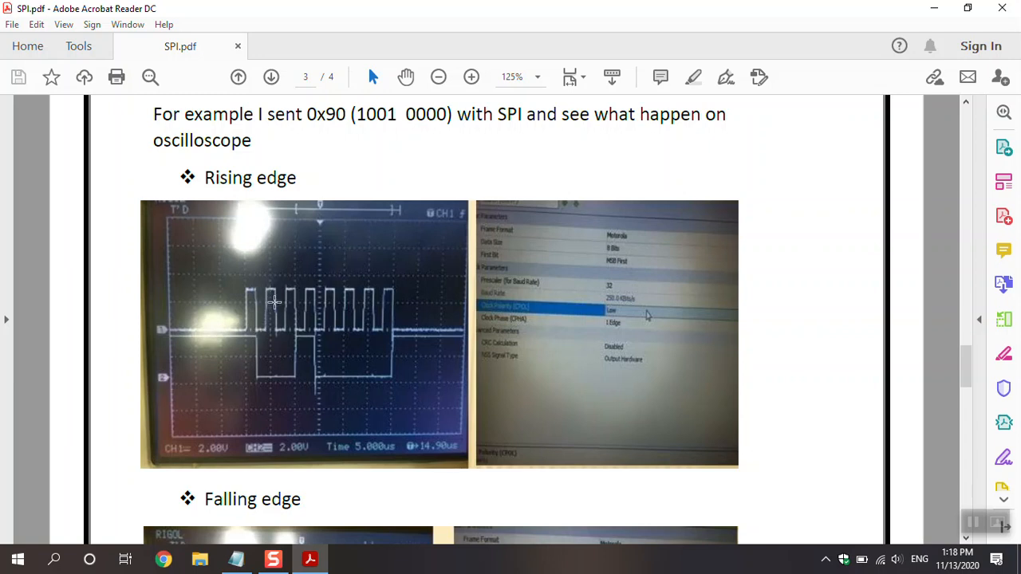
mouse_move(278, 327)
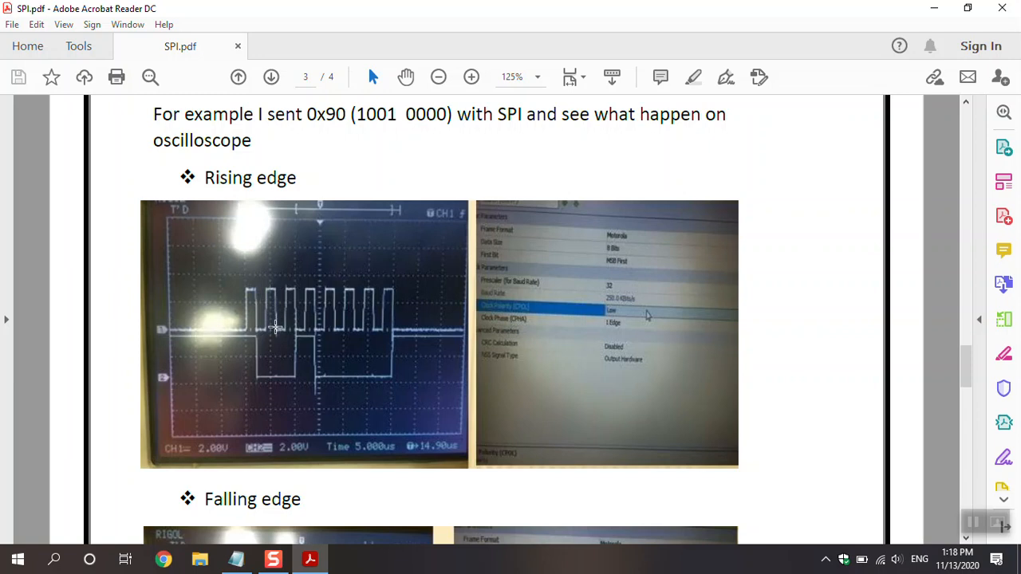
mouse_move(289, 319)
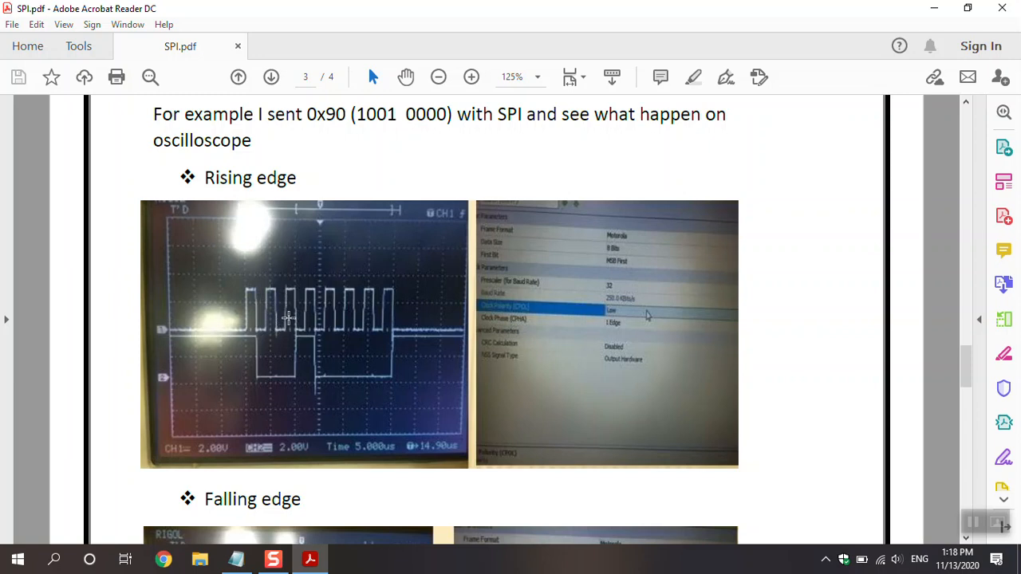
mouse_move(300, 309)
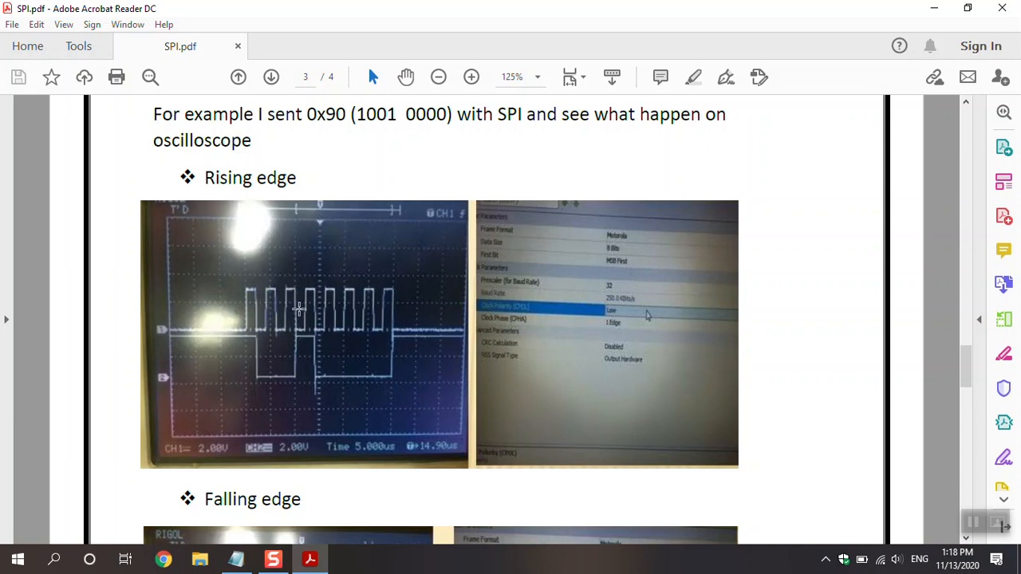
mouse_move(306, 307)
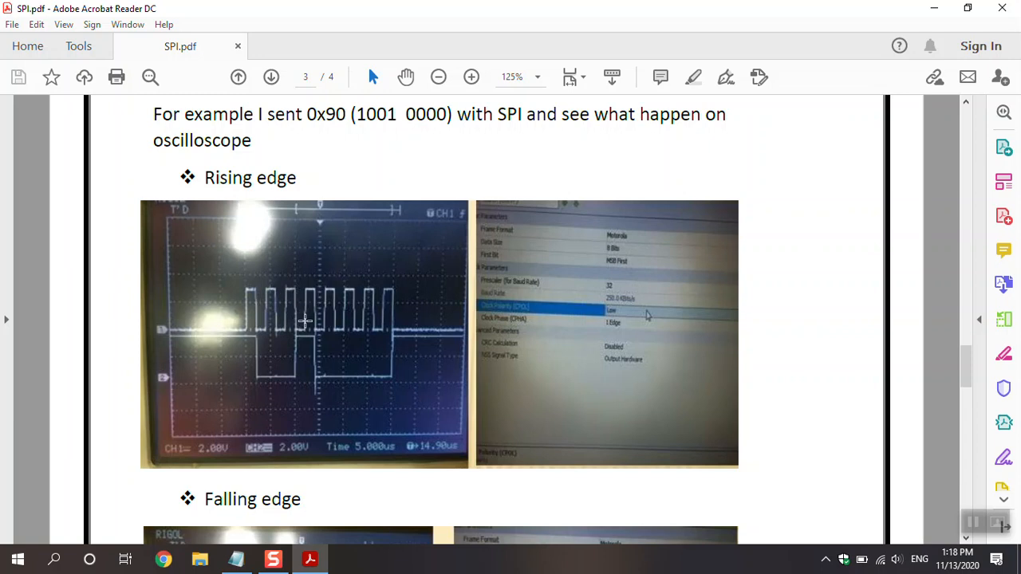
mouse_move(360, 115)
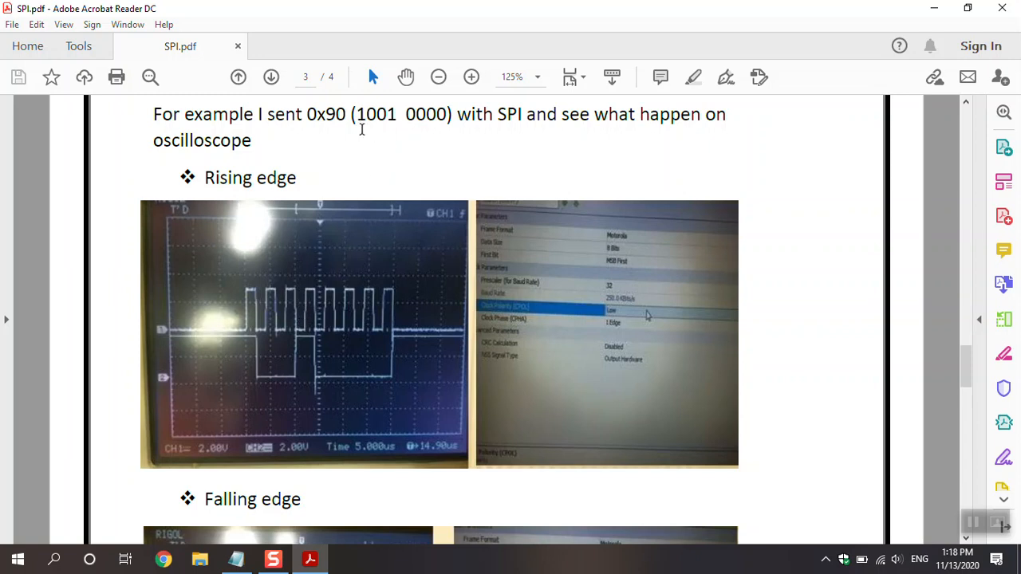
mouse_move(383, 128)
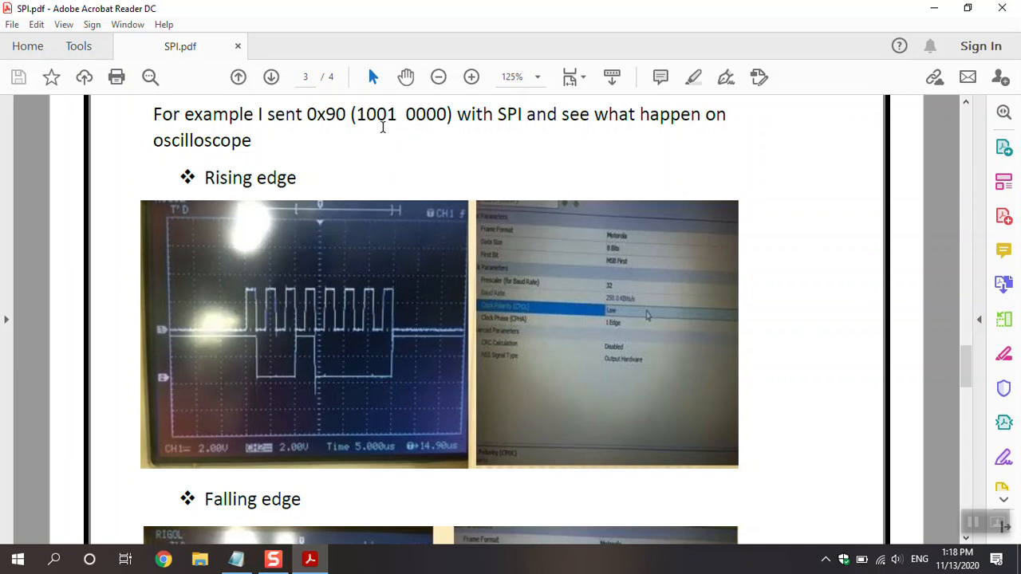
mouse_move(319, 257)
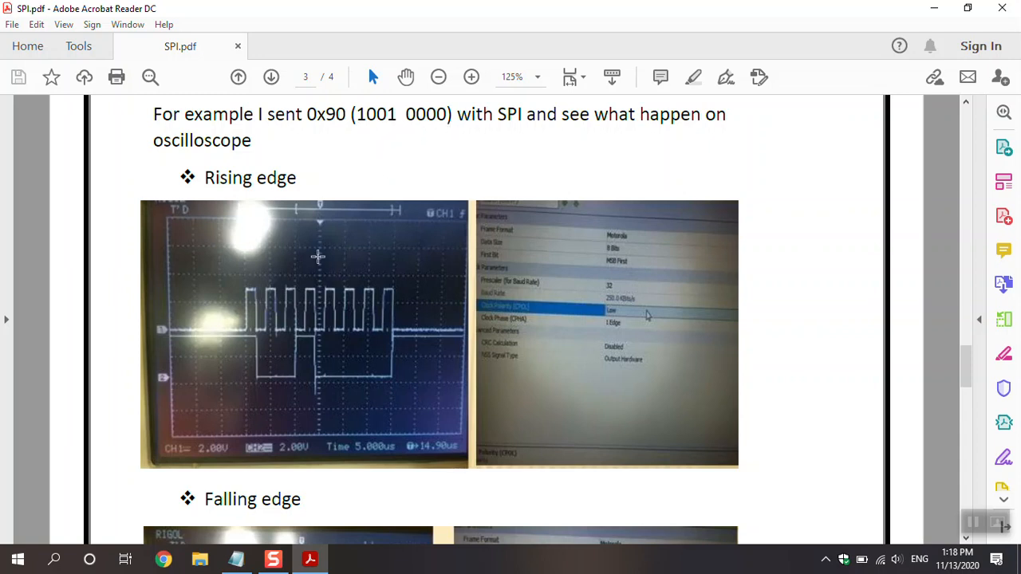
mouse_move(245, 316)
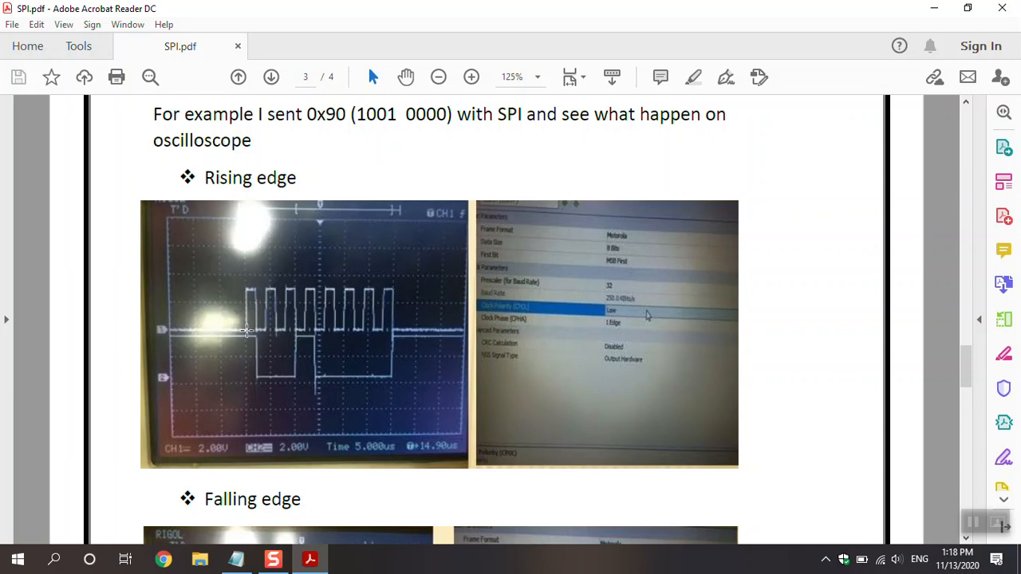
mouse_move(265, 306)
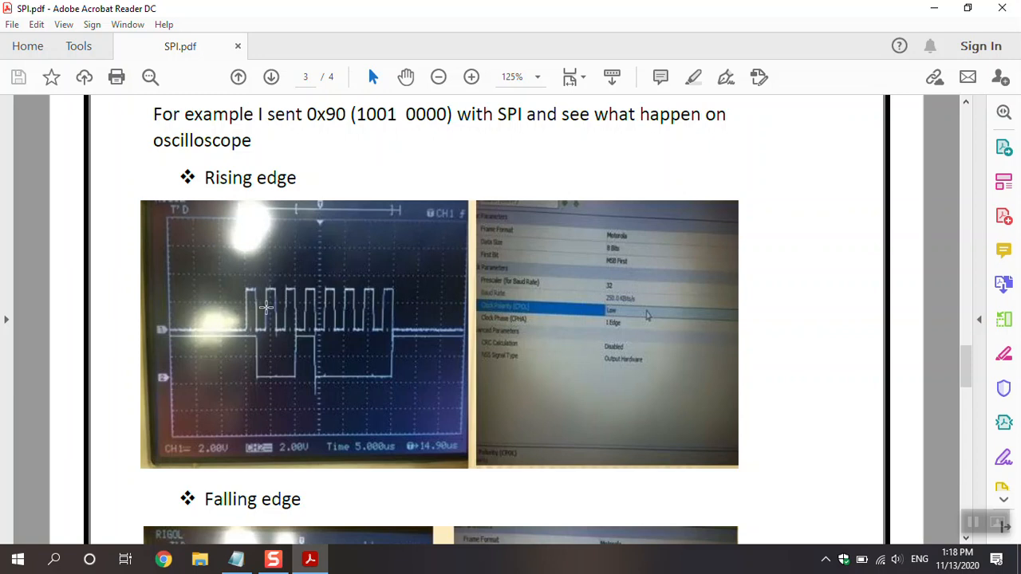
mouse_move(268, 345)
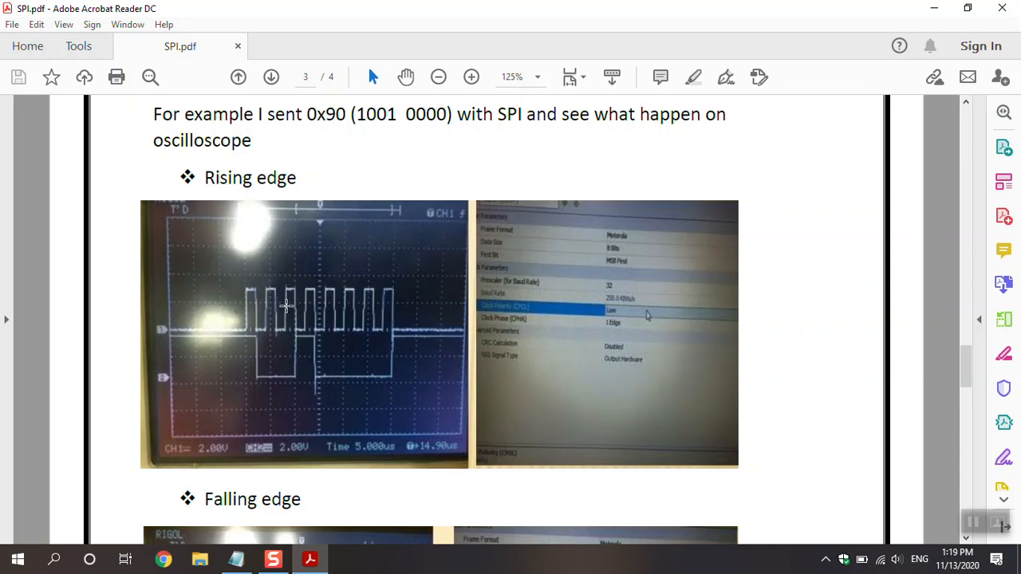
mouse_move(287, 294)
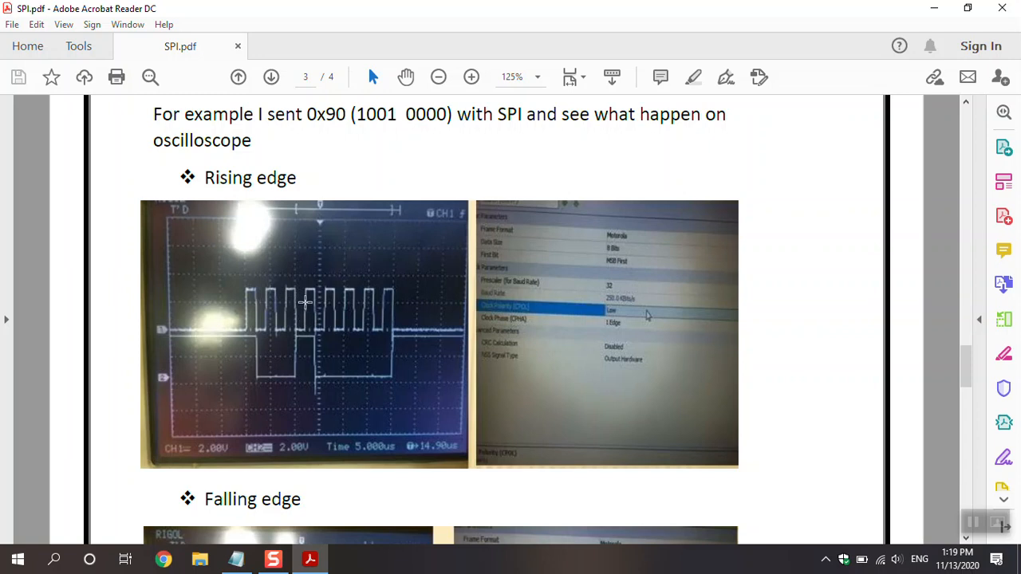
mouse_move(306, 306)
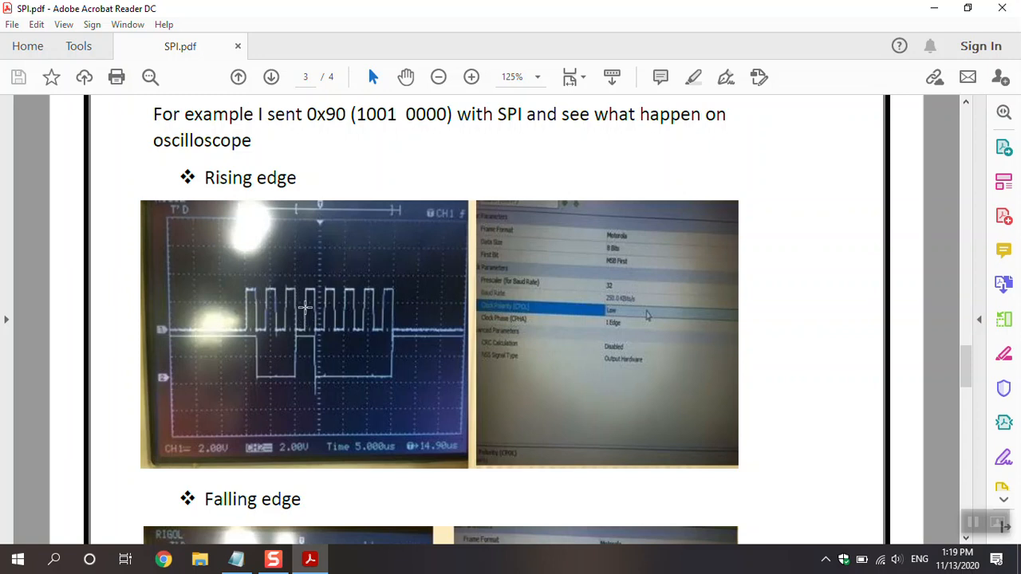
mouse_move(325, 305)
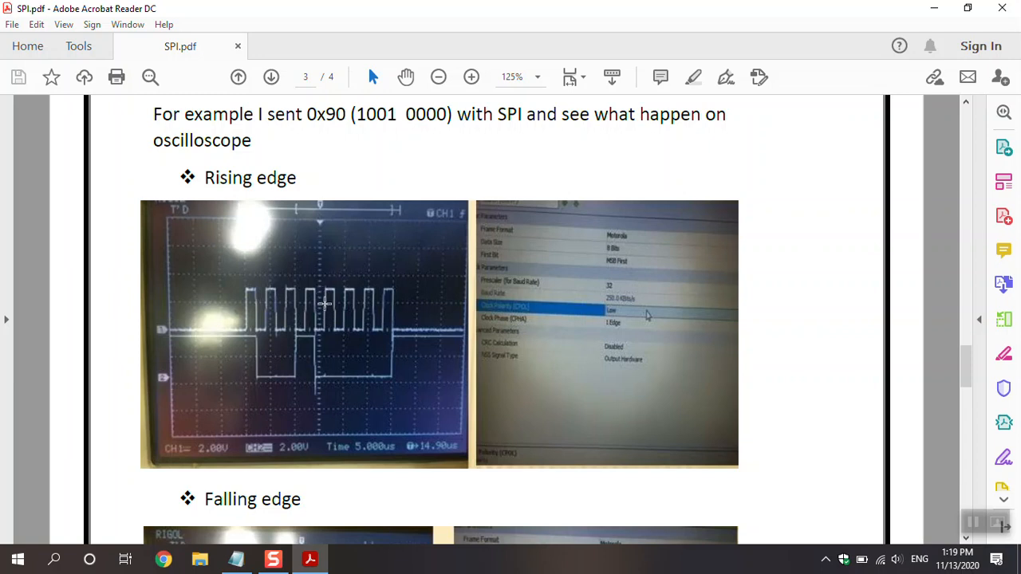
mouse_move(343, 330)
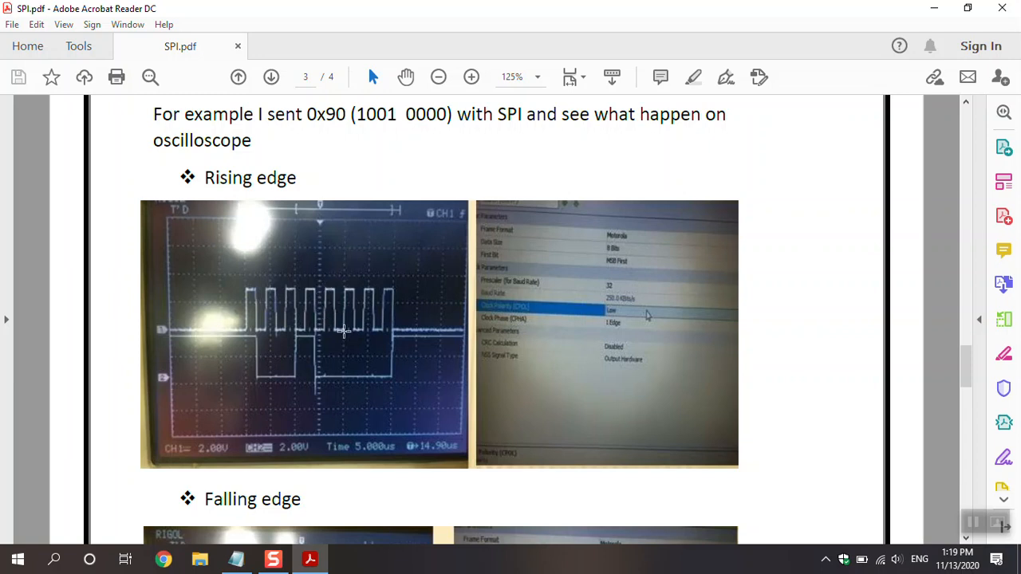
mouse_move(366, 299)
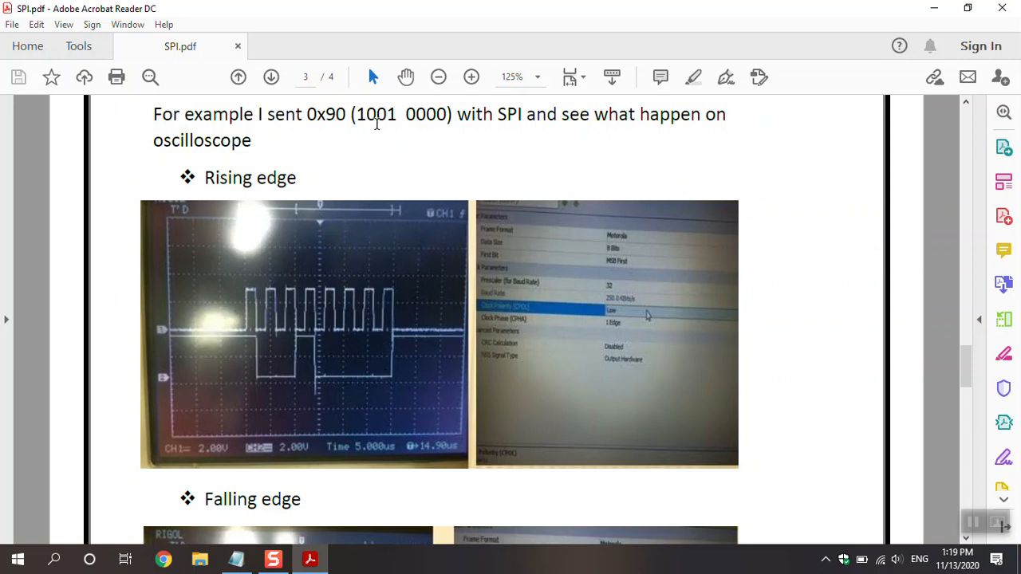
Scroll to the Falling edge oscilloscope capture and its SPI settings on page 3.
scroll("down", 3)
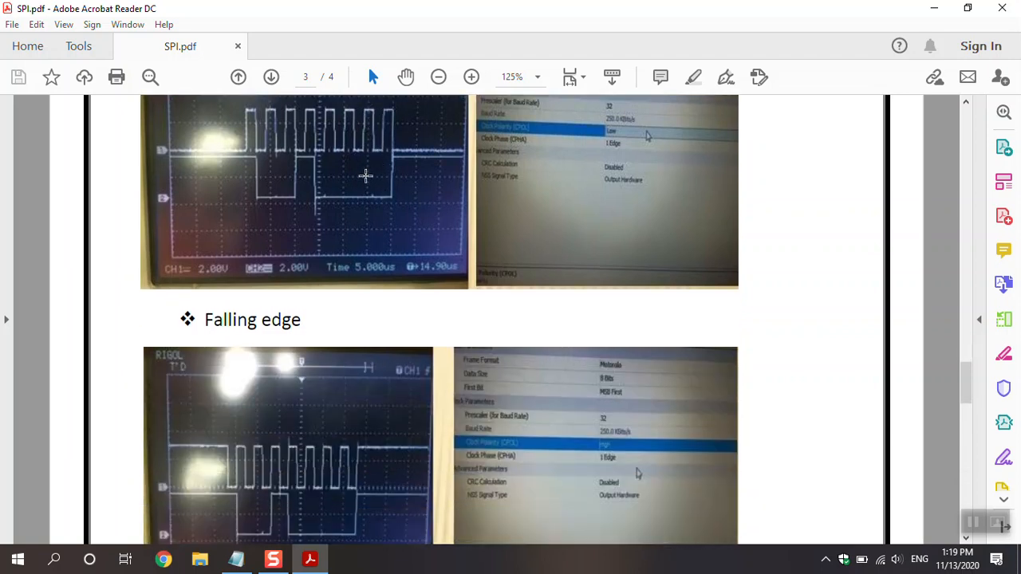
scroll("down", 3)
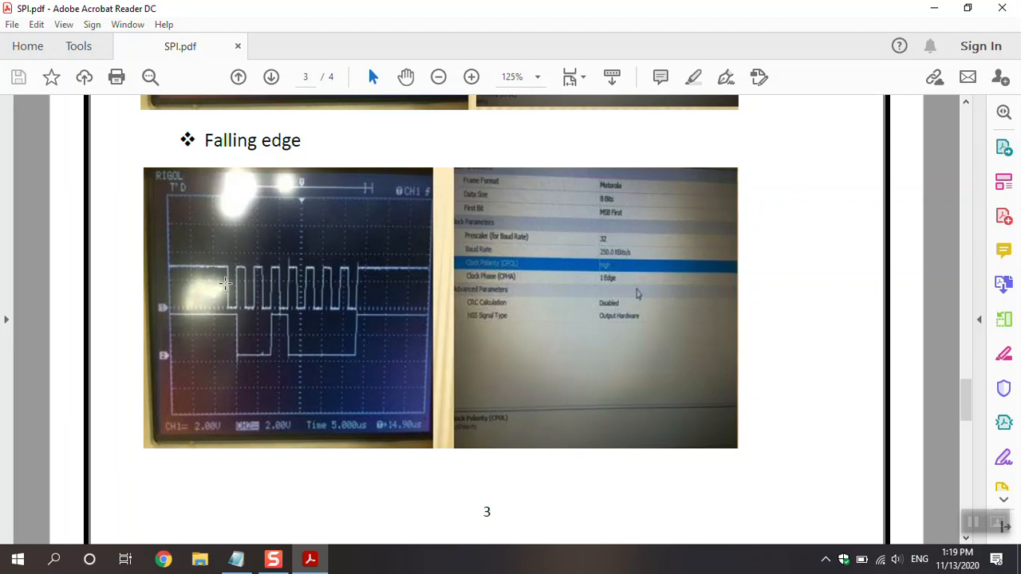
mouse_move(204, 271)
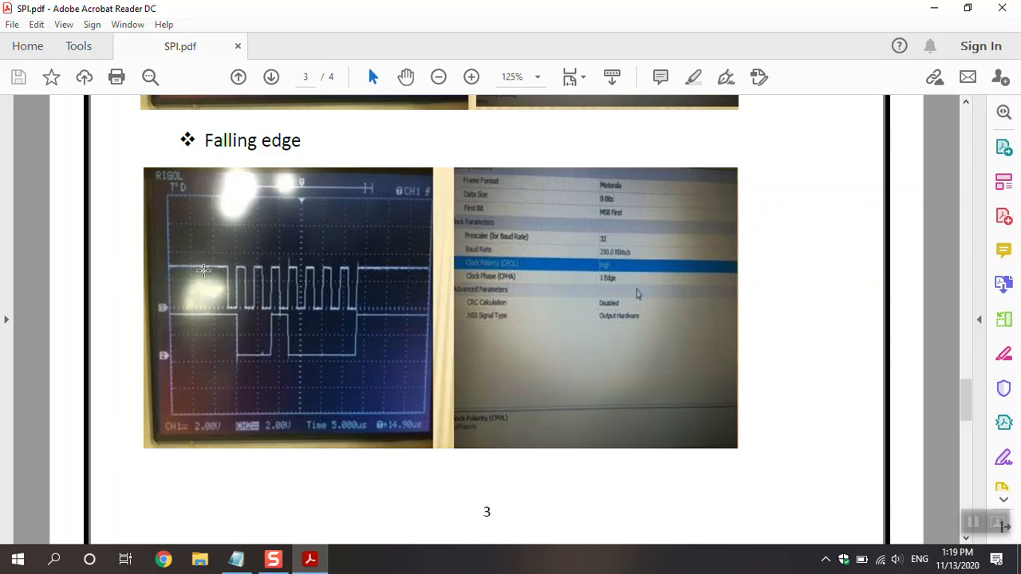
mouse_move(220, 271)
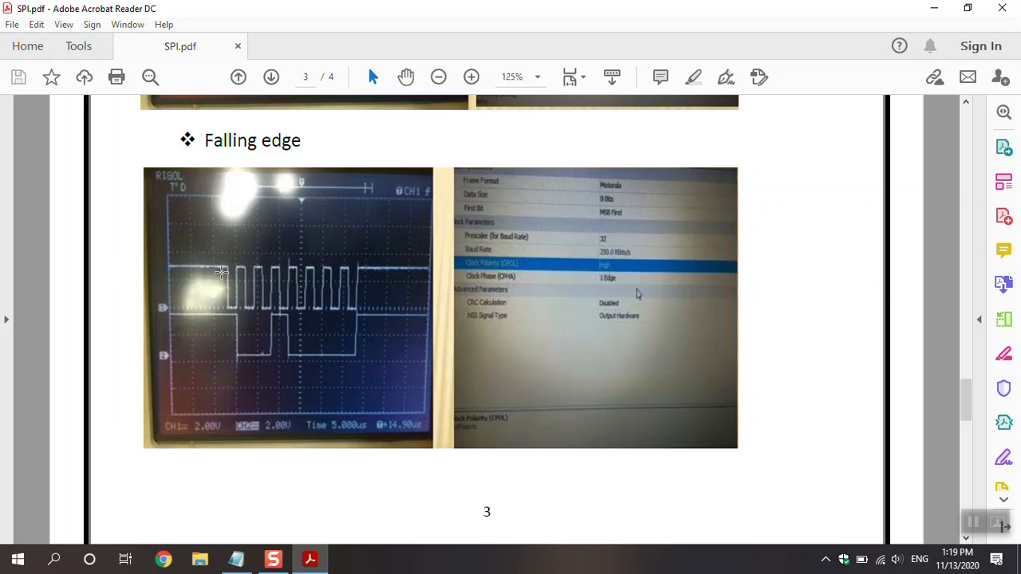
mouse_move(226, 279)
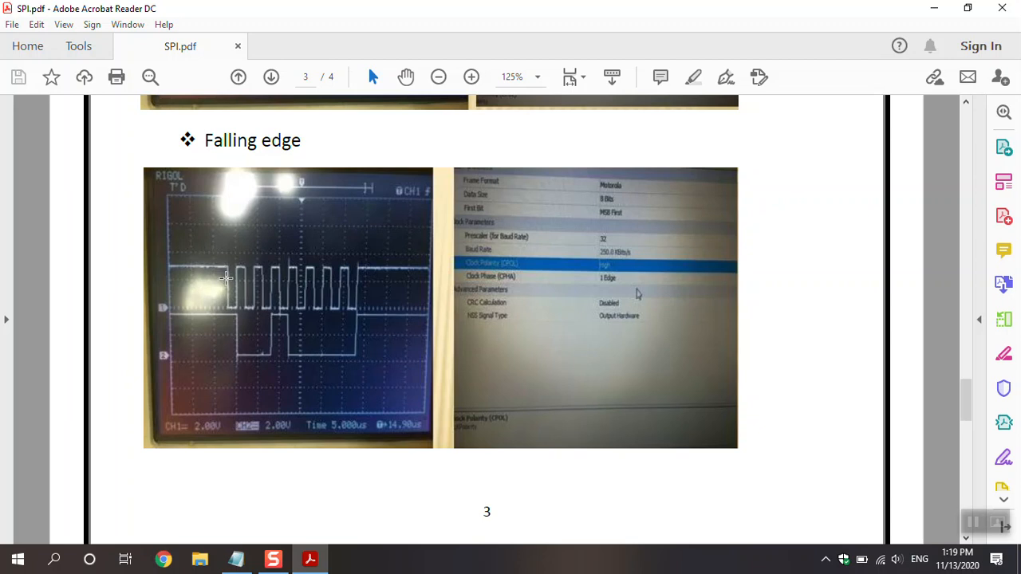
mouse_move(233, 271)
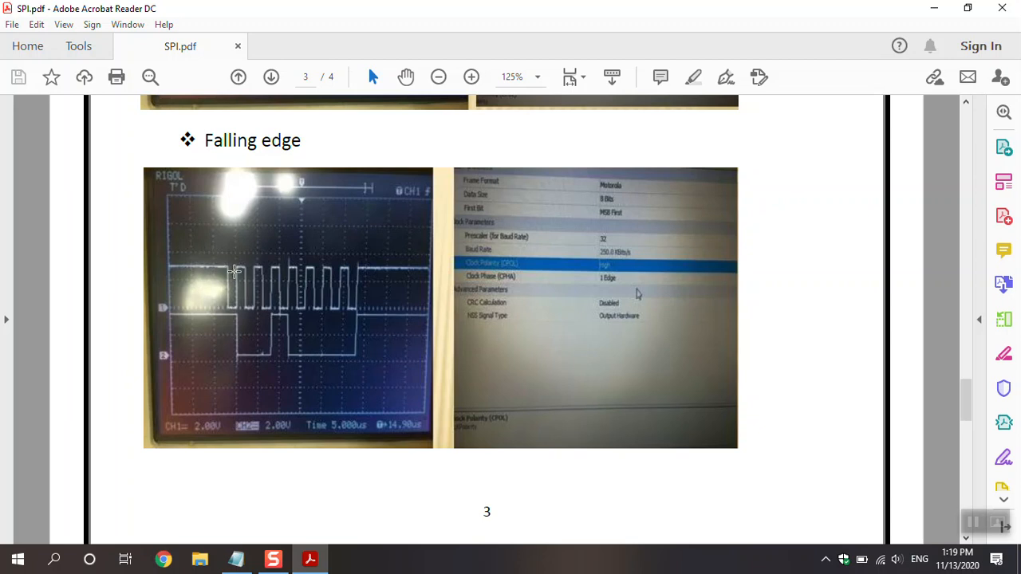
mouse_move(249, 271)
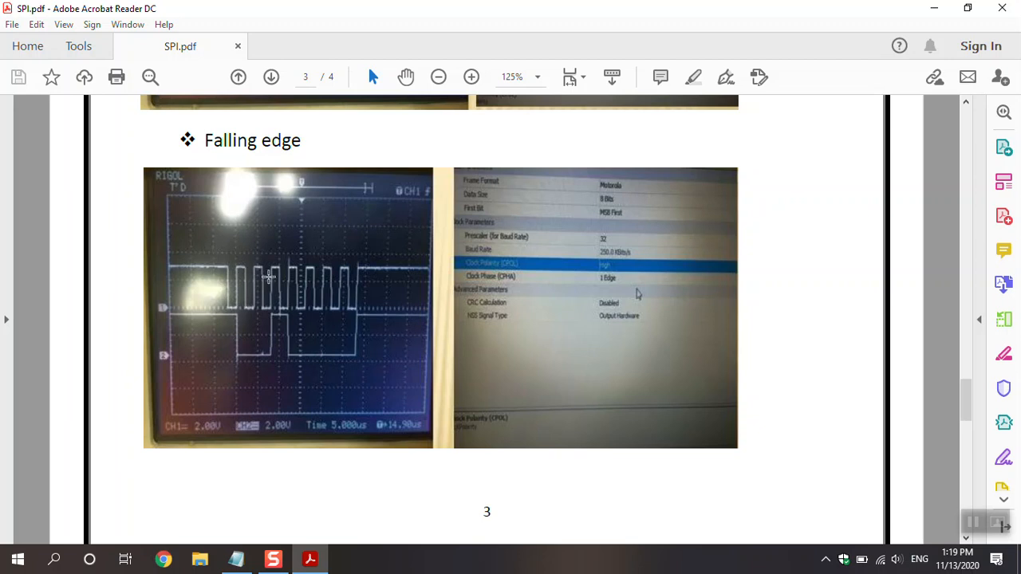
mouse_move(321, 298)
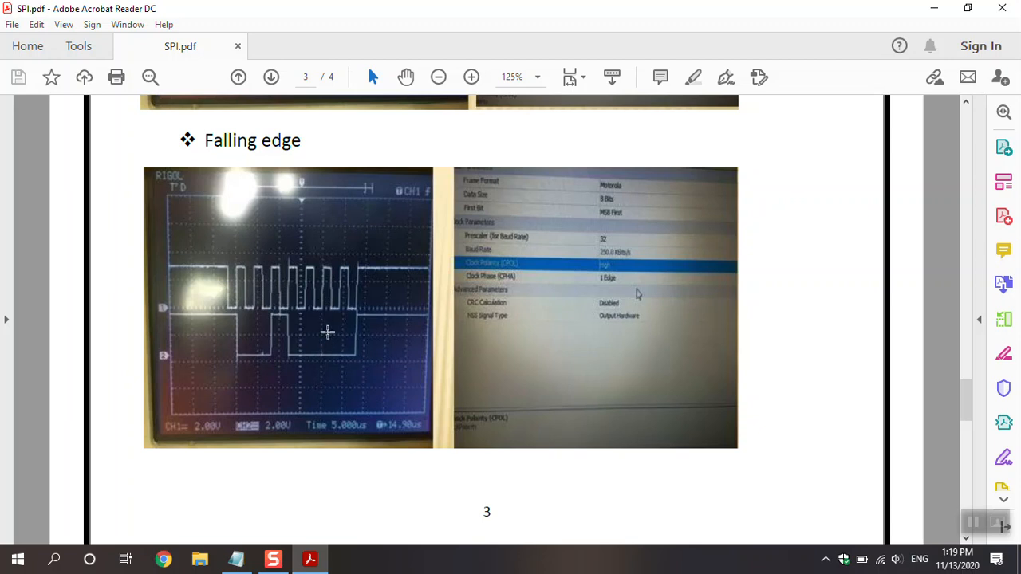
Scroll to the Second falling edge capture and its clock settings on page 4.
scroll("down", 3)
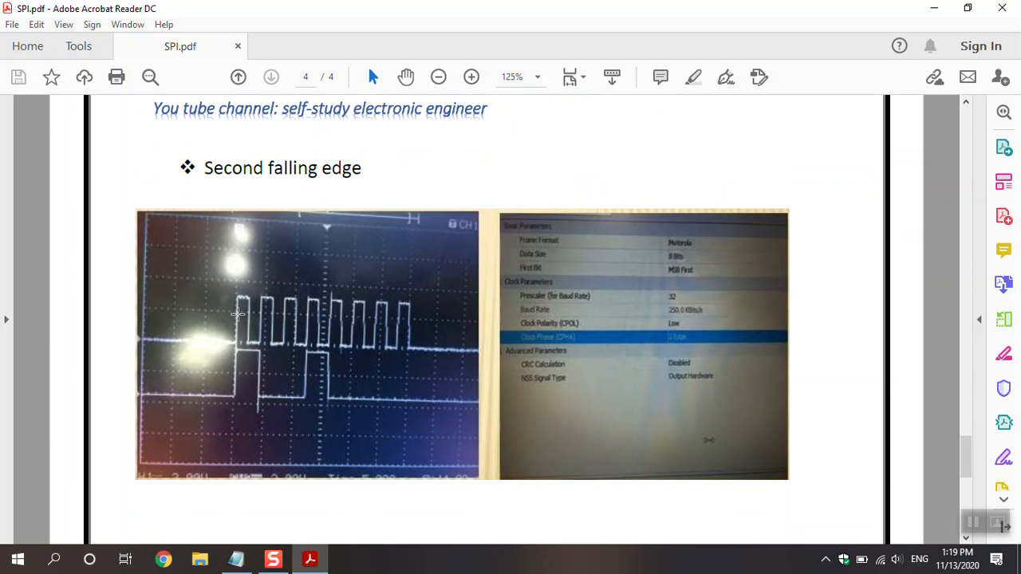
mouse_move(658, 373)
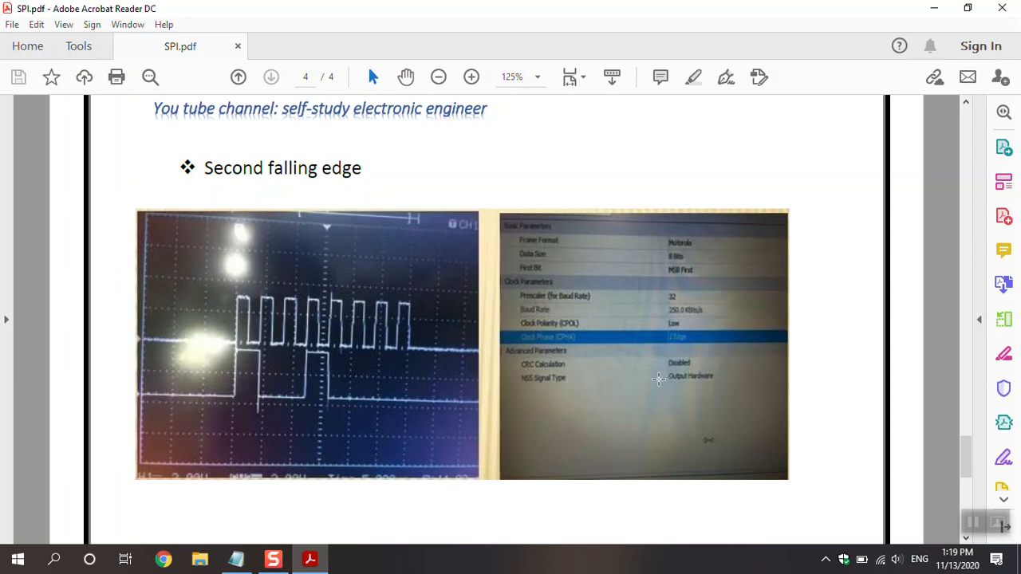
mouse_move(445, 383)
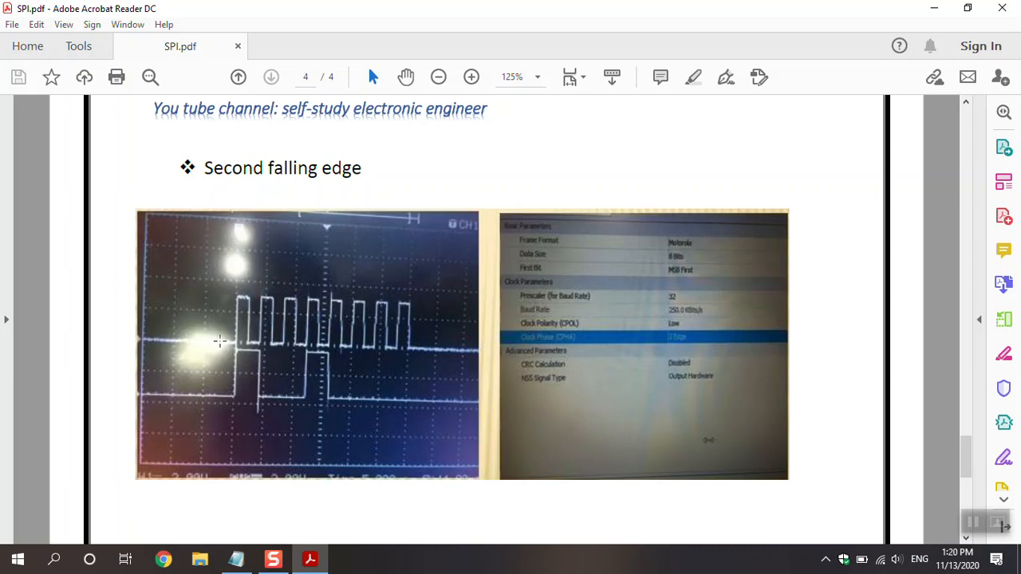
mouse_move(232, 343)
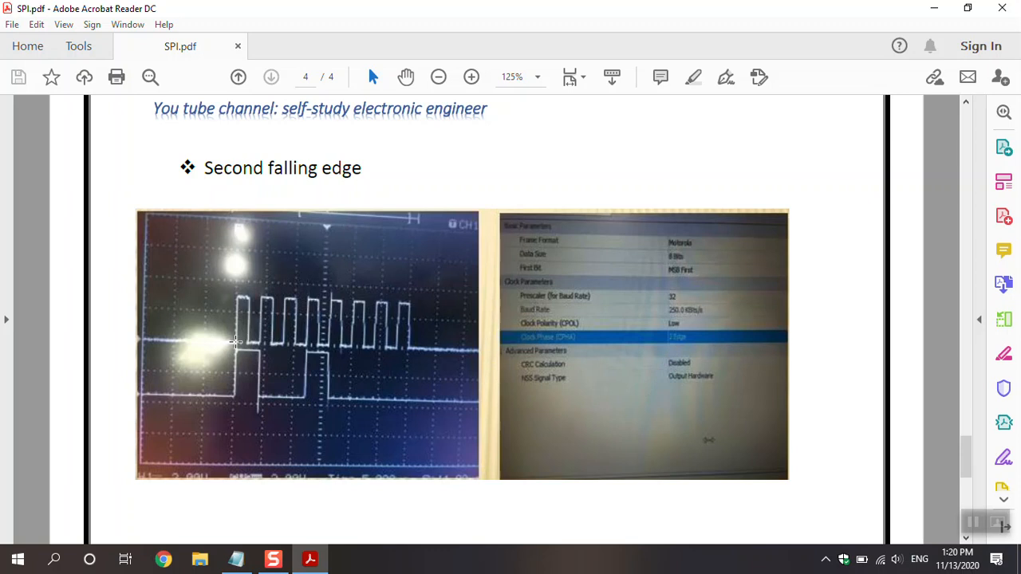
mouse_move(248, 293)
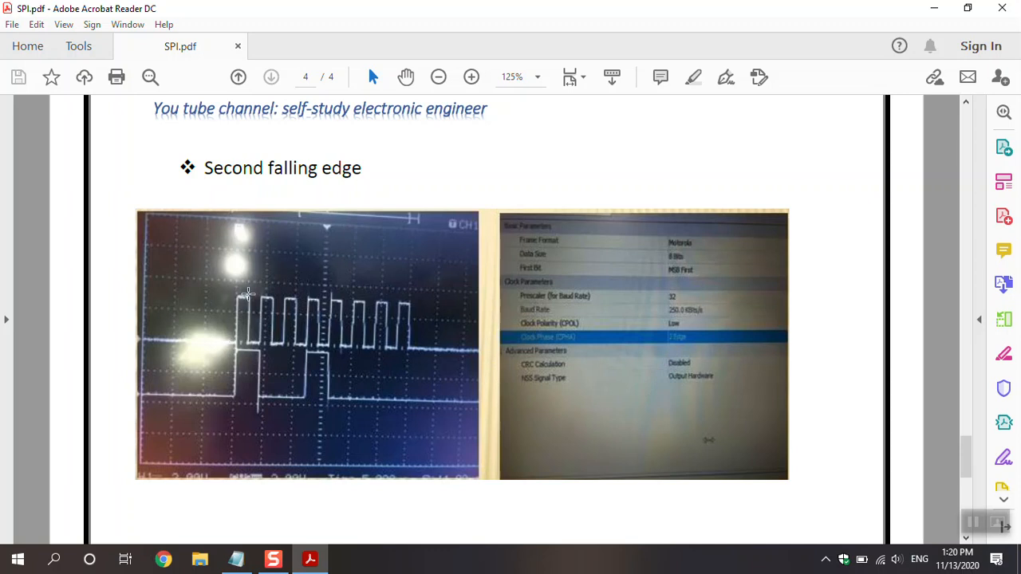
mouse_move(259, 338)
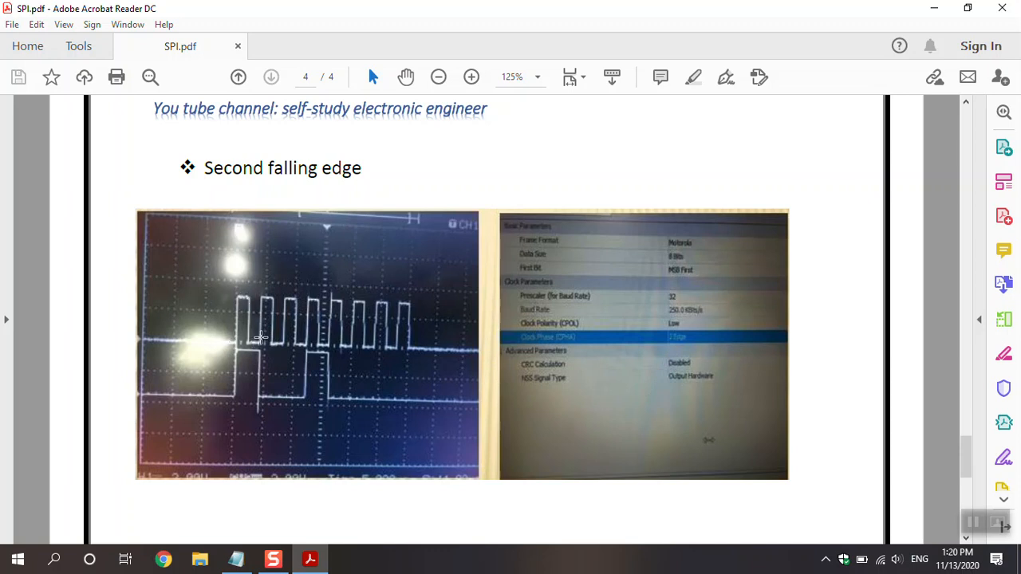
mouse_move(271, 309)
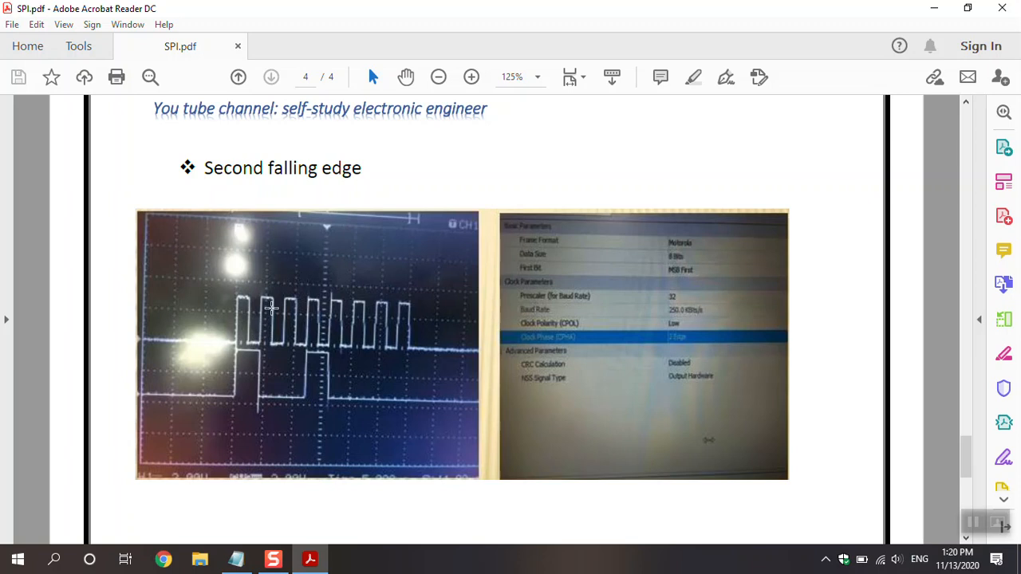
mouse_move(254, 327)
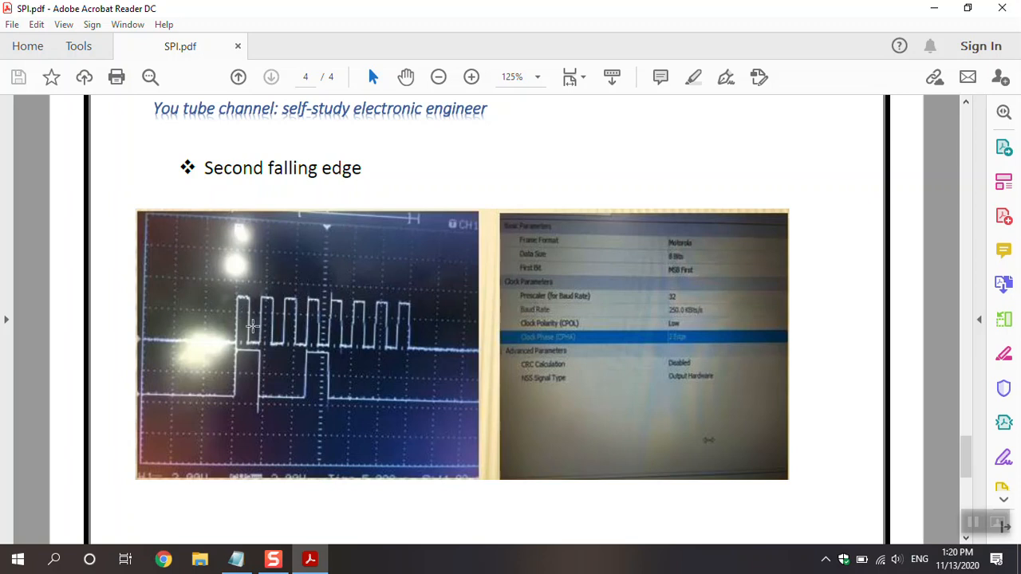
mouse_move(259, 338)
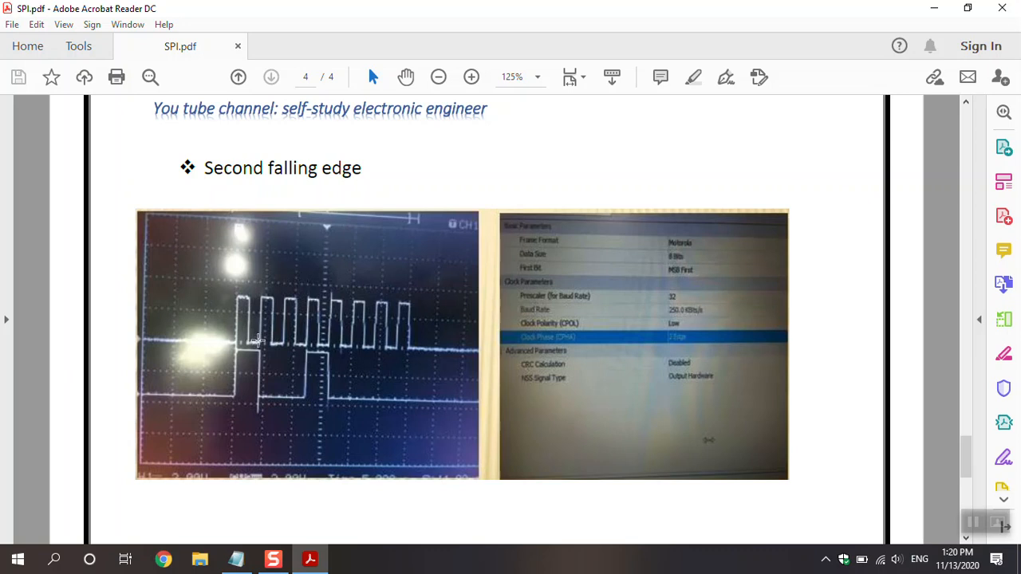
mouse_move(322, 410)
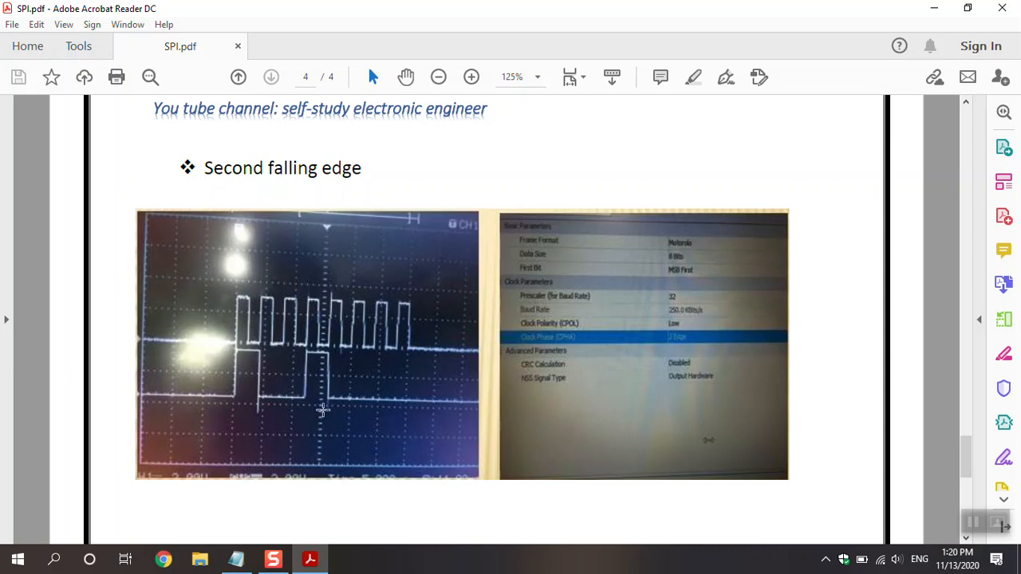
Scroll to the Second rising edge capture with clock polarity High and phase 2 Edge.
scroll("down", 3)
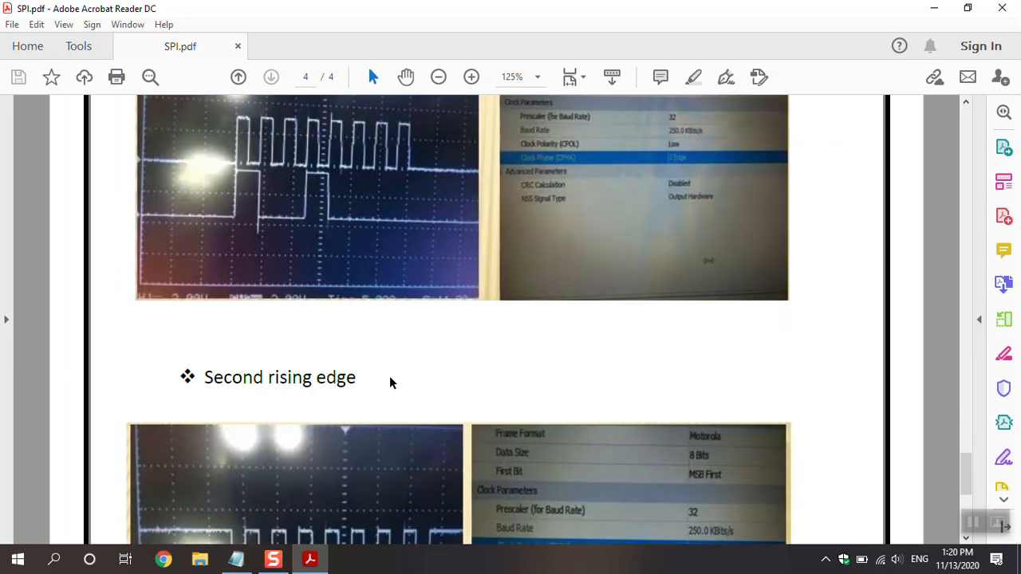
scroll("down", 3)
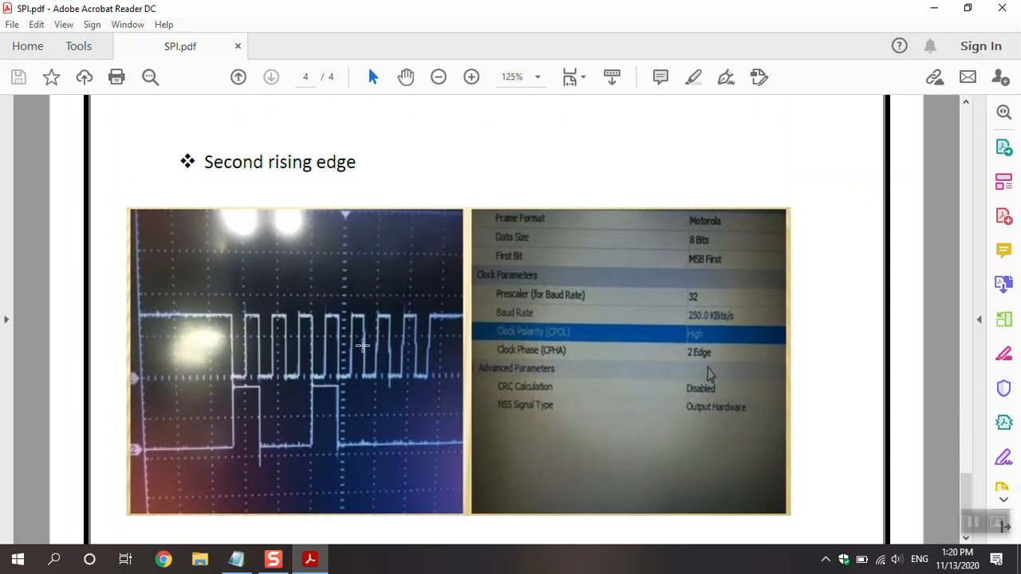
mouse_move(406, 365)
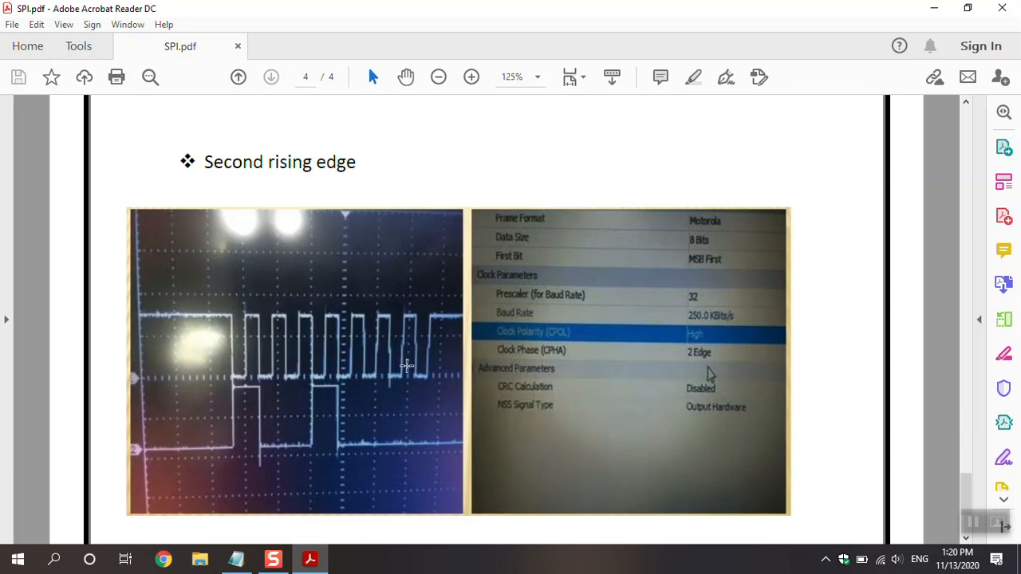
scroll("down", 3)
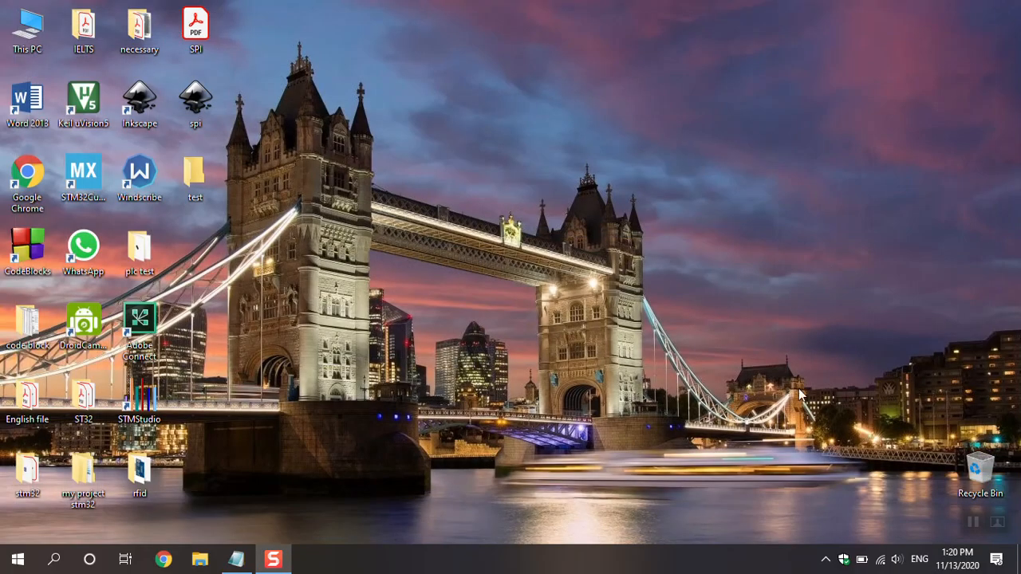
mouse_move(535, 239)
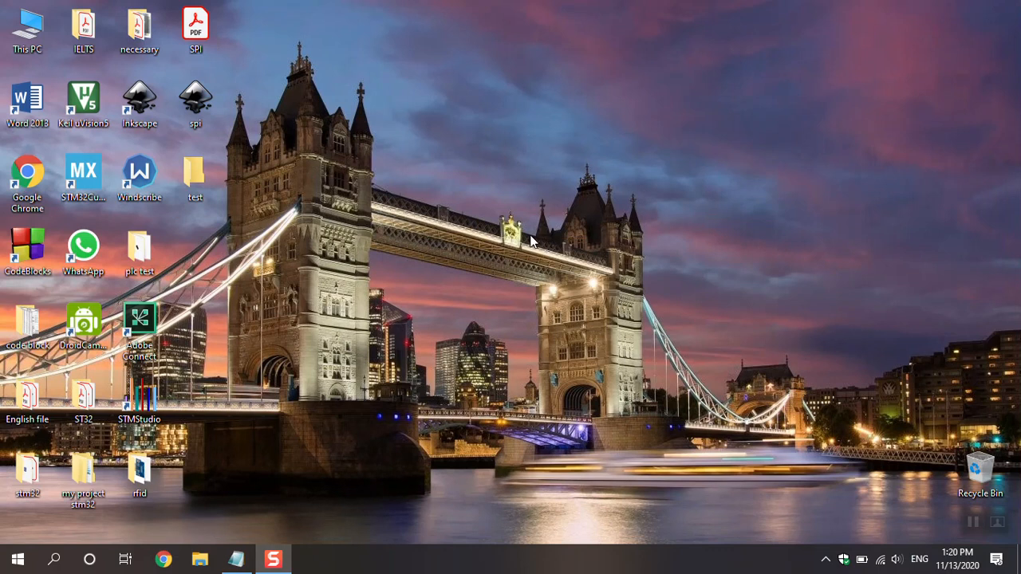
Launch STM32CubeMX from its desktop shortcut to the Home screen of recent projects.
left_click(83, 172)
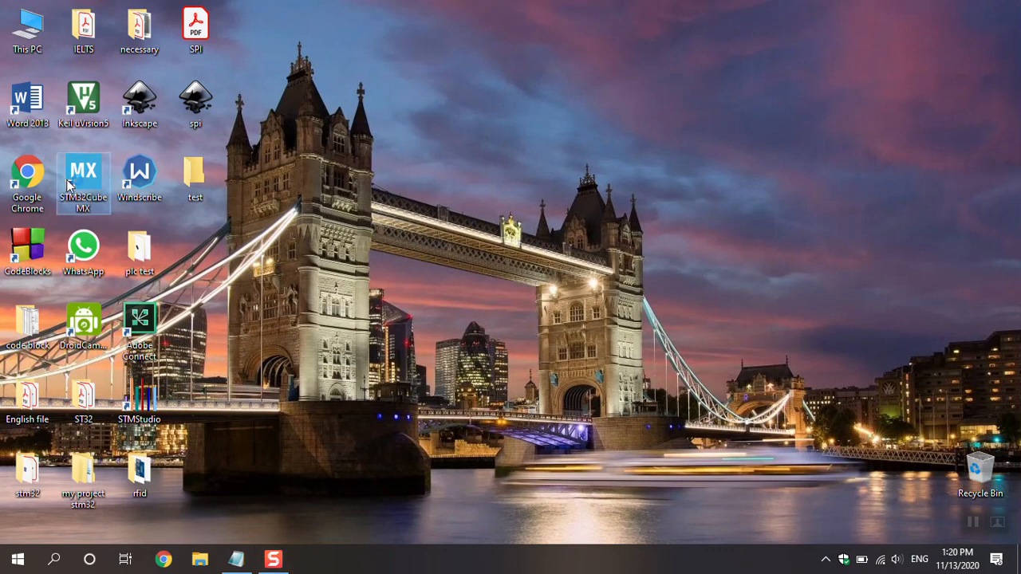
double_click(83, 169)
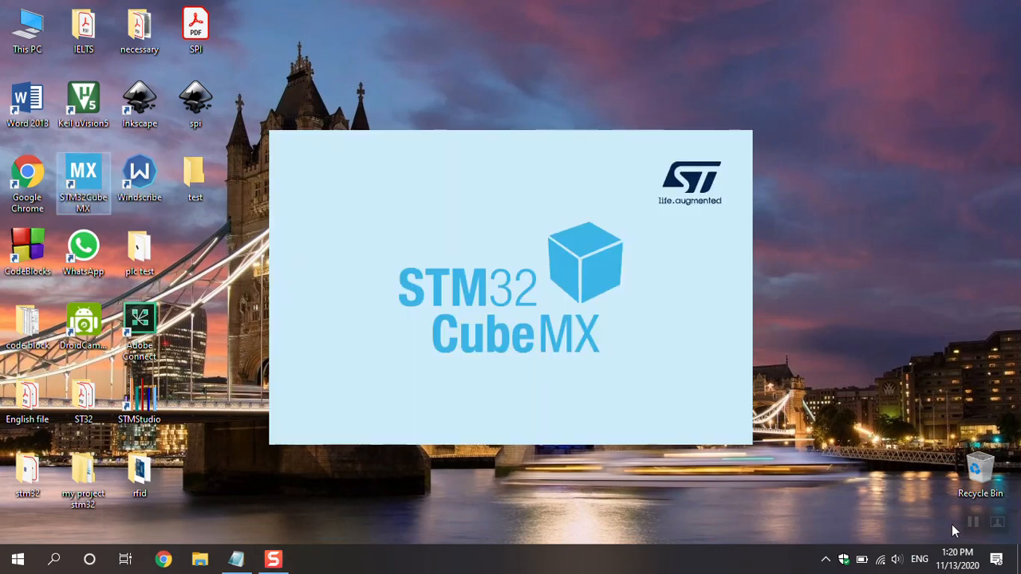
mouse_move(801, 405)
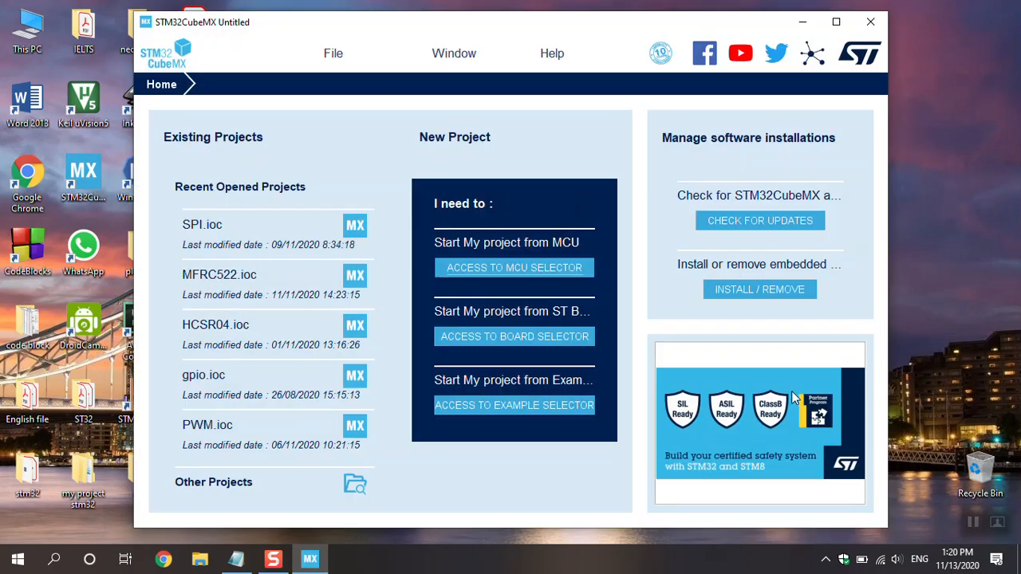
left_click(514, 268)
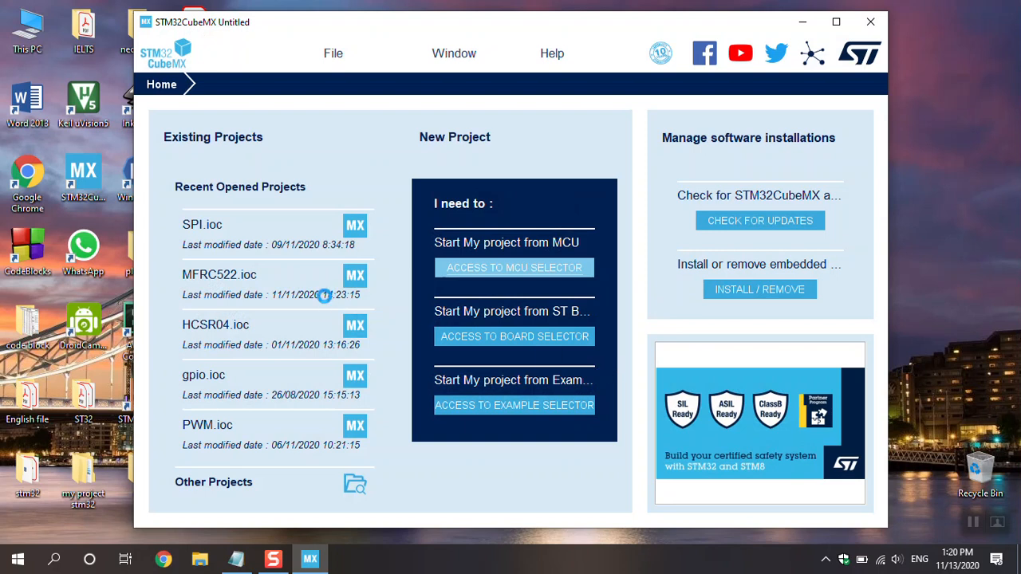
Start a new project from the MCU selector, searching part number 103 for the STM32F103C8Tx.
left_click(513, 268)
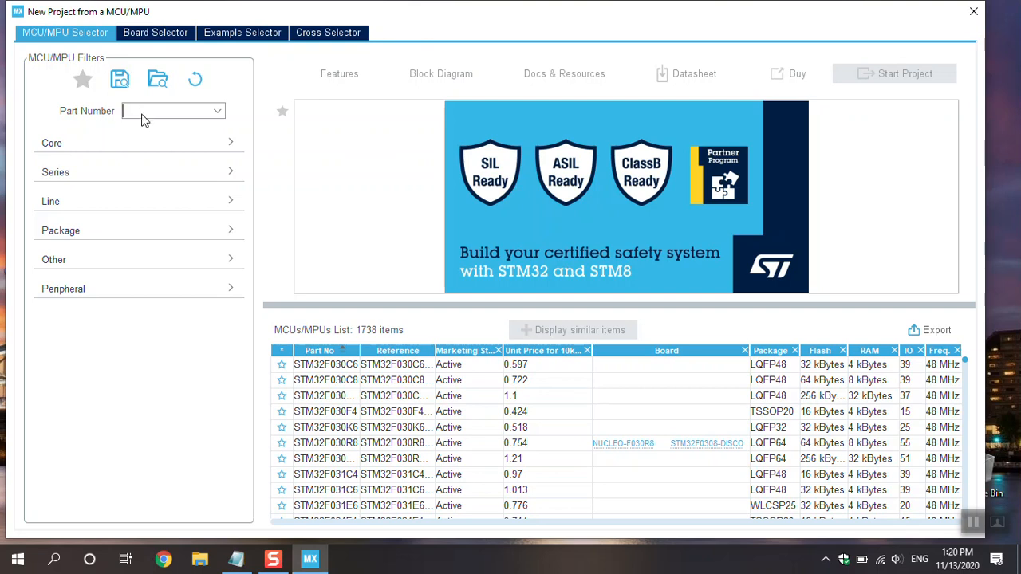
type("103")
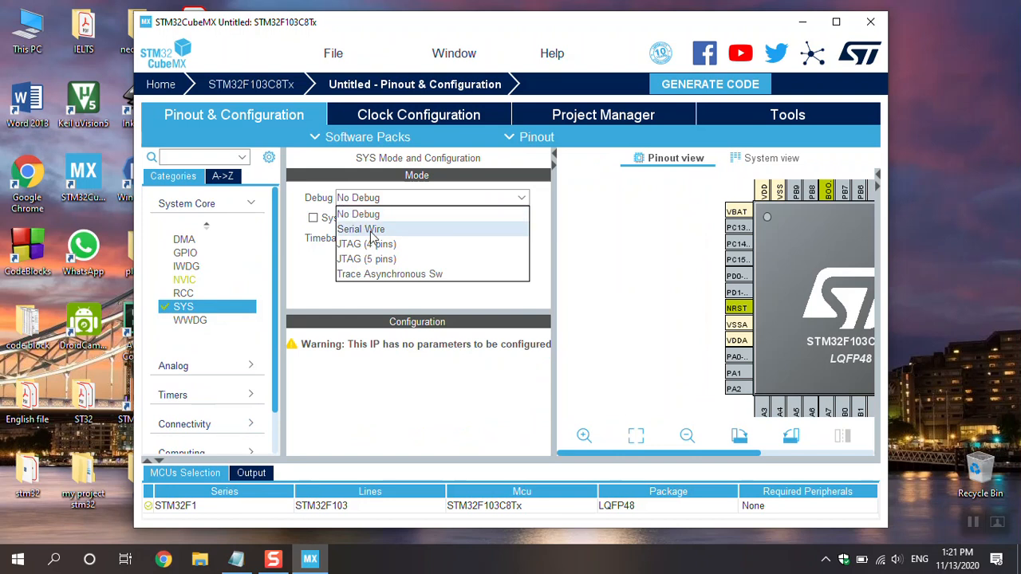
Set SYS debug to Serial Wire and show the SPI1 settings under Connectivity.
left_click(360, 230)
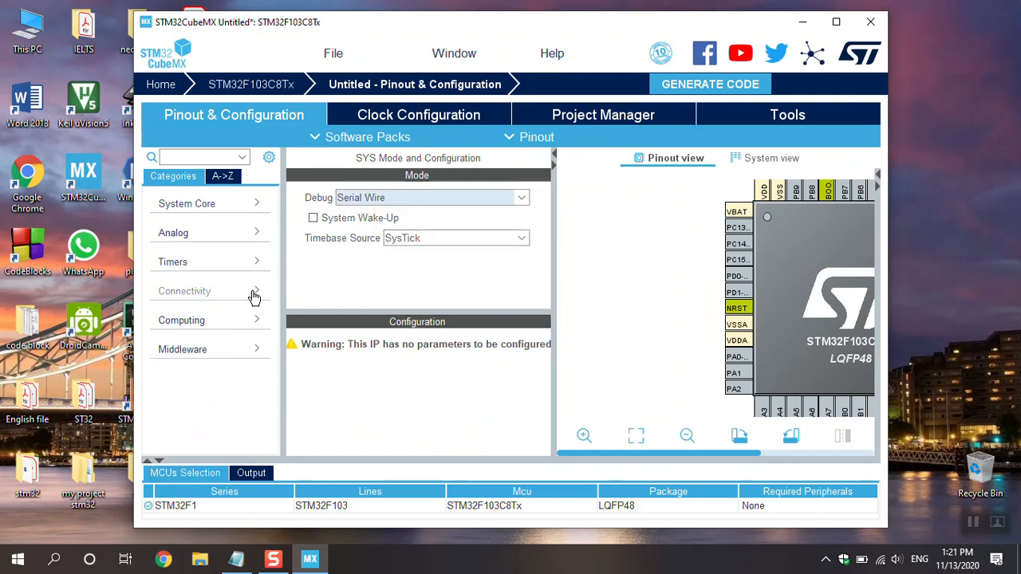
left_click(185, 290)
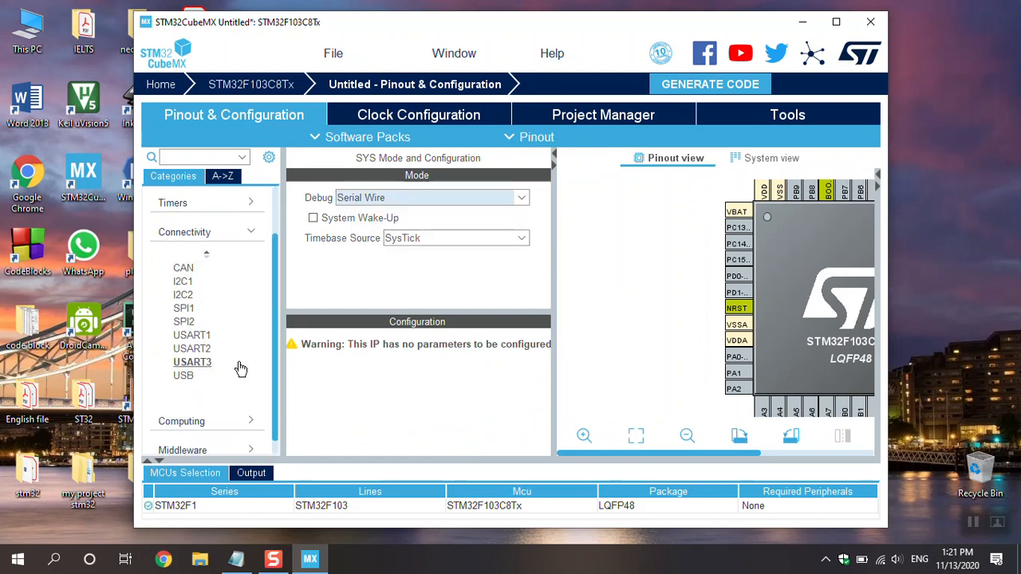
left_click(183, 307)
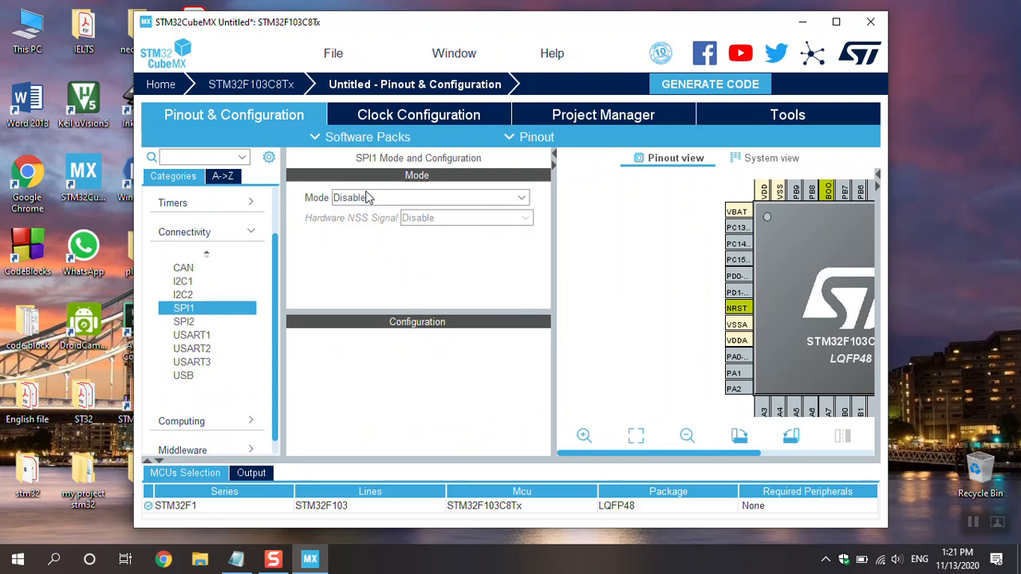
mouse_move(366, 209)
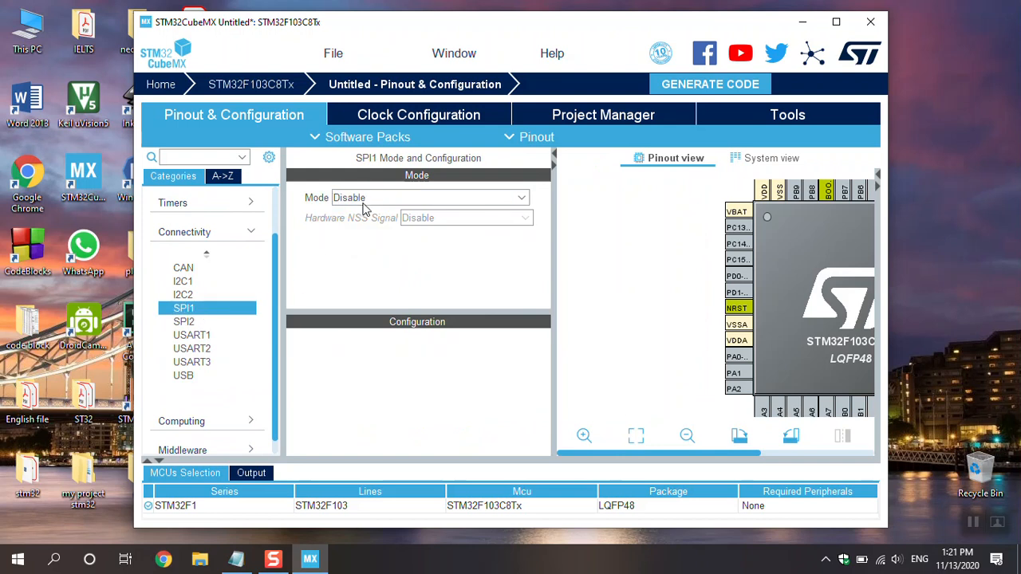
Make SPI1 a Full-Duplex Master with baud-rate prescaler 256 (31.25 KBits/s).
left_click(429, 198)
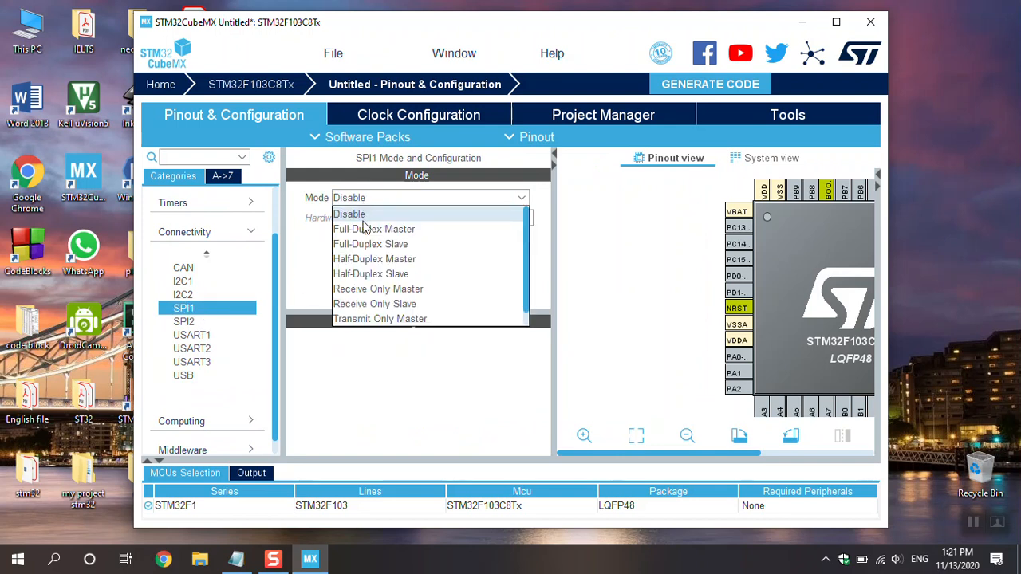
left_click(373, 230)
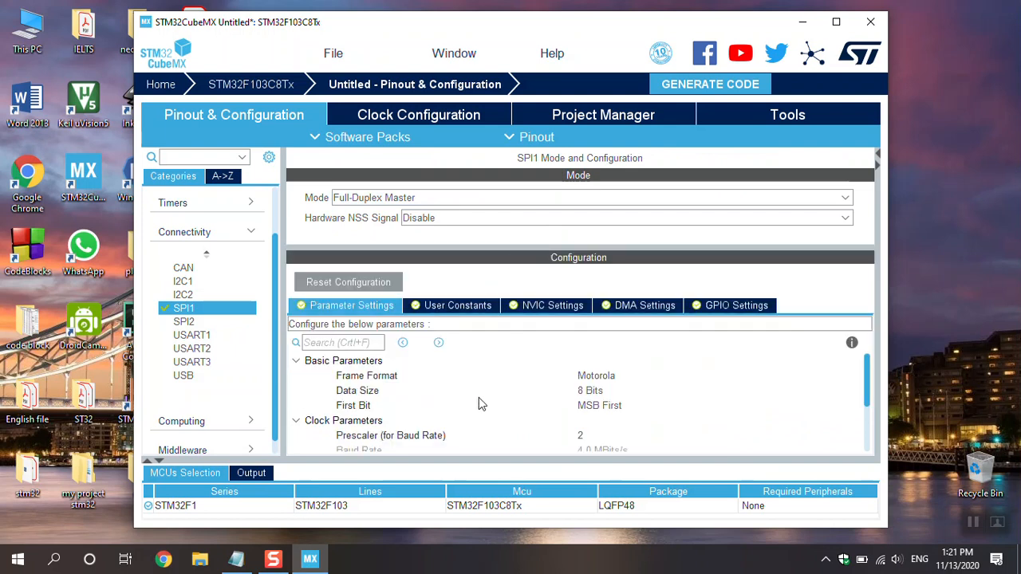
mouse_move(572, 407)
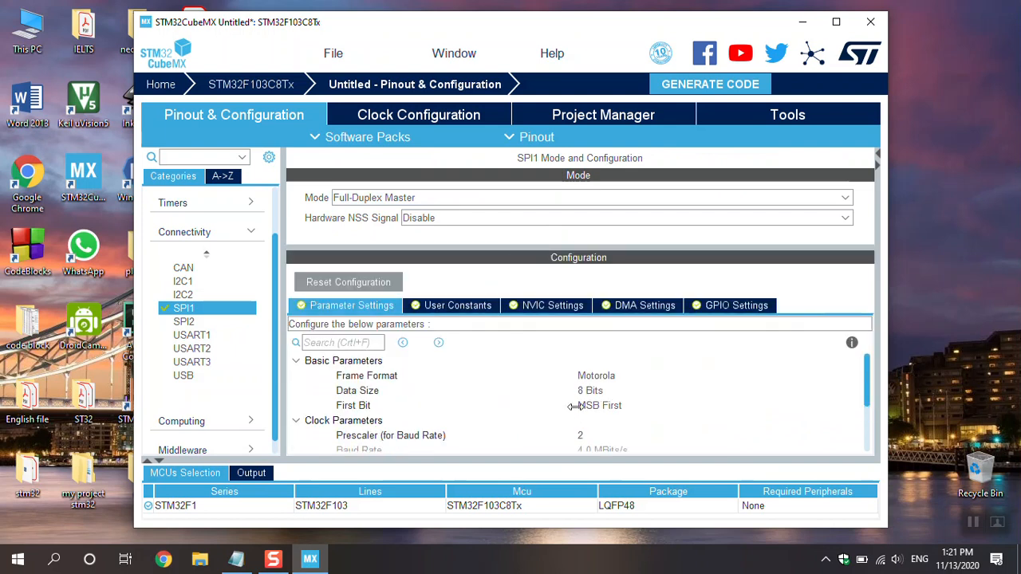
scroll("down", 3)
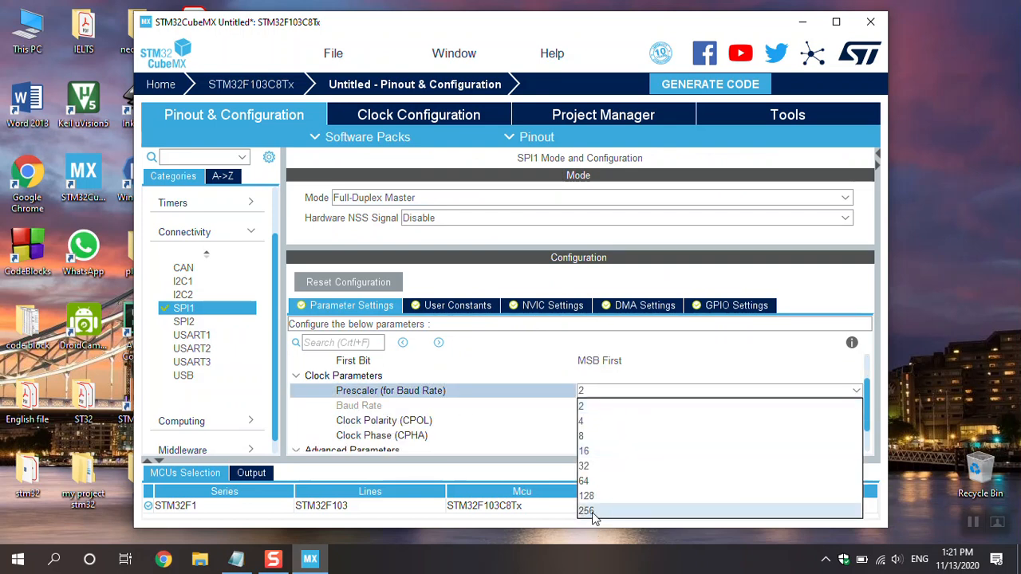
mouse_move(587, 510)
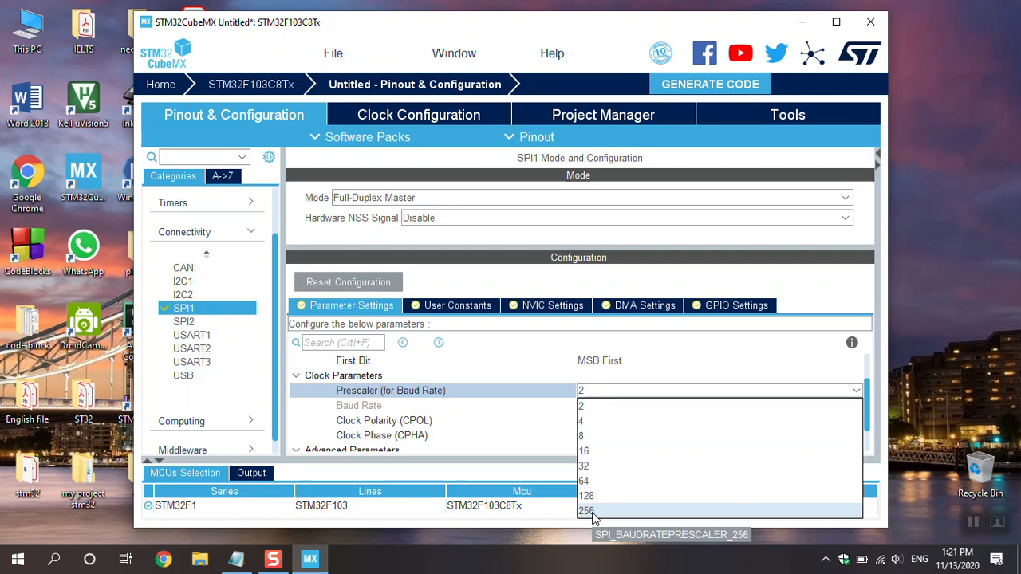
left_click(587, 511)
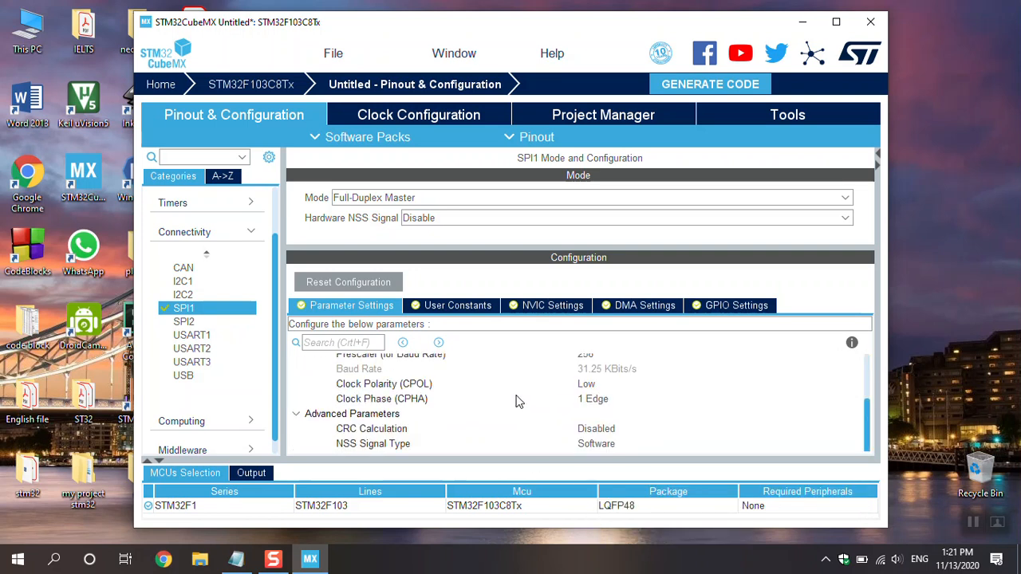
mouse_move(377, 391)
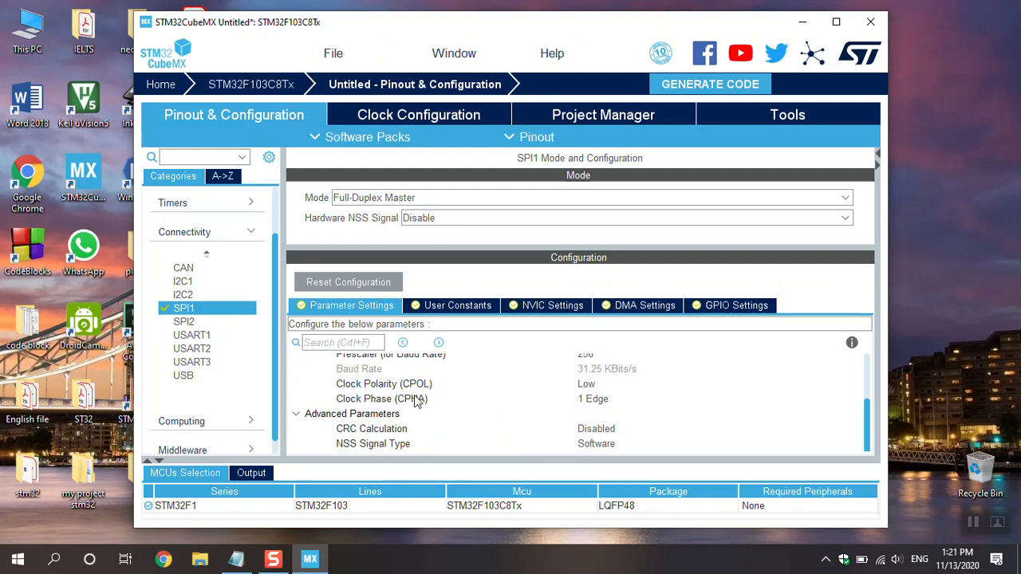
mouse_move(555, 431)
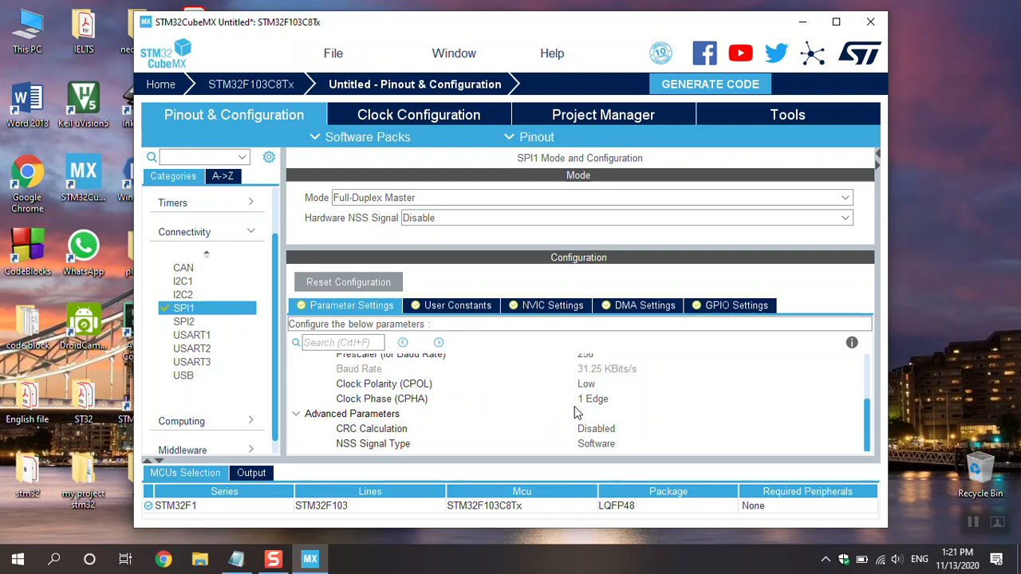
mouse_move(558, 433)
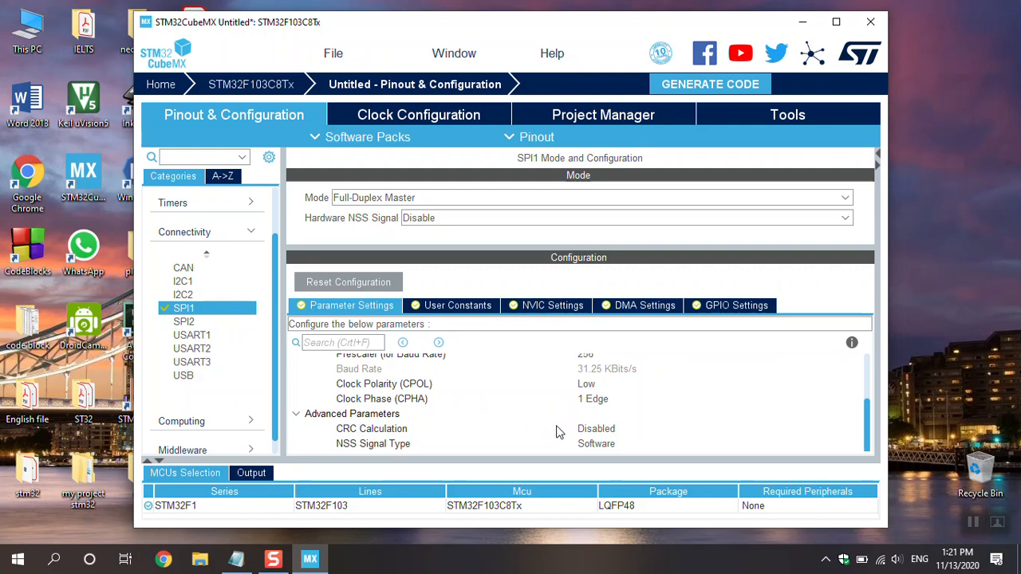
Enable the SPI1 global interrupt in NVIC Settings, then select SPI2 under Connectivity.
left_click(552, 305)
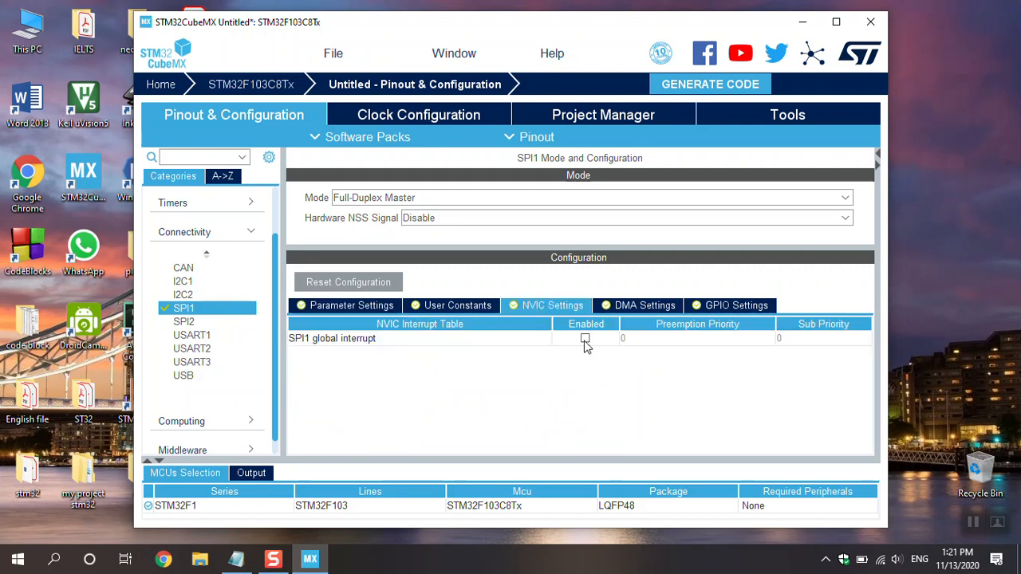
left_click(351, 305)
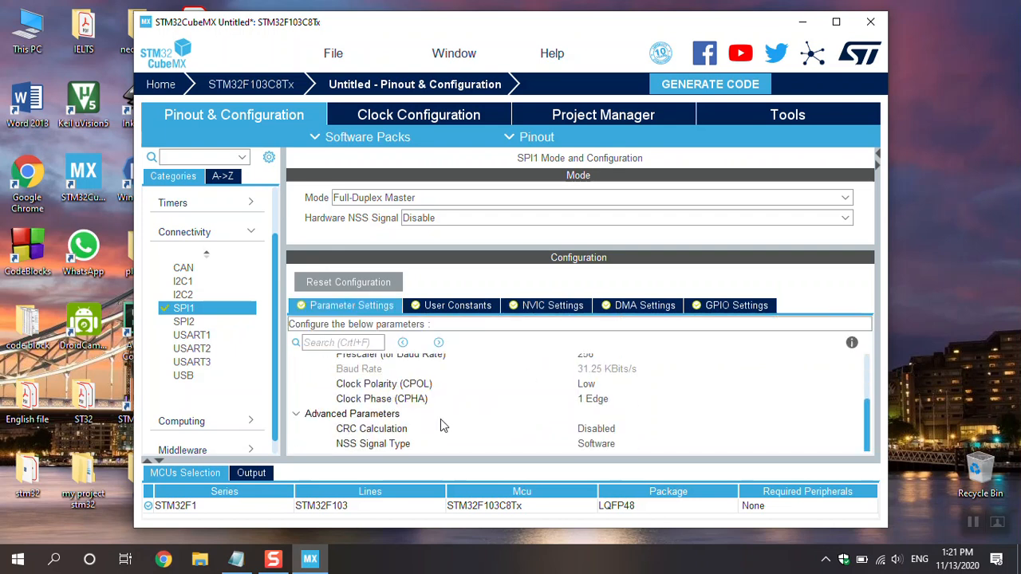
left_click(184, 322)
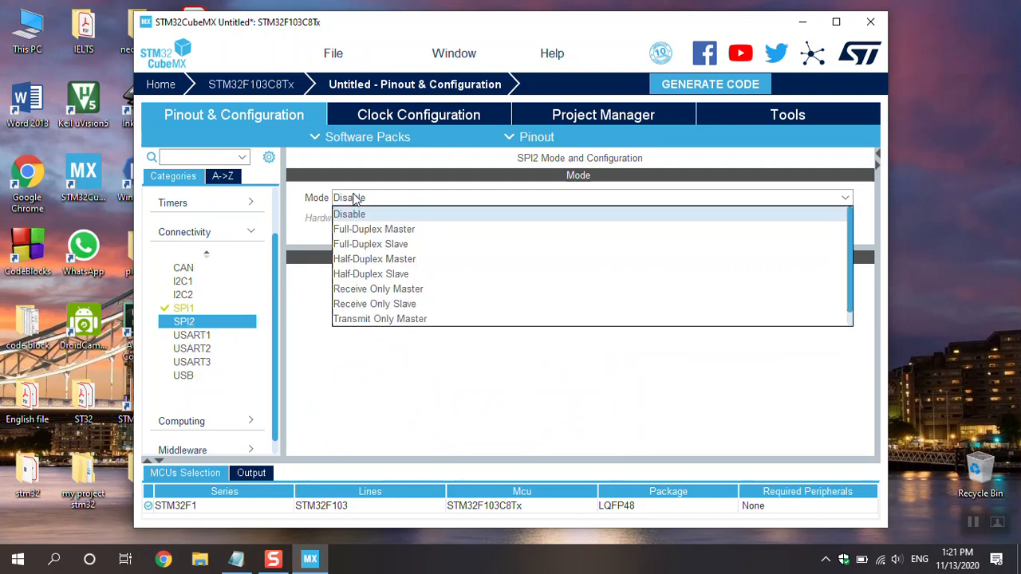
Make SPI2 a Full-Duplex Slave with hardware NSS input, prescaler 256, and its global interrupt enabled.
left_click(370, 244)
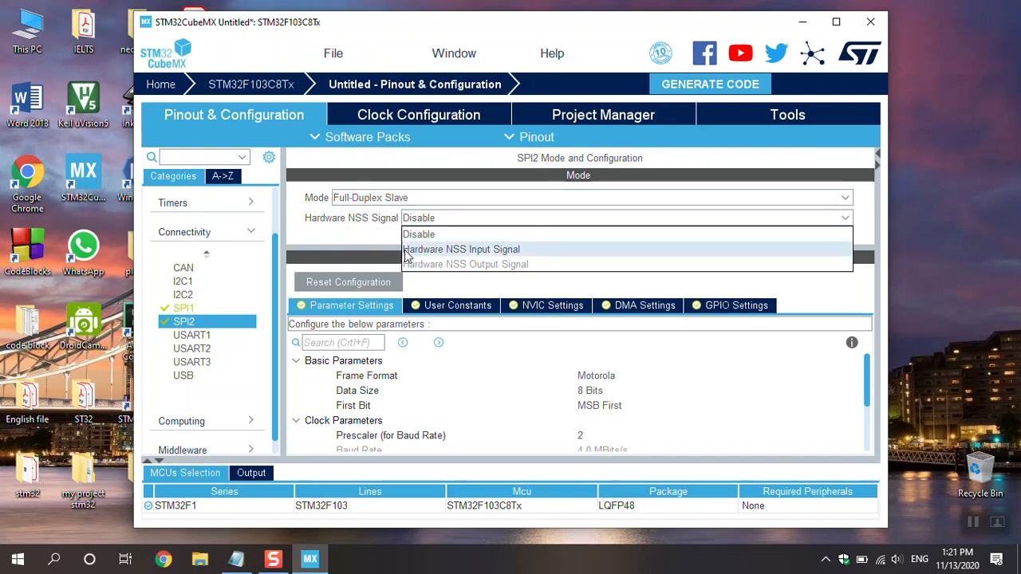
left_click(459, 249)
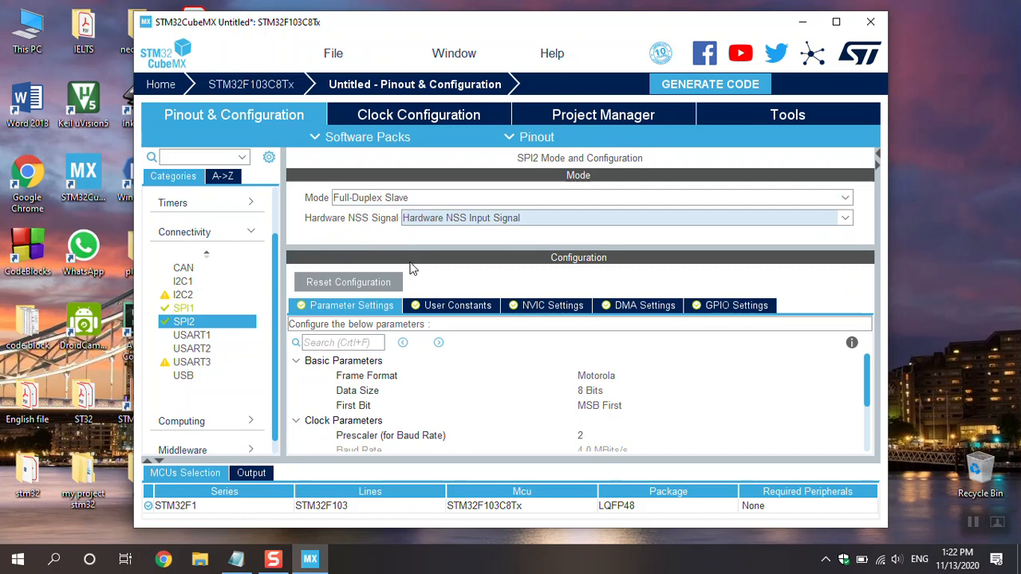
mouse_move(447, 233)
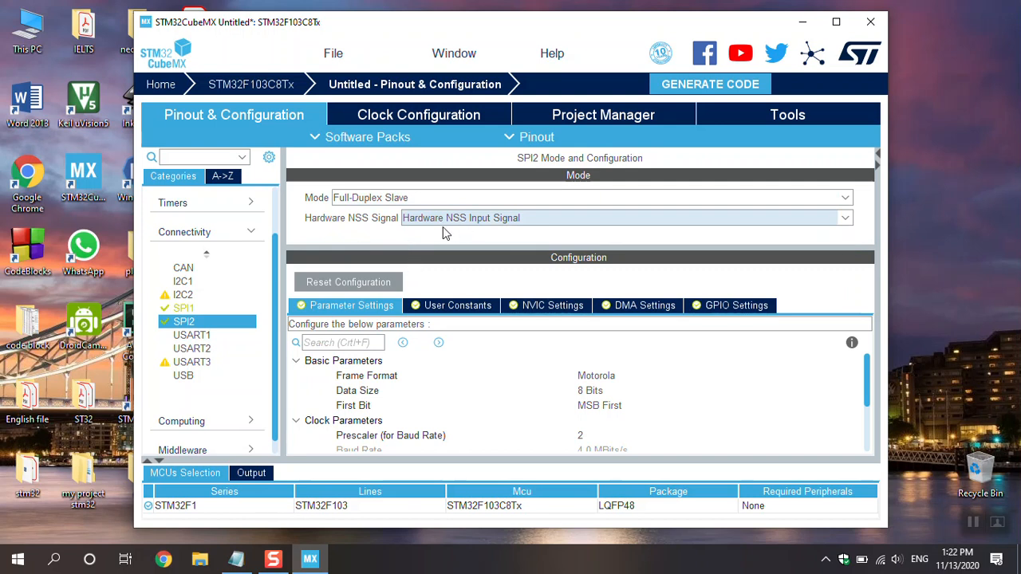
scroll("down", 3)
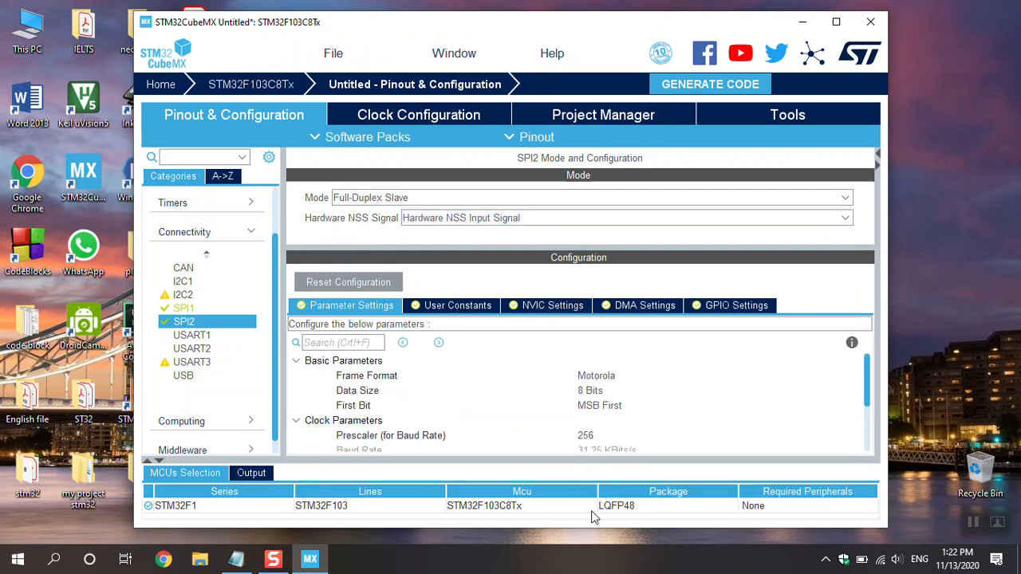
scroll("down", 3)
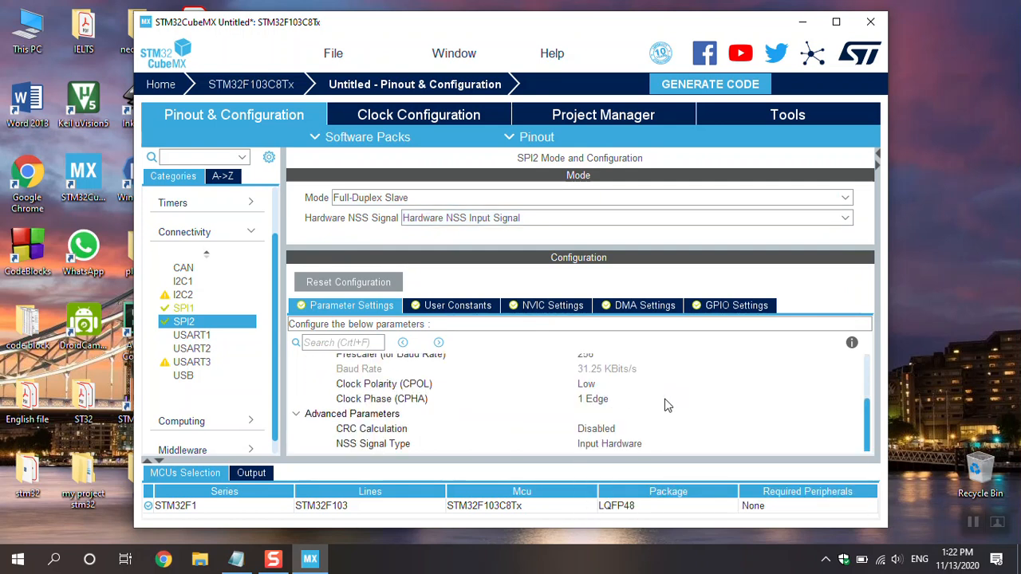
left_click(552, 305)
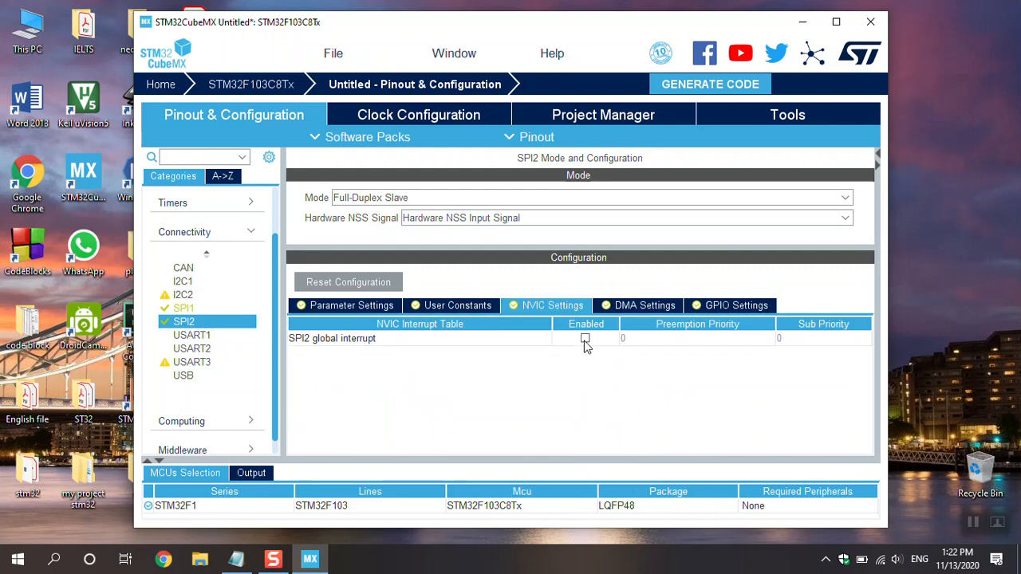
left_click(584, 338)
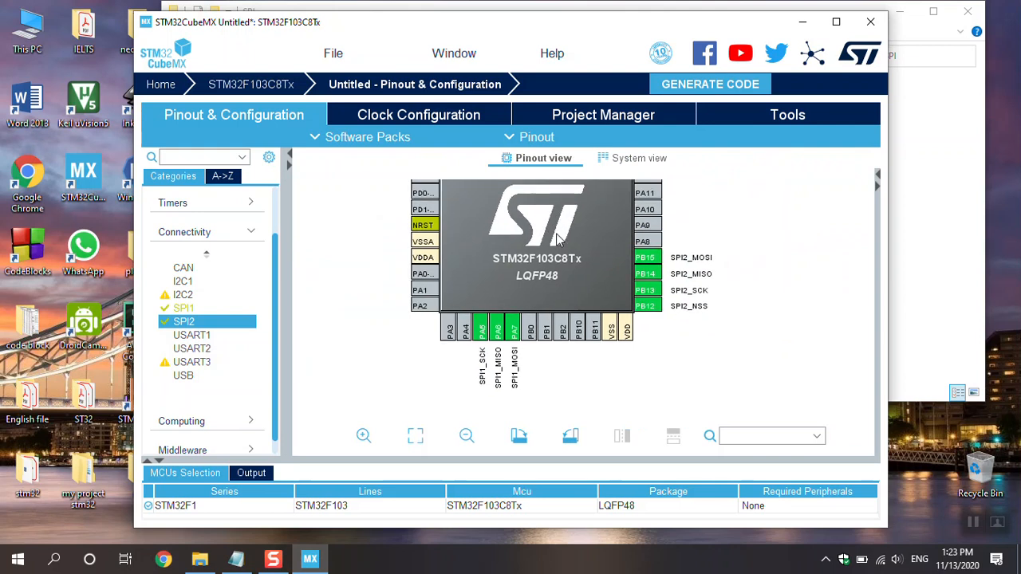
mouse_move(634, 322)
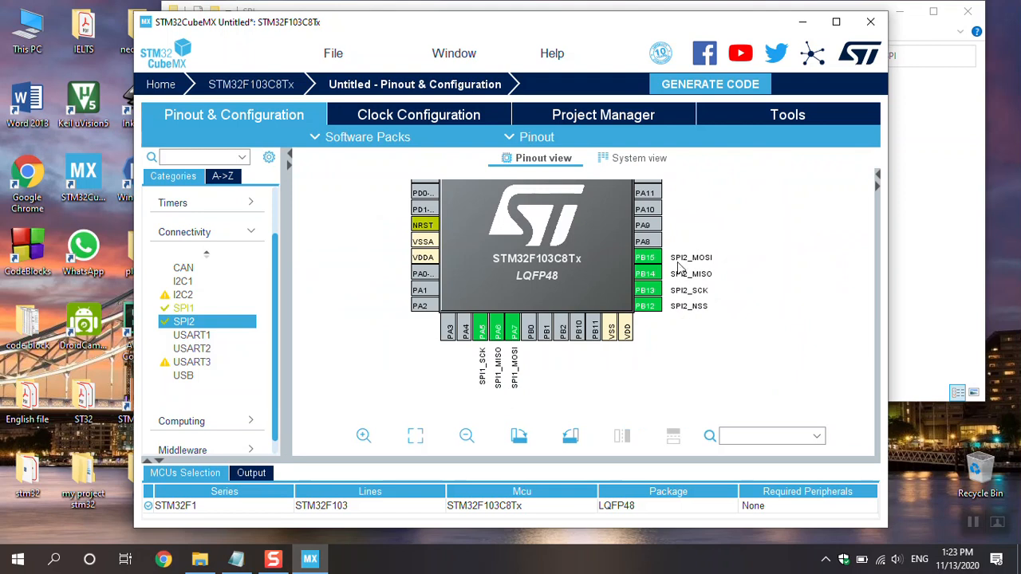
mouse_move(705, 265)
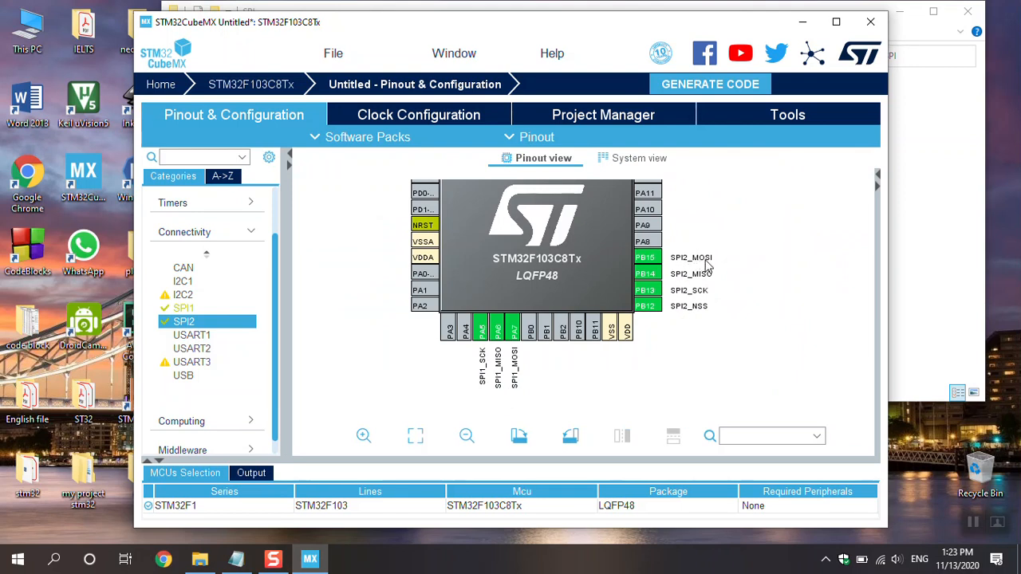
mouse_move(753, 287)
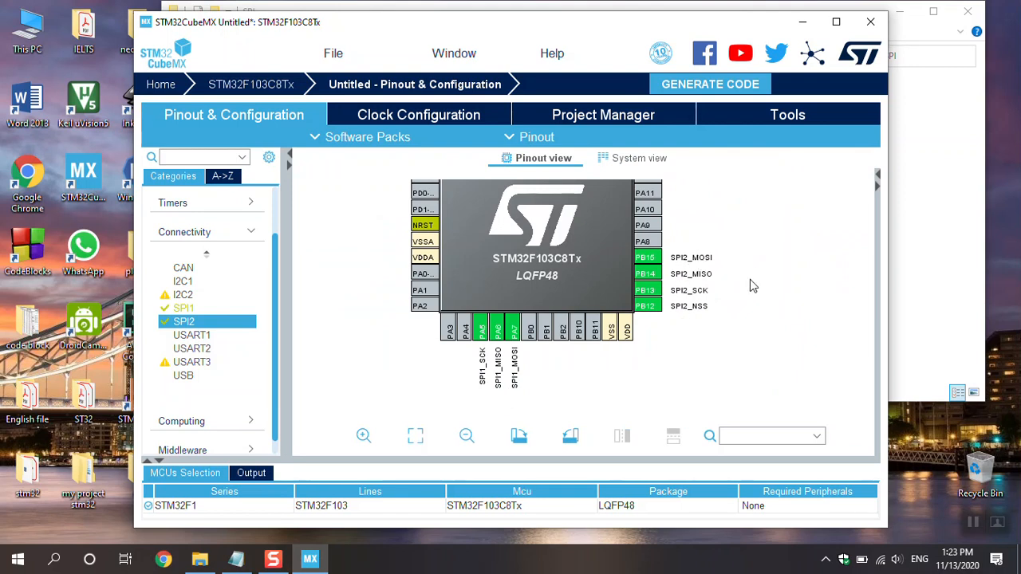
mouse_move(587, 343)
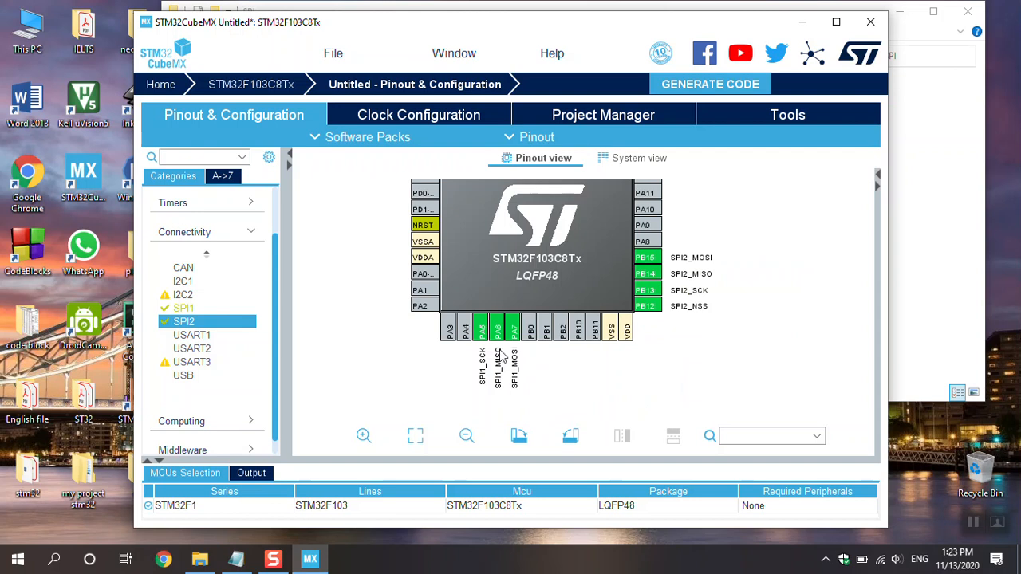
mouse_move(646, 291)
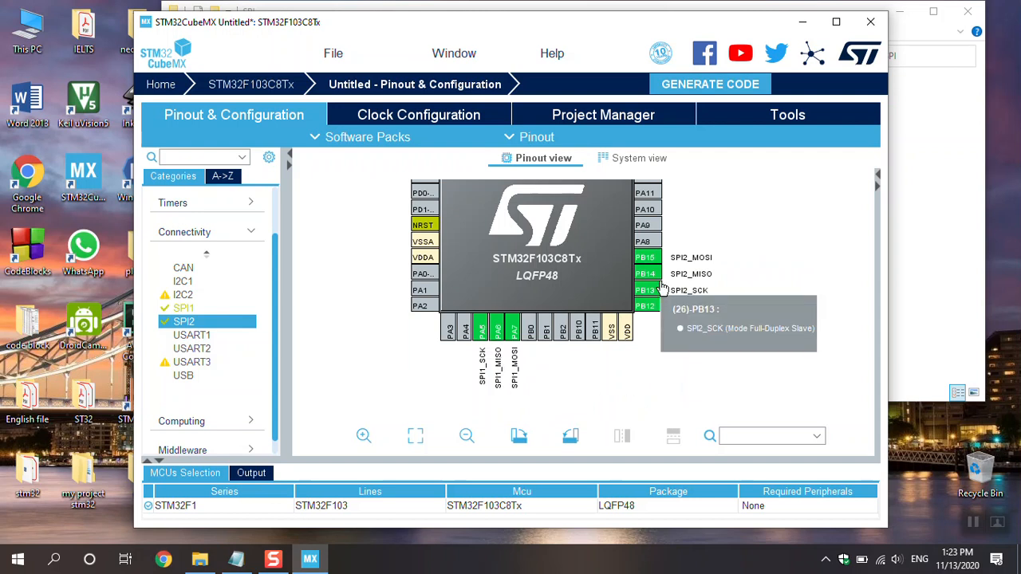
mouse_move(530, 328)
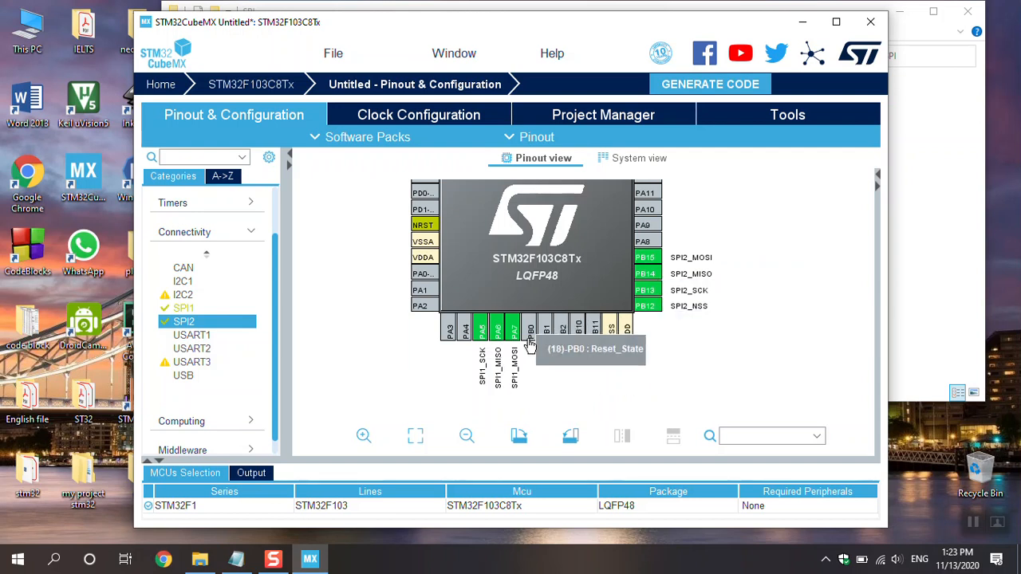
mouse_move(673, 293)
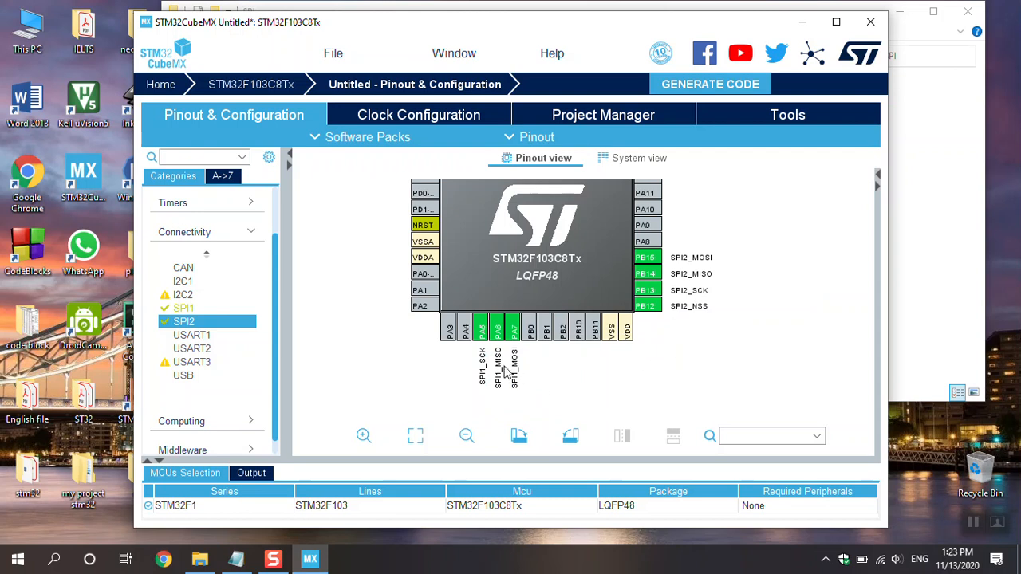
Select pin PA4 on the chip pinout to list its possible functions.
left_click(481, 329)
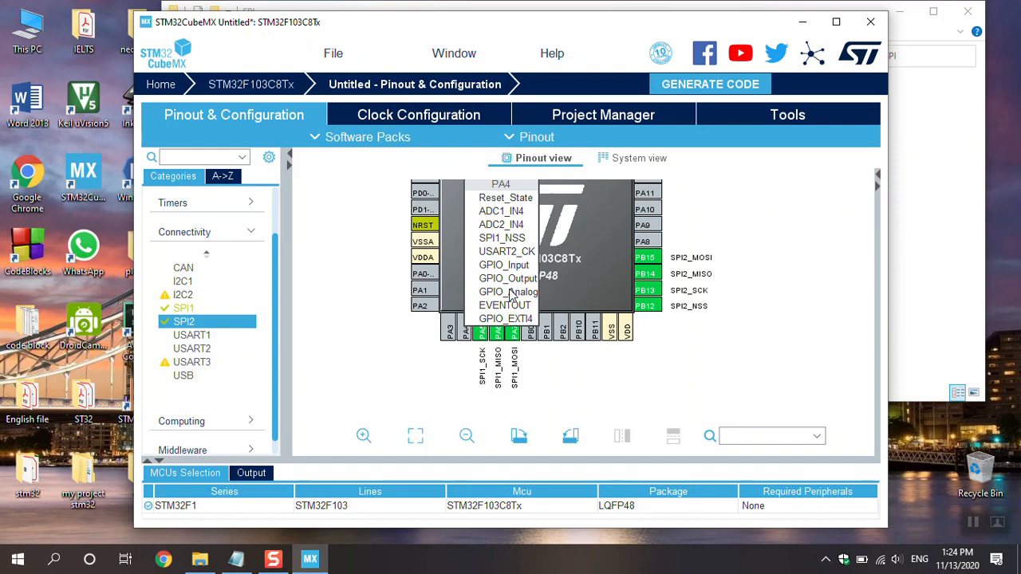
mouse_move(516, 309)
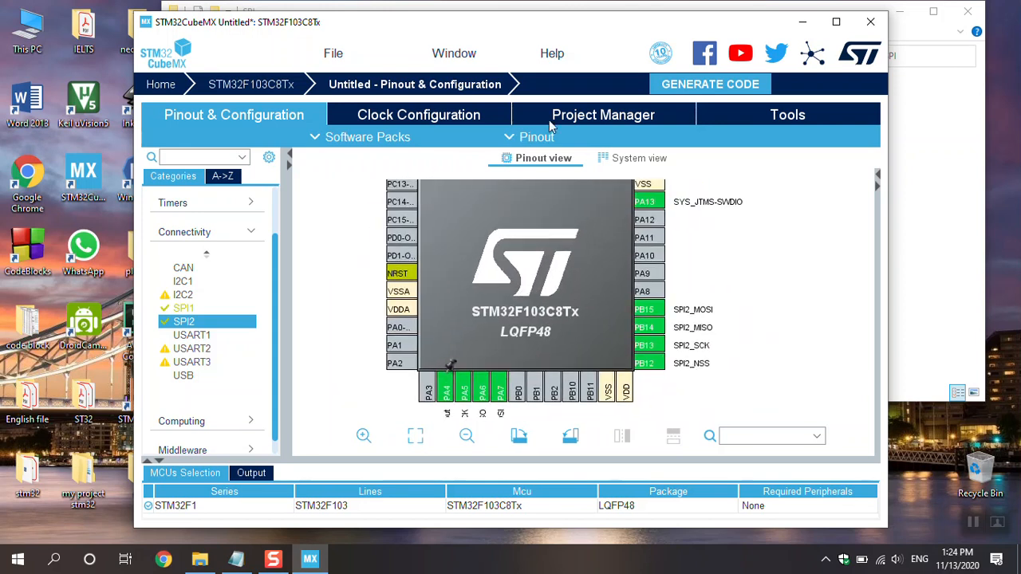
Name the project 'test' with the MDK-ARM toolchain in Project Manager.
left_click(603, 114)
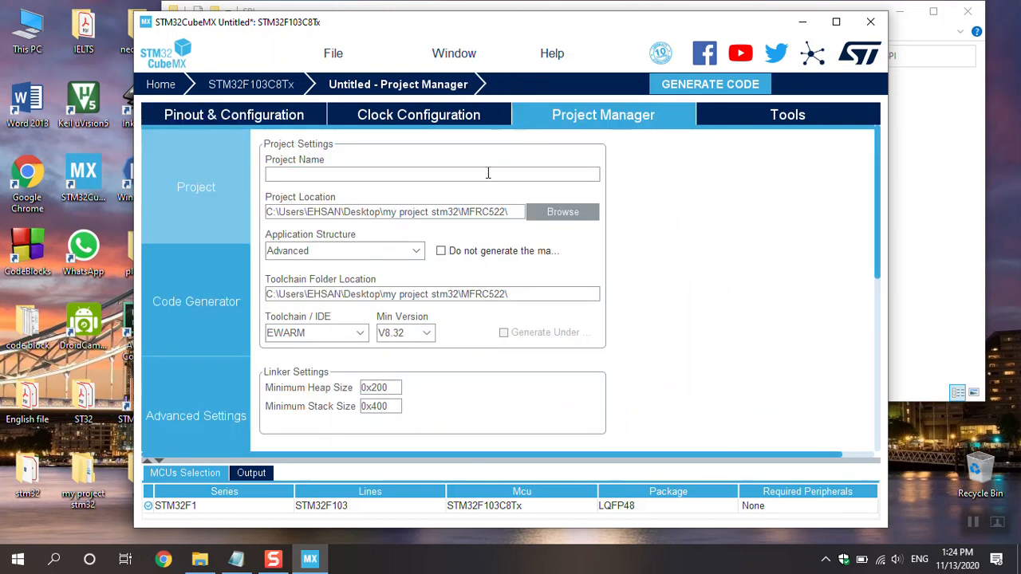
type("test")
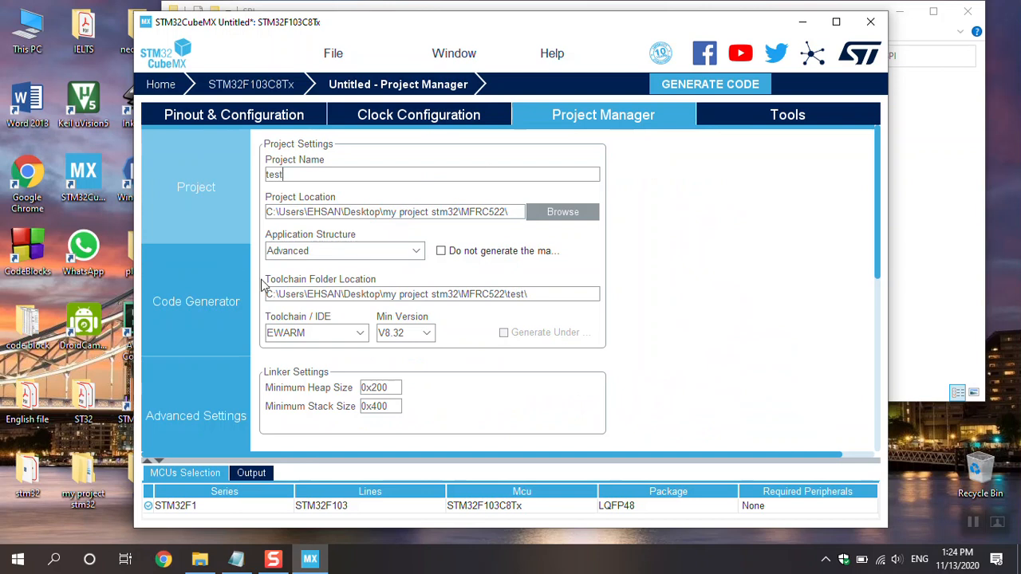
left_click(316, 333)
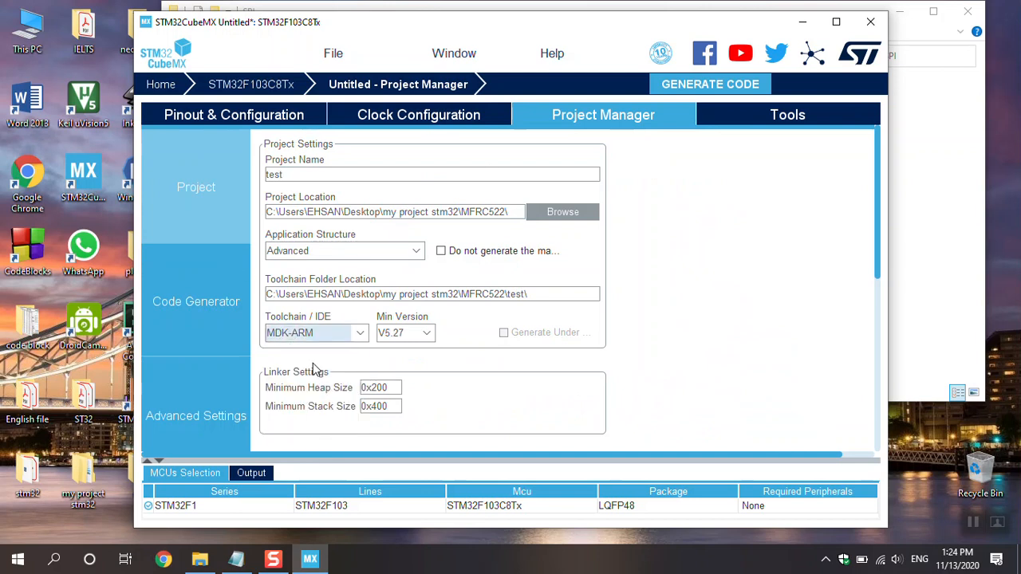
left_click(195, 301)
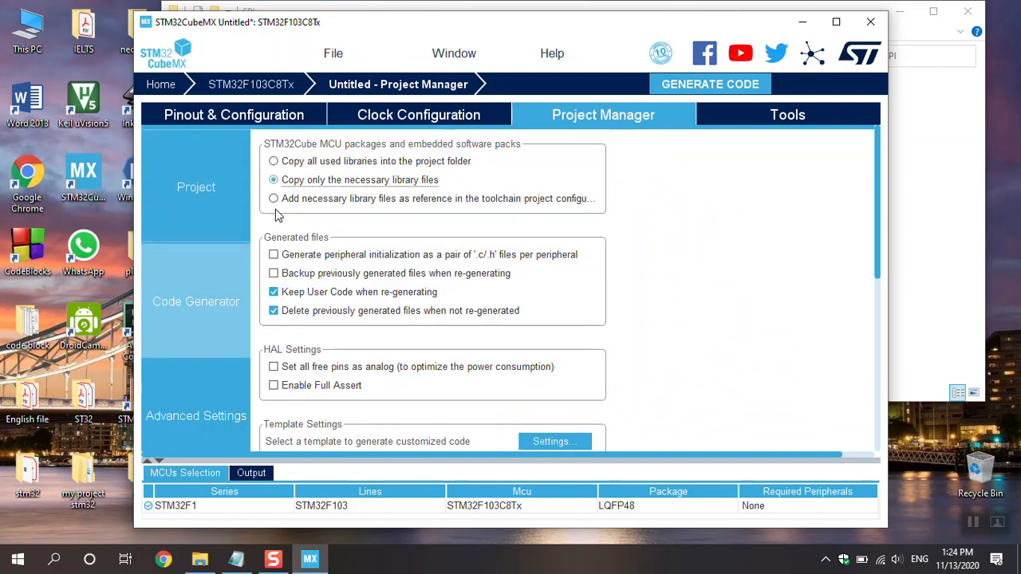
left_click(195, 186)
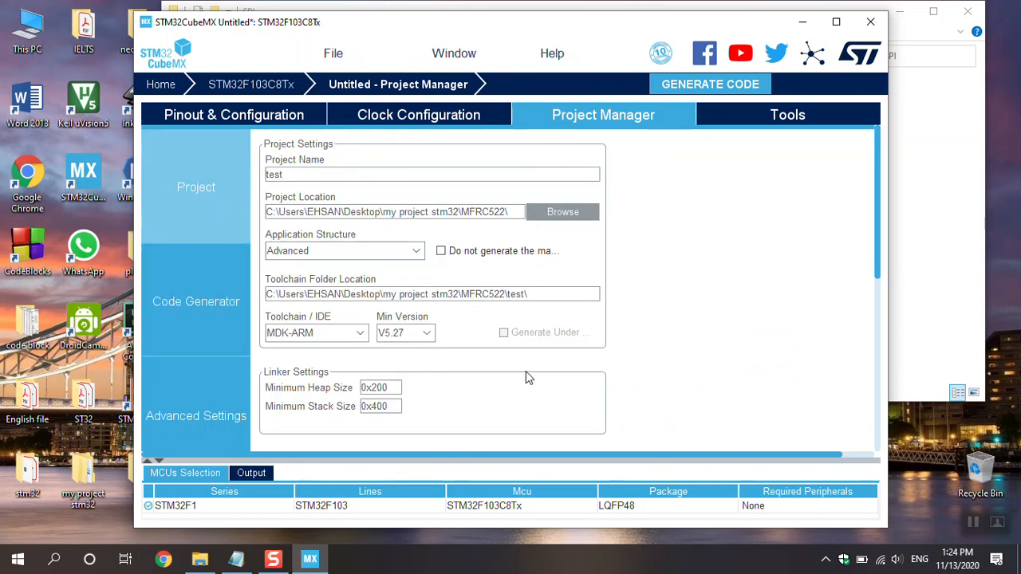
Set the project location to the Desktop 'test' folder and show the Code Generator options.
left_click(561, 211)
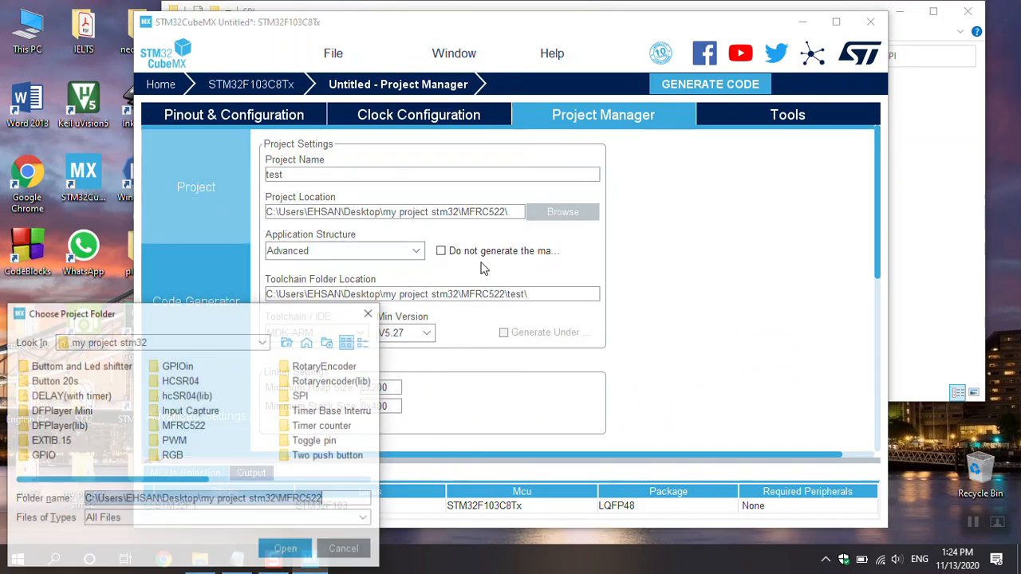
left_click(261, 342)
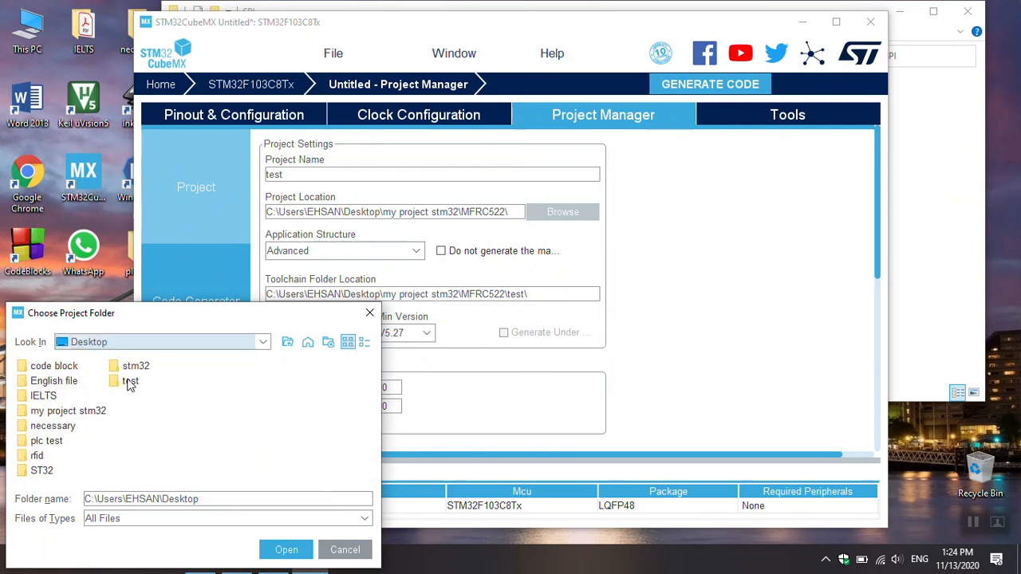
double_click(129, 380)
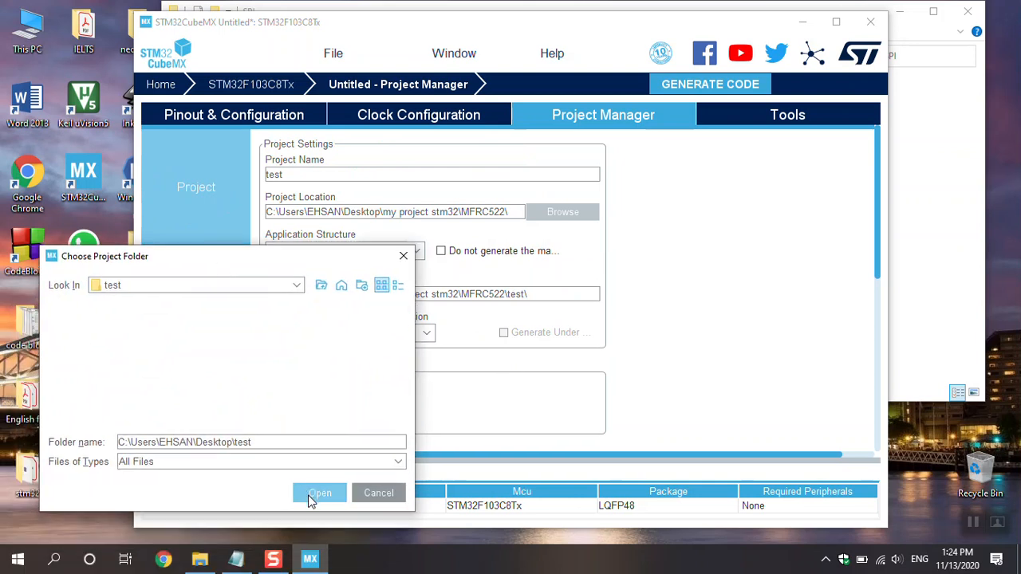
left_click(319, 491)
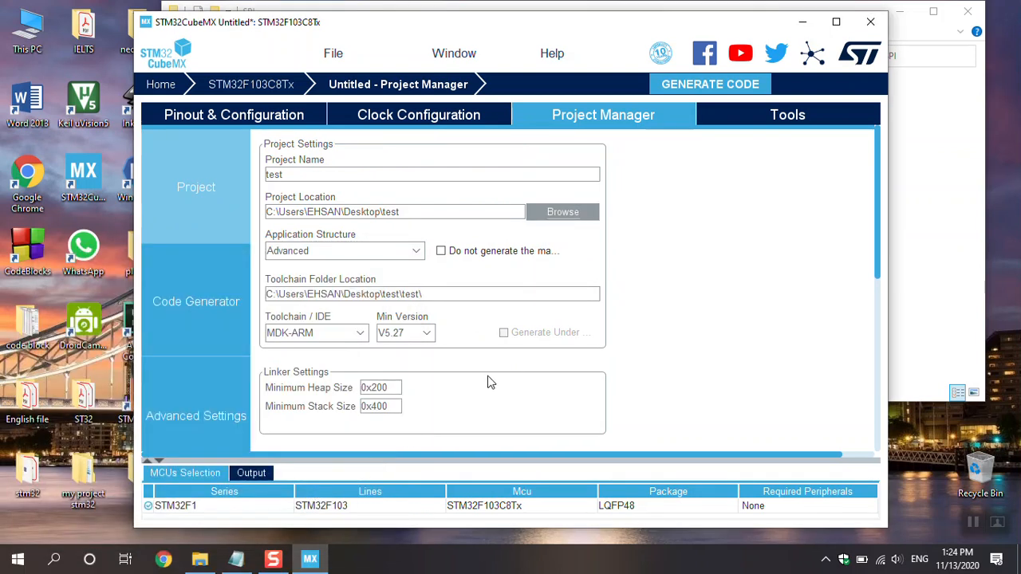
left_click(194, 302)
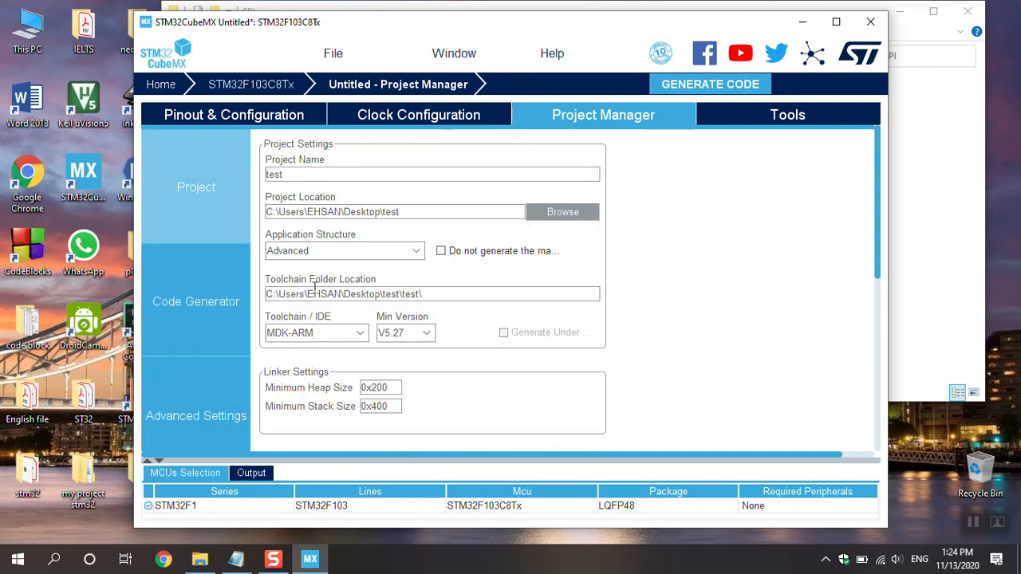
left_click(195, 301)
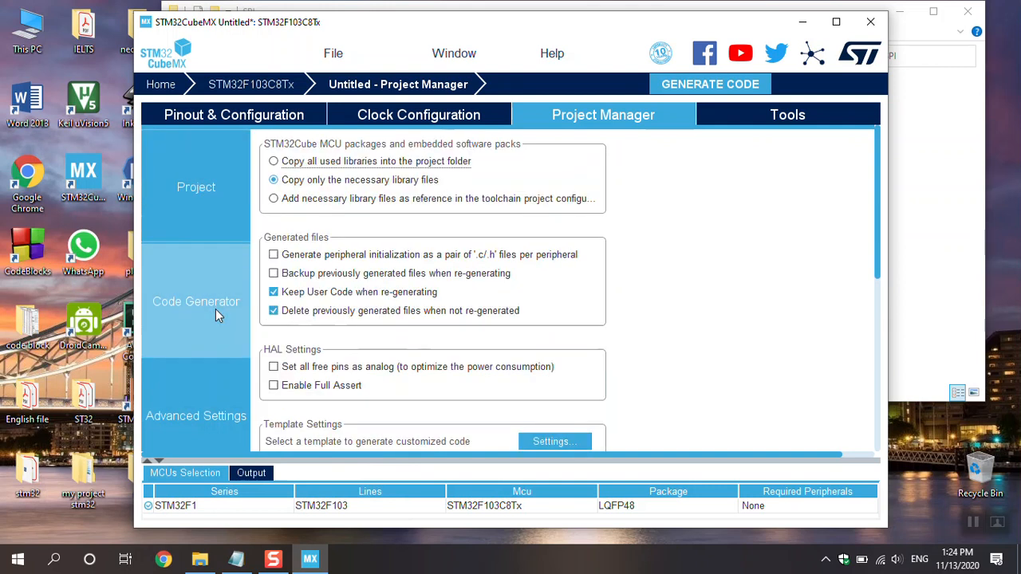
mouse_move(710, 83)
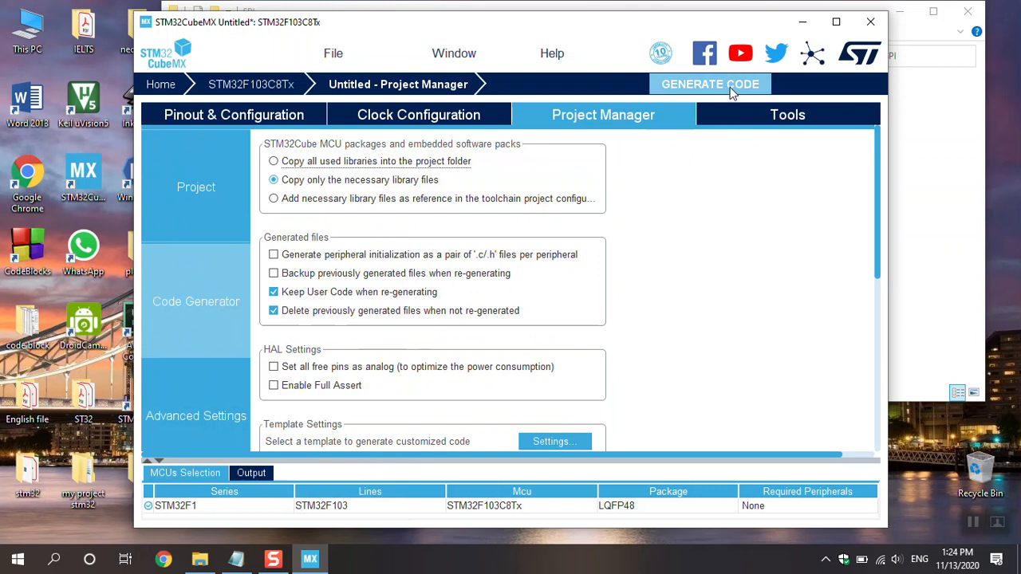
Generate the project code and open the generated MDK-ARM project in Keil uVision.
left_click(709, 83)
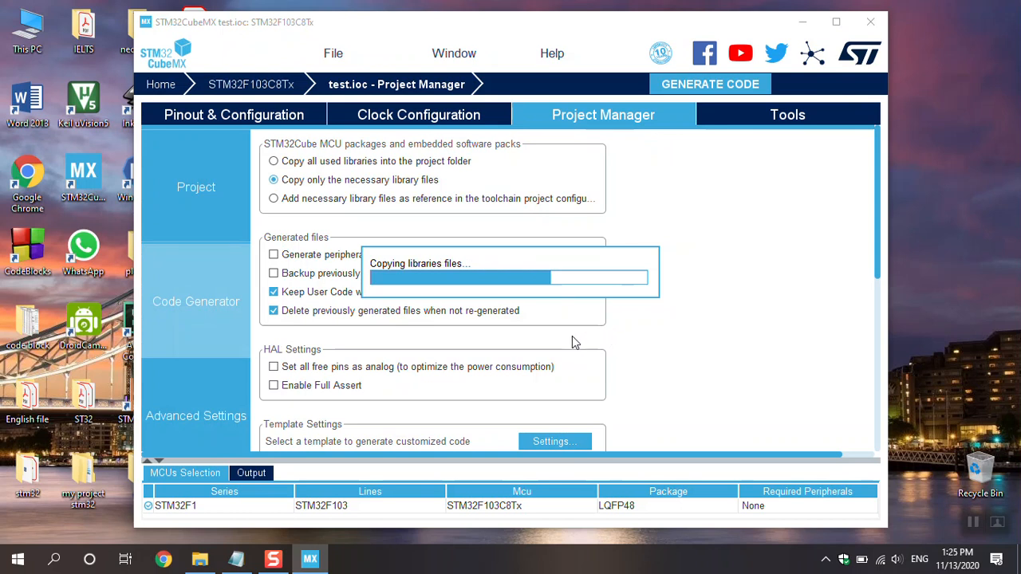
mouse_move(510, 338)
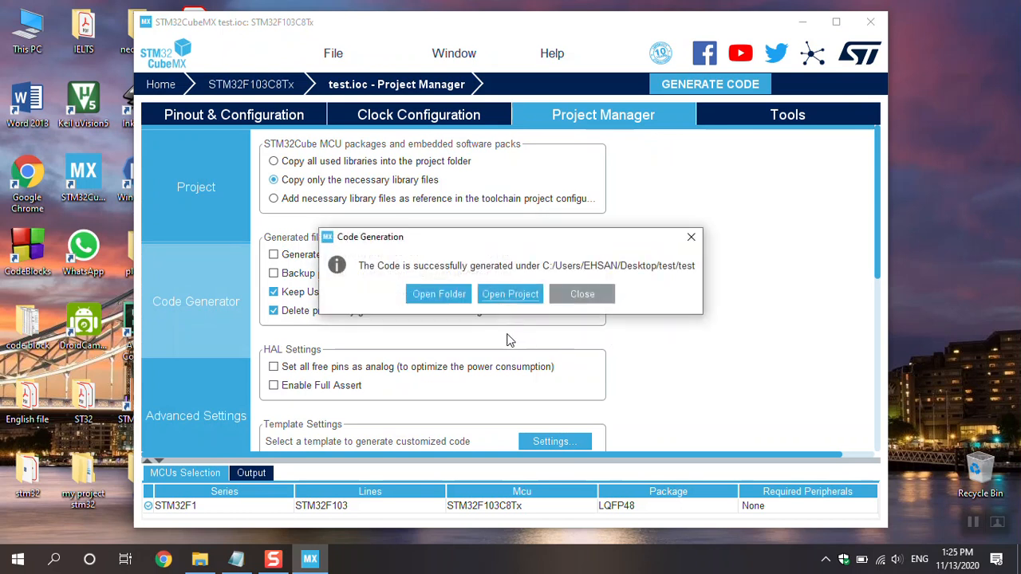
left_click(510, 294)
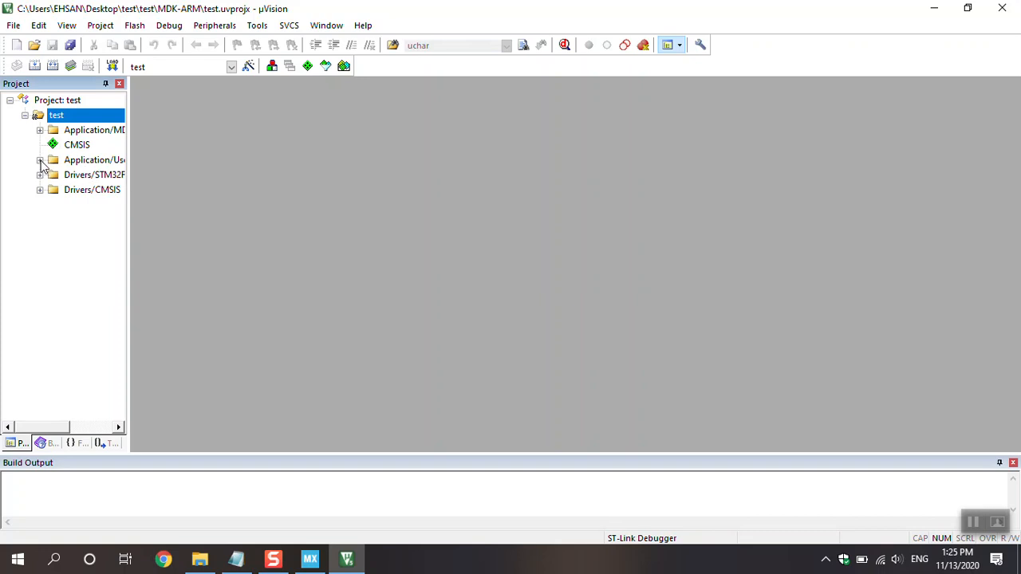
Open main.c from Application/User and scroll to the hspi1 and hspi2 handle declarations.
double_click(91, 174)
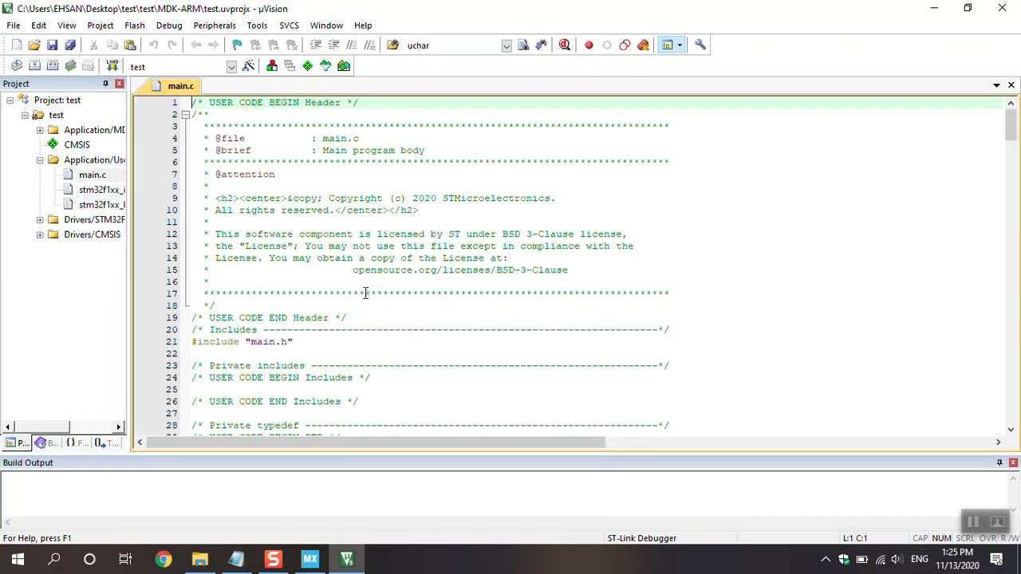
scroll("down", 3)
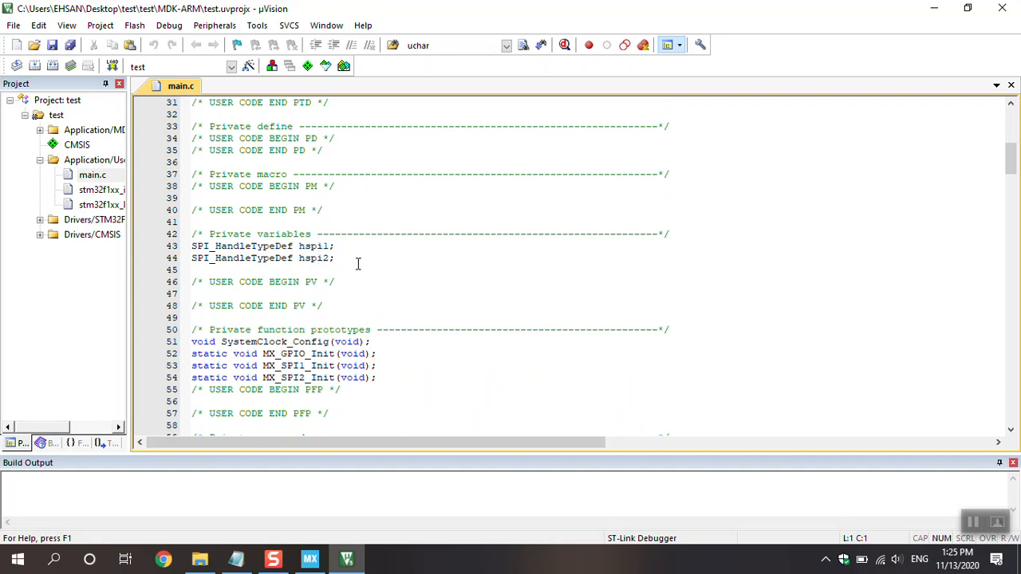
mouse_move(421, 365)
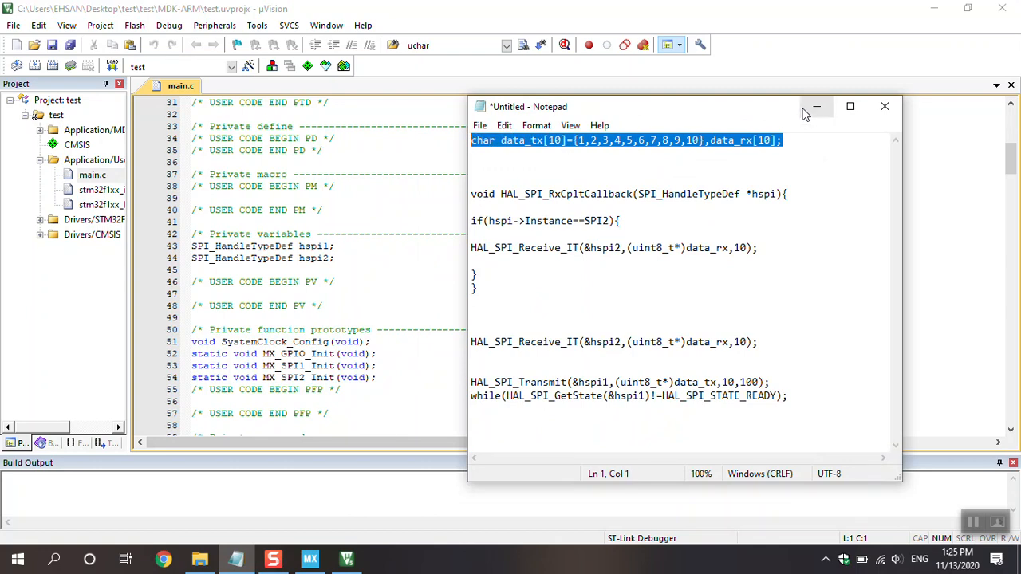
mouse_move(817, 106)
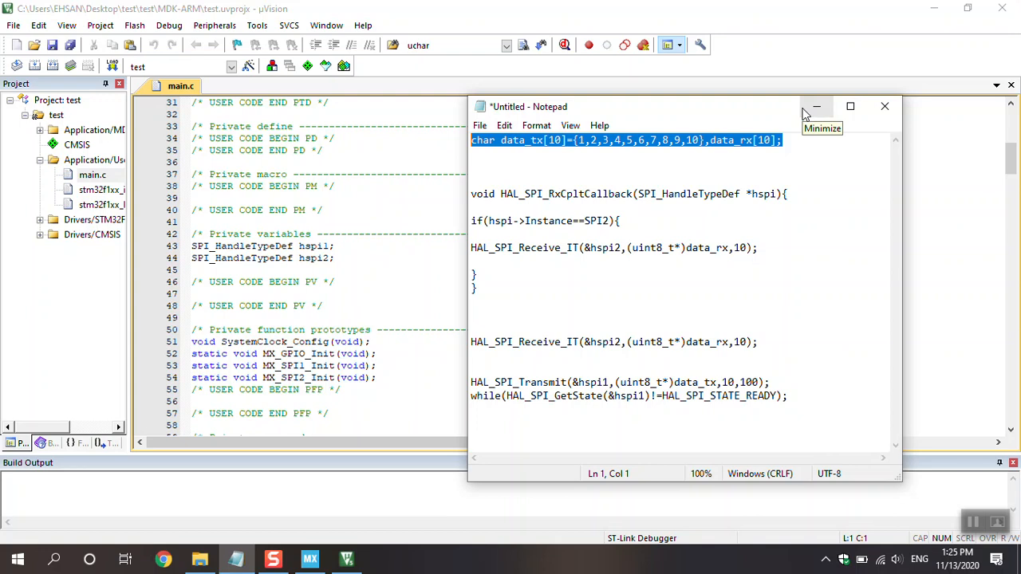
mouse_move(805, 112)
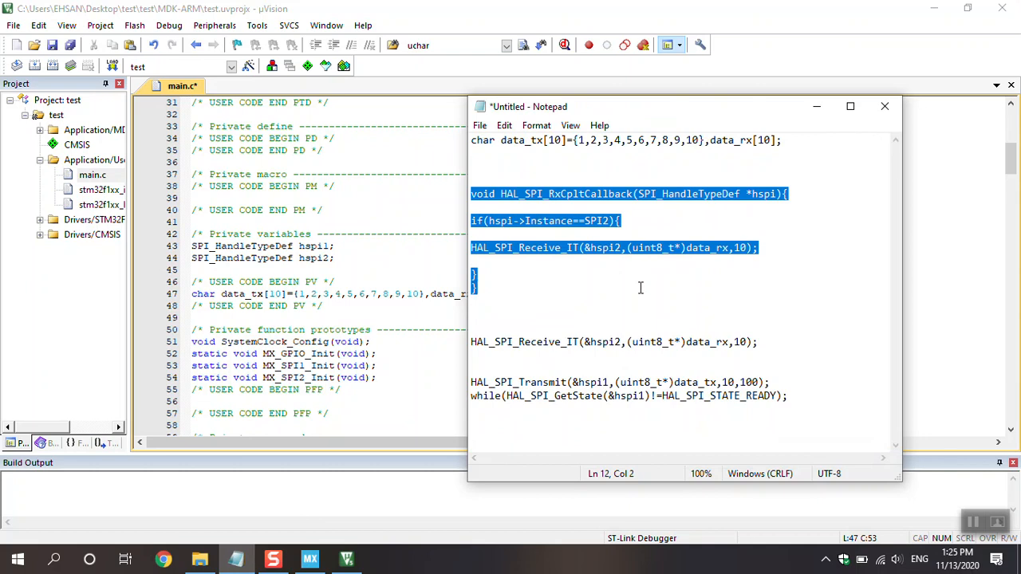
mouse_move(817, 105)
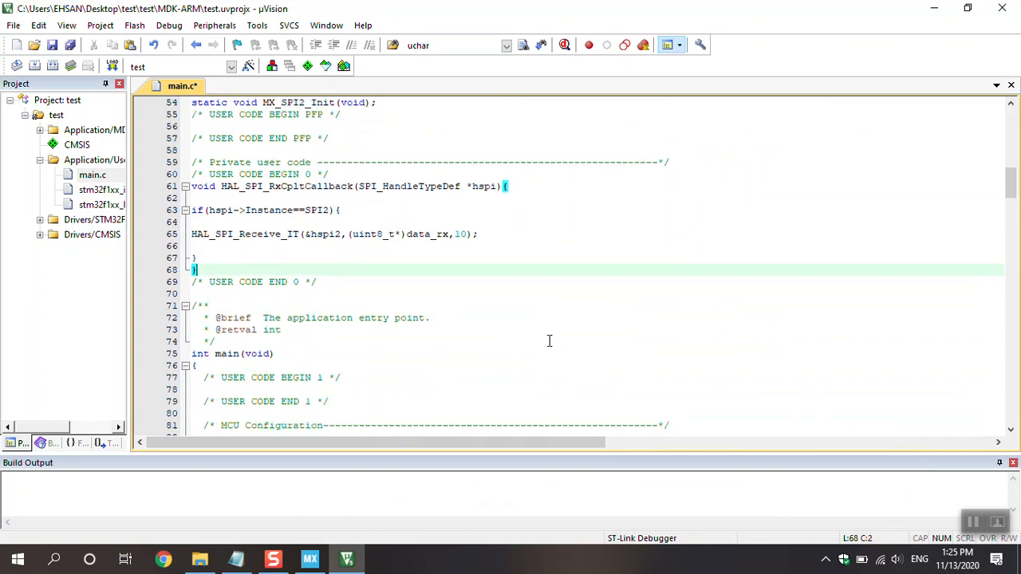
mouse_move(485, 376)
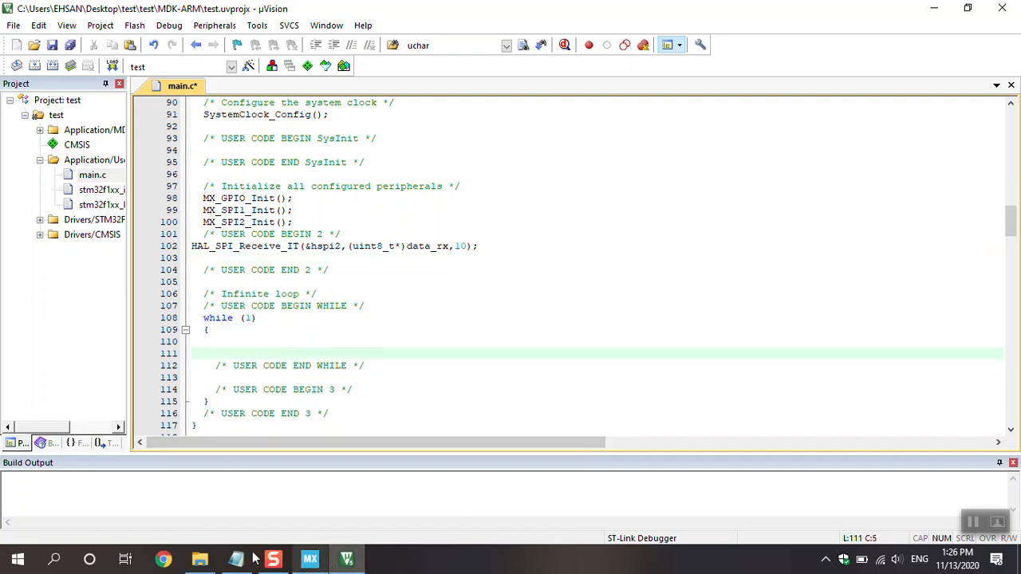
Bring back the Notepad notes holding the SPI code snippets for pasting into main.c.
left_click(236, 559)
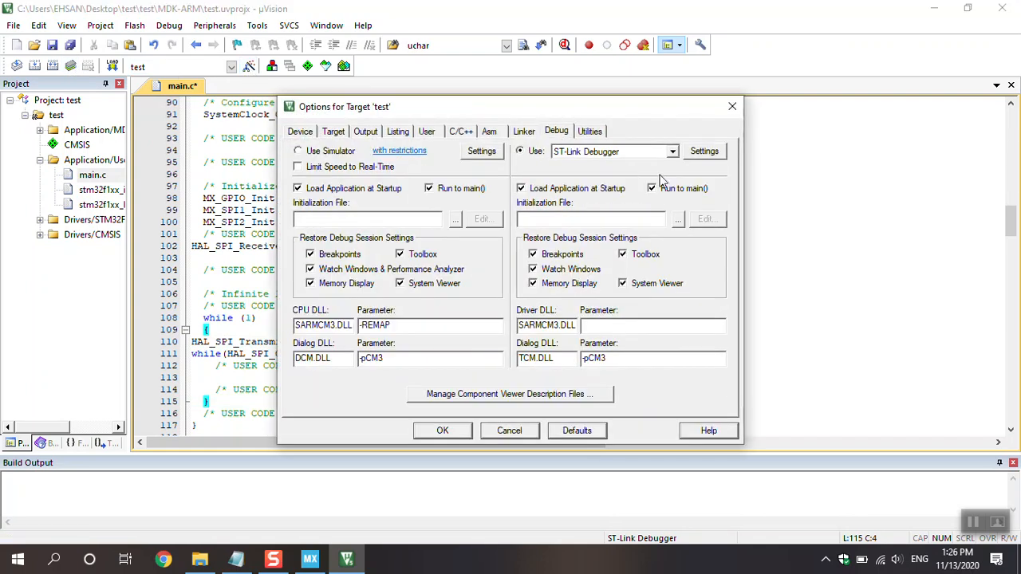
Set ST-Link flash download to Reset and Run and accept the debug settings.
left_click(704, 150)
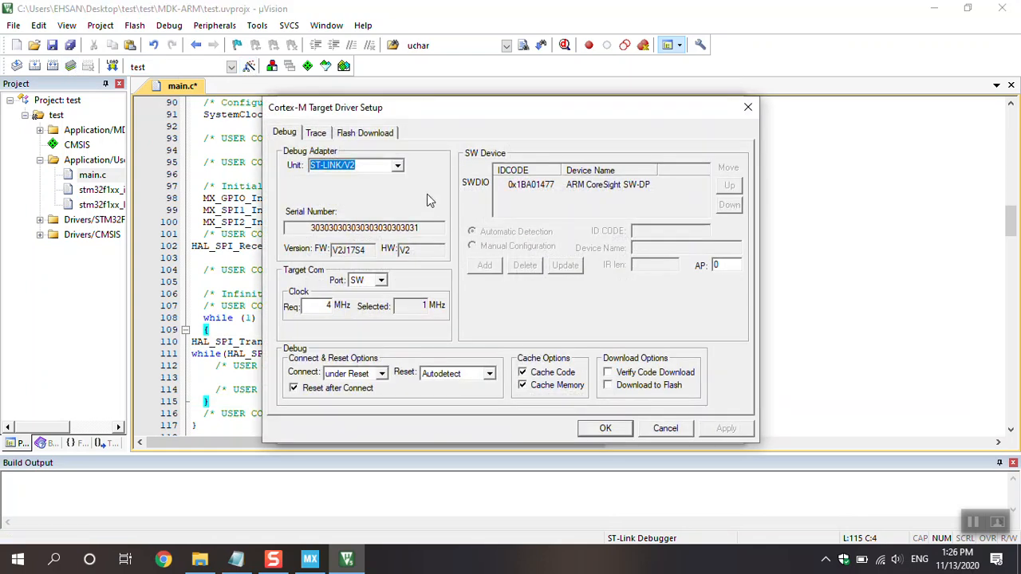
left_click(364, 131)
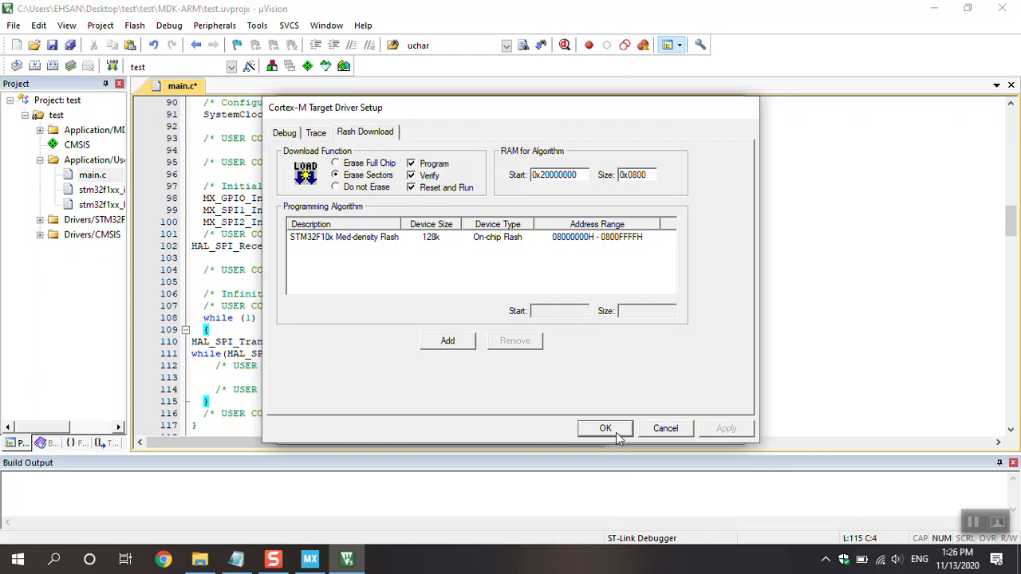
left_click(605, 428)
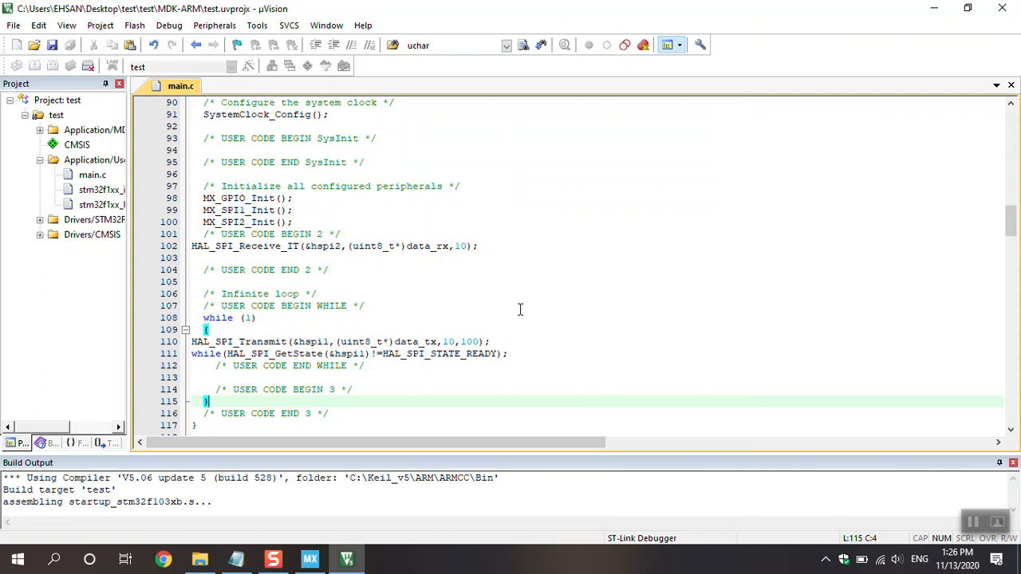
mouse_move(593, 290)
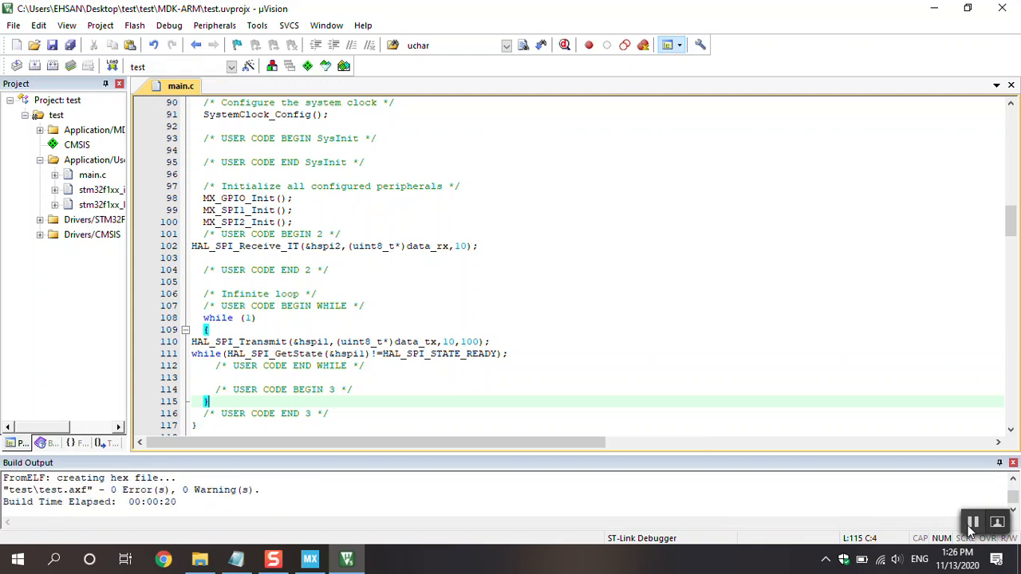
scroll("down", 3)
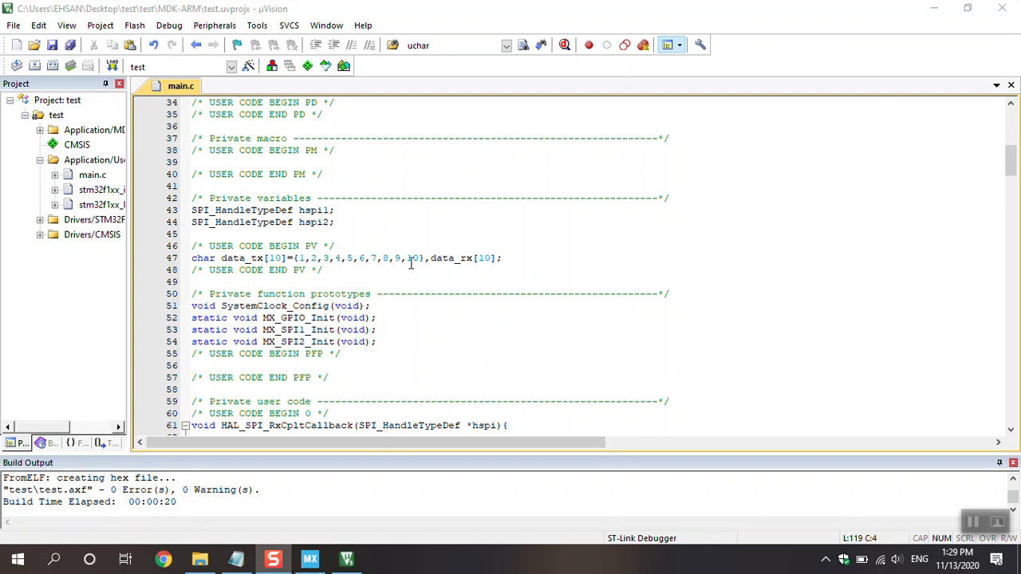
mouse_move(429, 258)
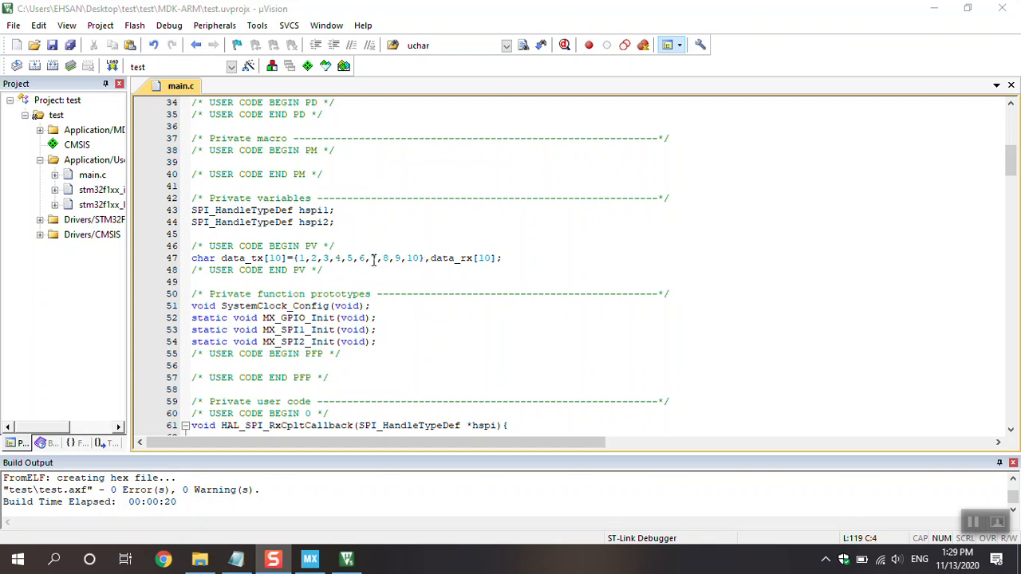
scroll("down", 3)
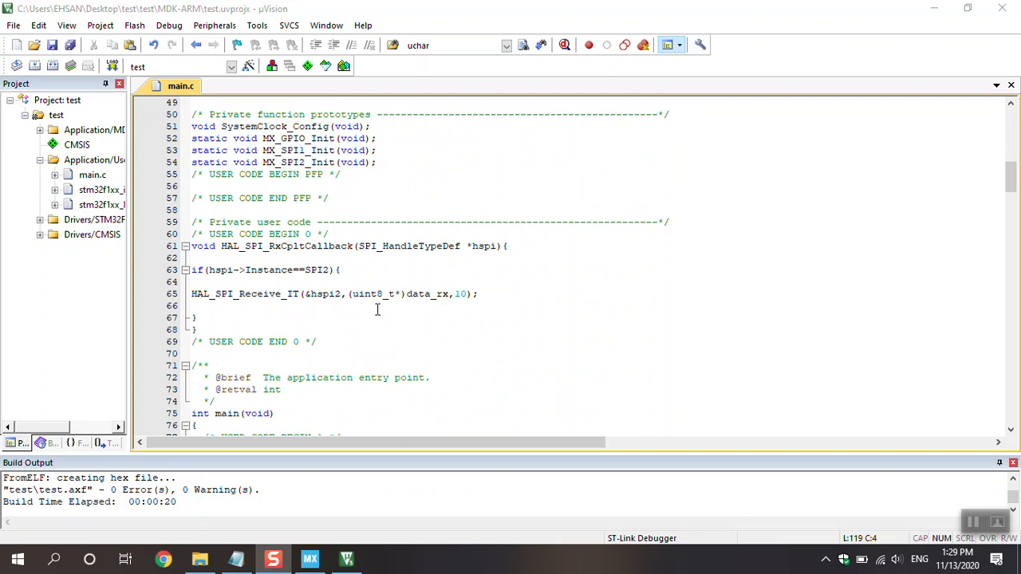
left_click(198, 269)
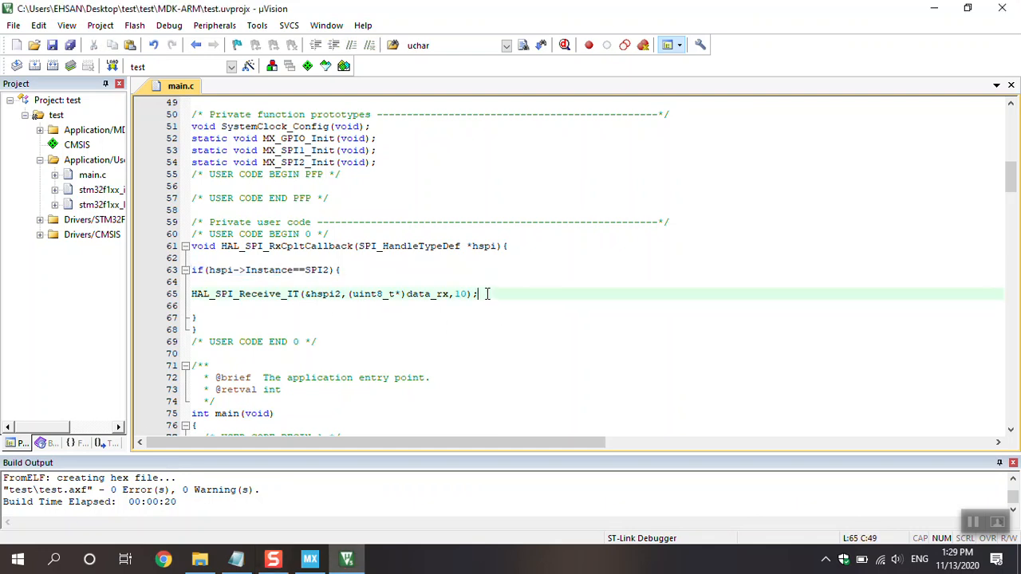
left_click_drag(479, 293, 191, 293)
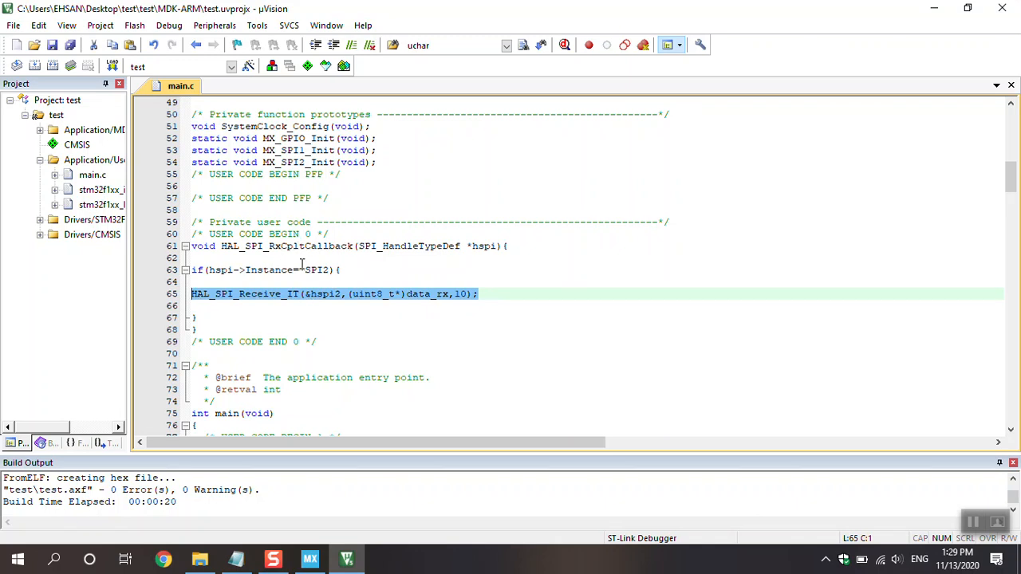
left_click(327, 269)
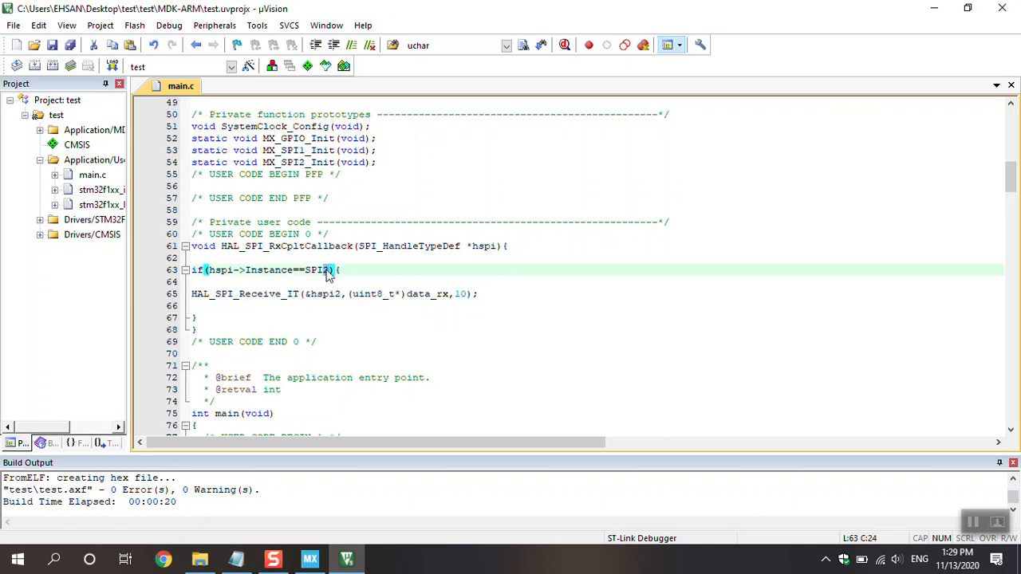
mouse_move(310, 327)
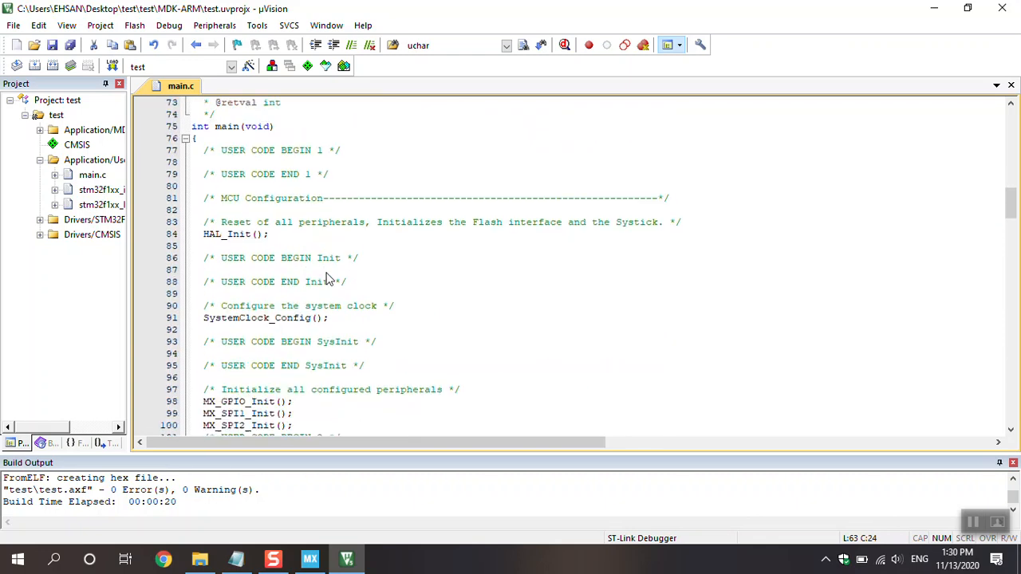
Scroll main.c to the peripheral init, HAL_SPI_Receive_IT and SPI1 transmit loop.
scroll("down", 3)
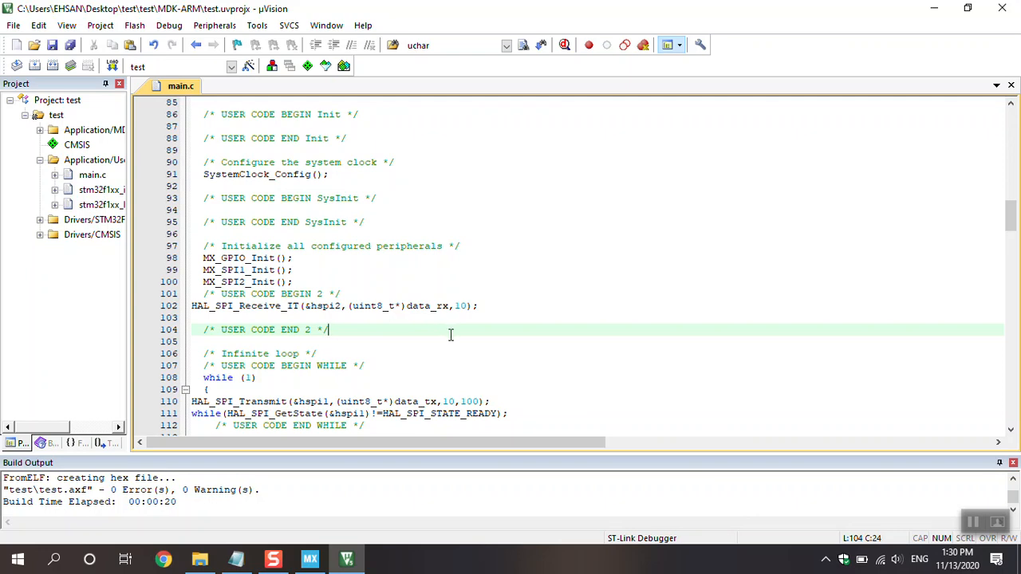
mouse_move(461, 316)
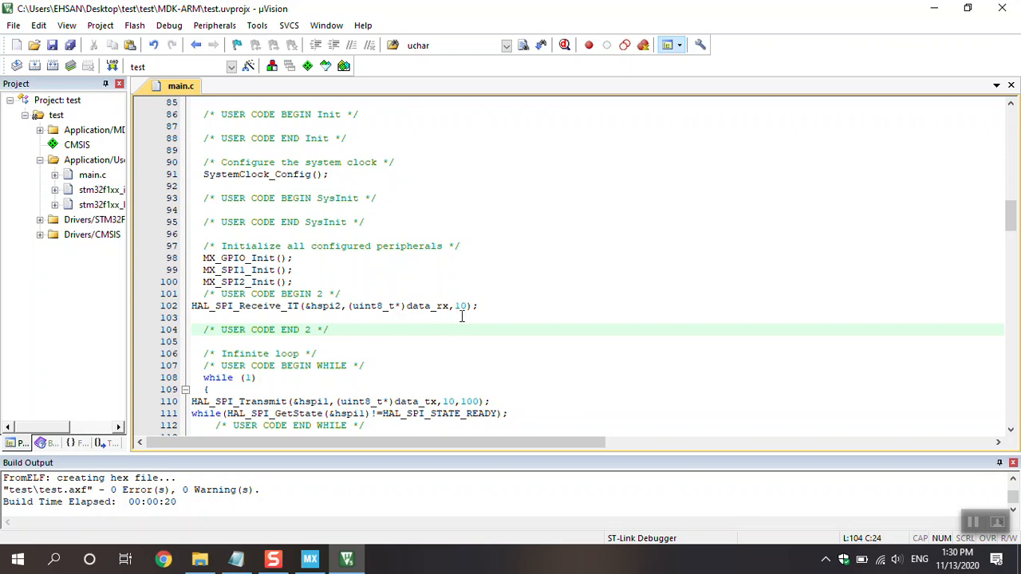
mouse_move(430, 330)
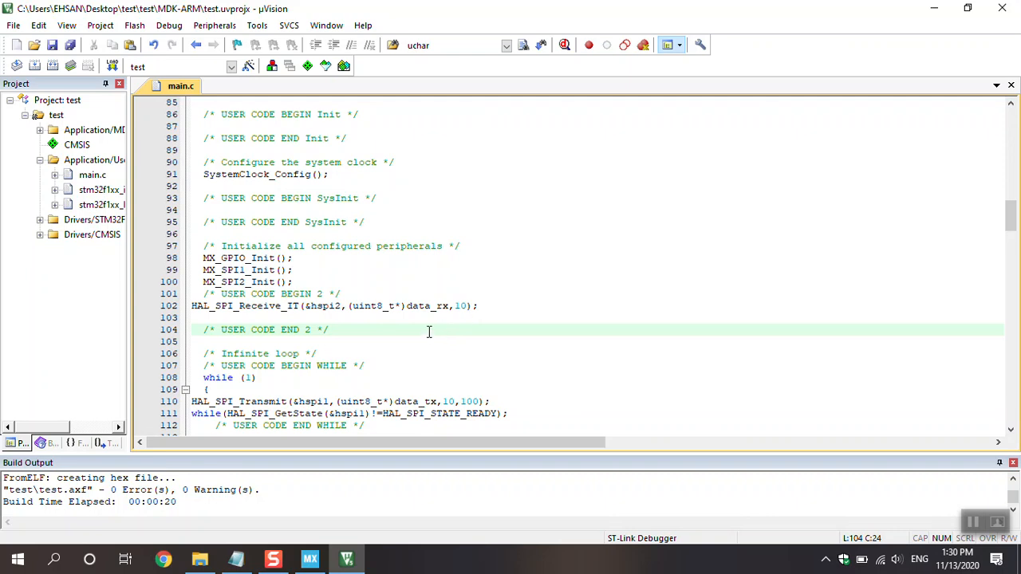
scroll("down", 3)
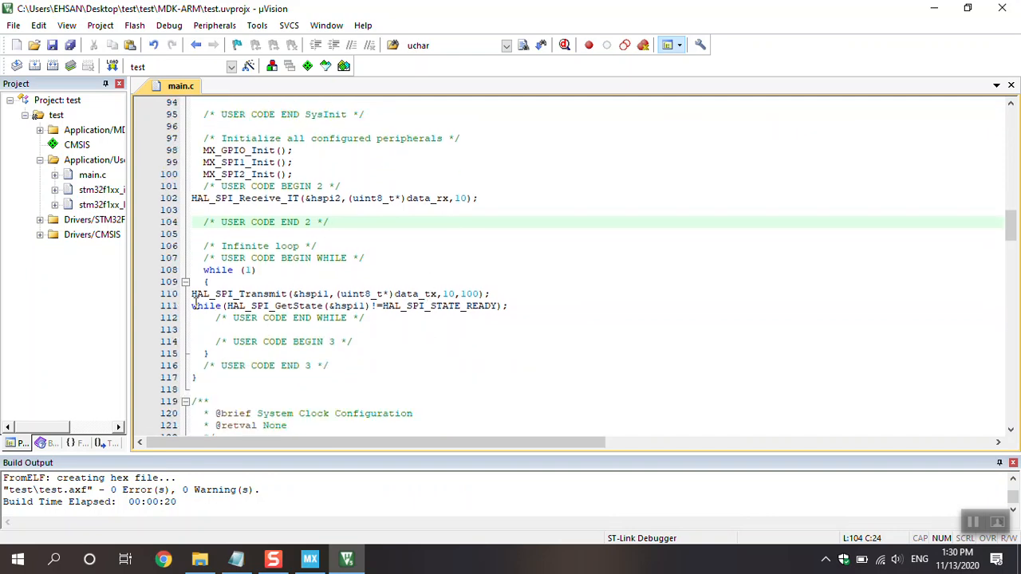
mouse_move(255, 294)
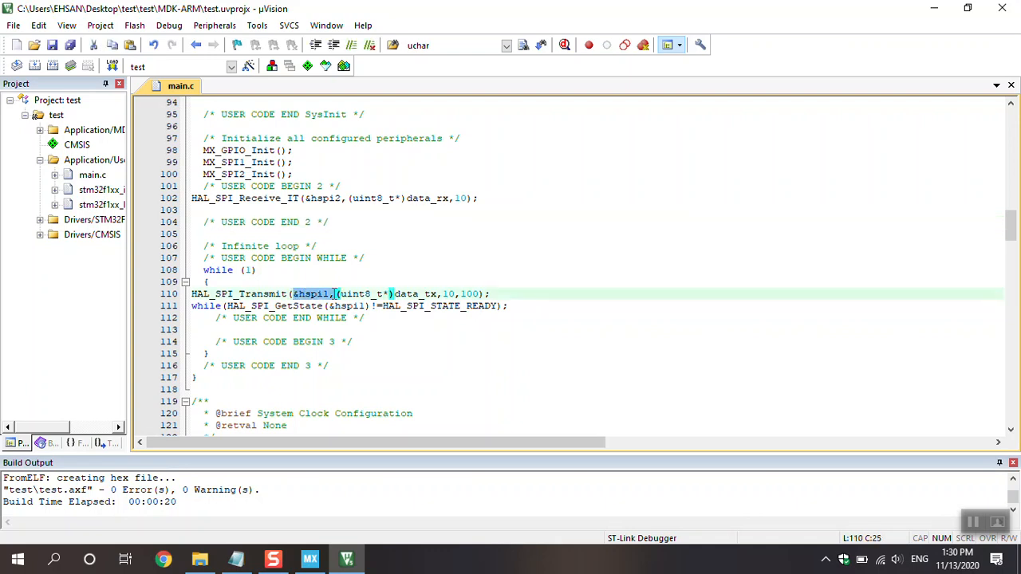
left_click(380, 293)
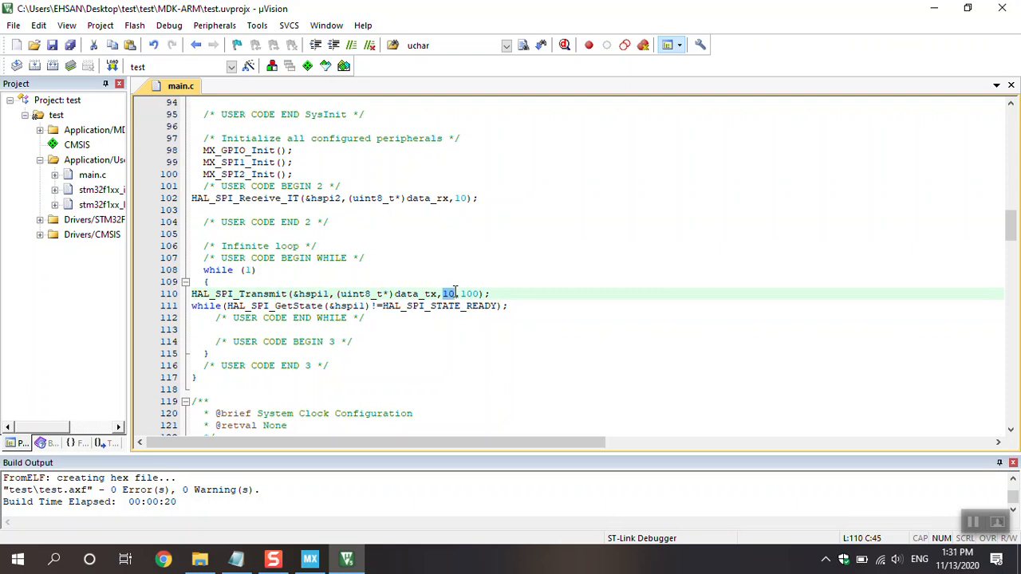
mouse_move(454, 295)
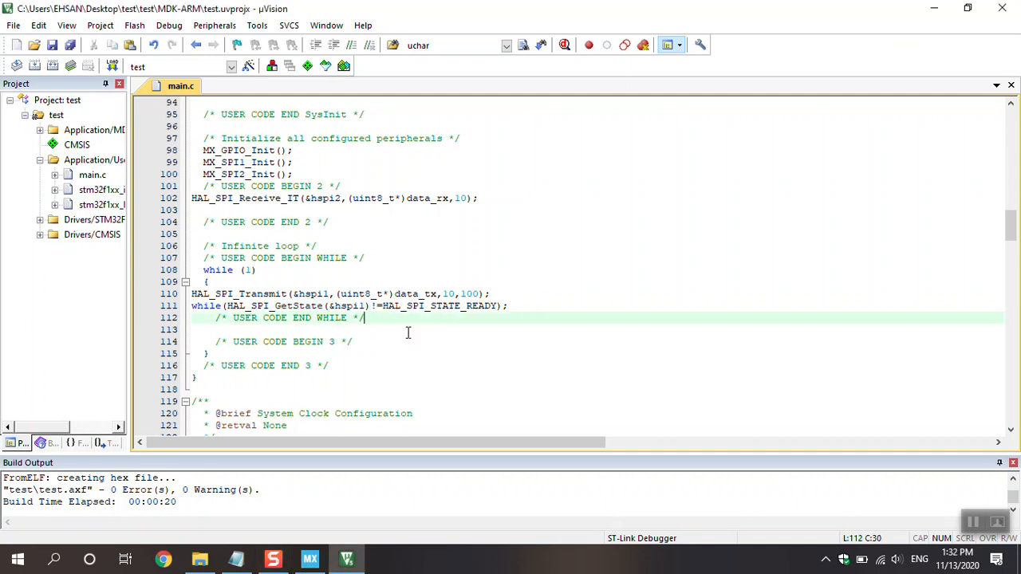
mouse_move(424, 315)
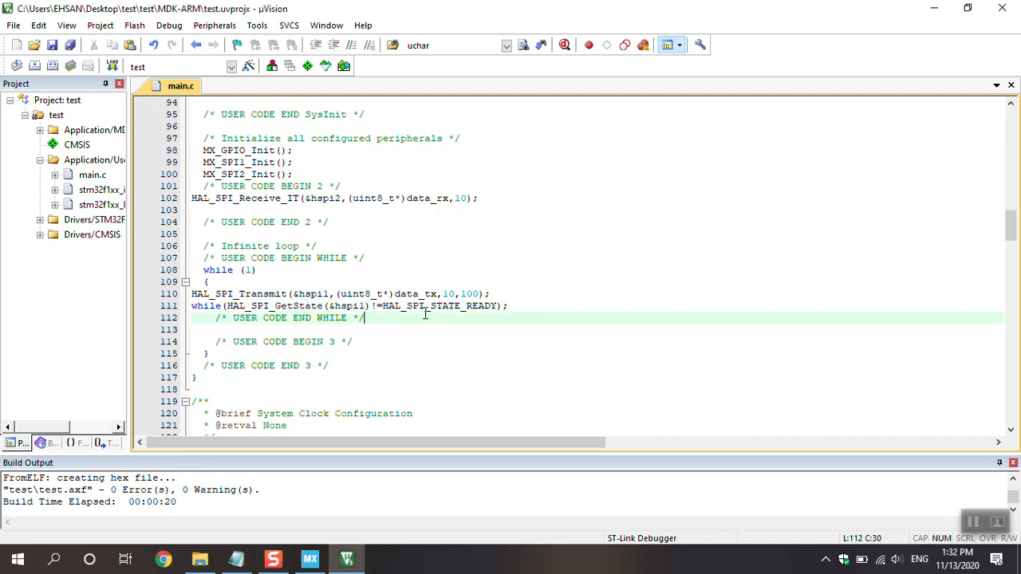
mouse_move(466, 311)
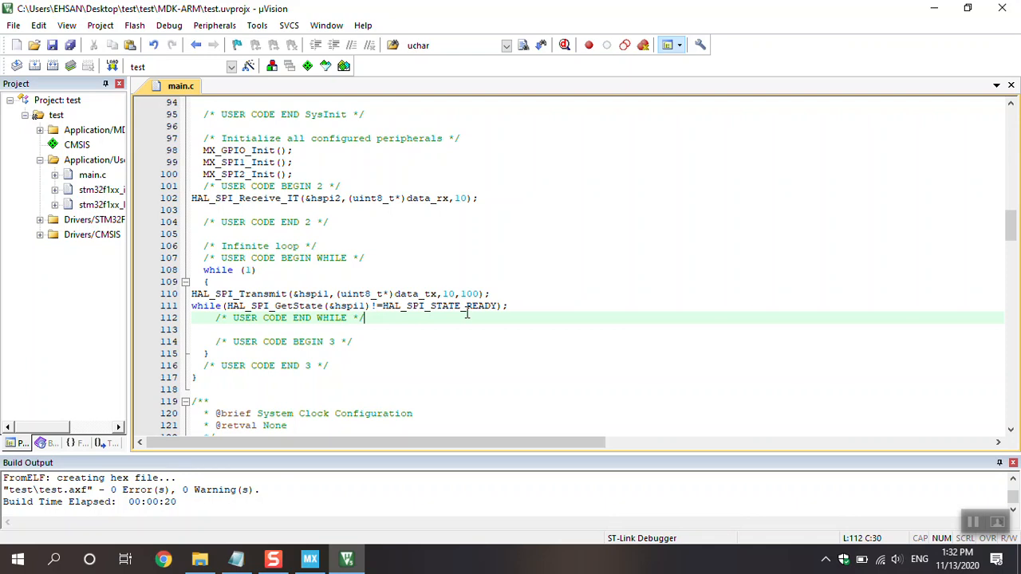
mouse_move(376, 360)
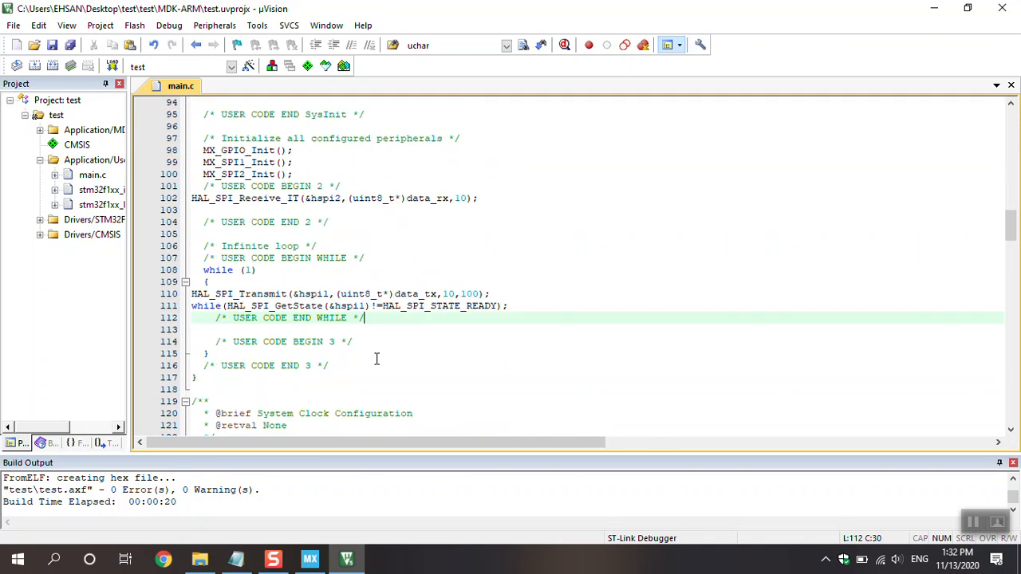
Open spi.svg from the desktop in Inkscape to view the STM32F103C8Tx SPI wiring.
scroll("down", 3)
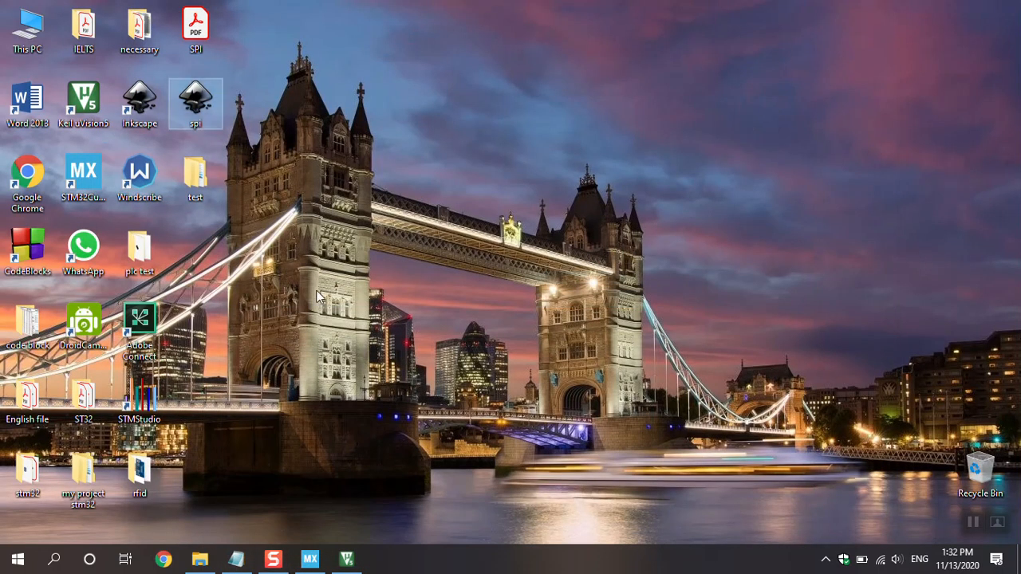
mouse_move(332, 334)
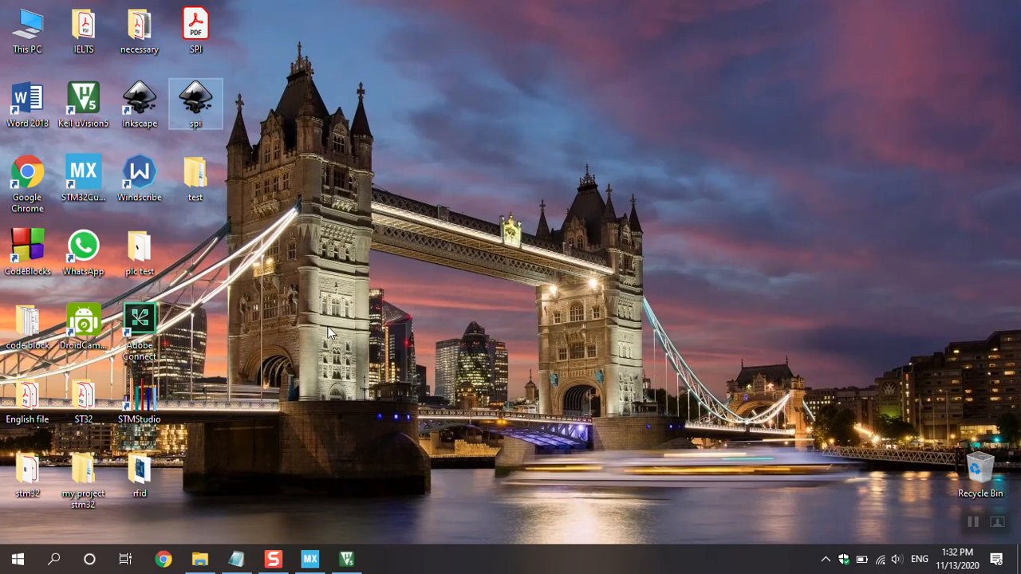
double_click(195, 96)
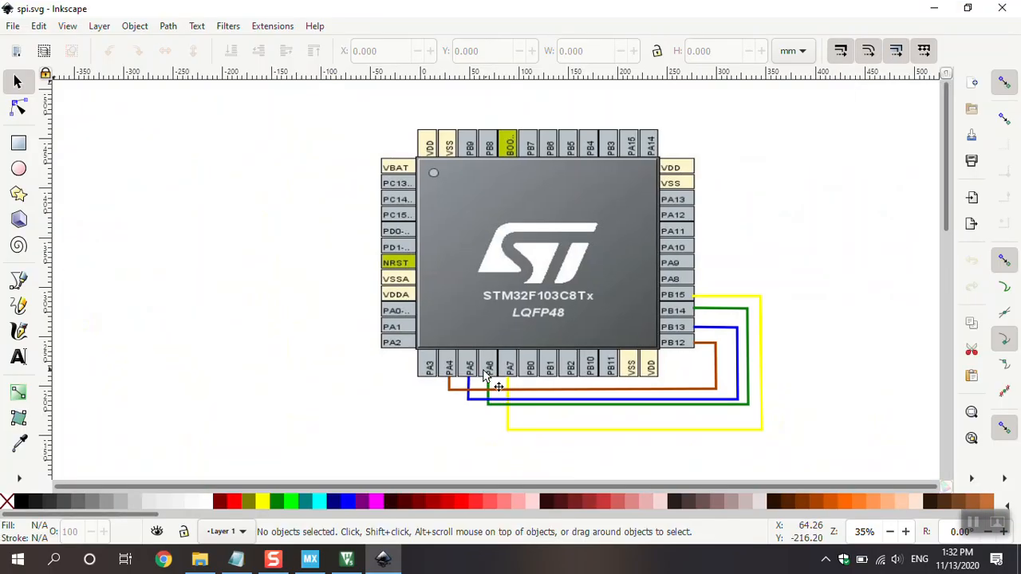
mouse_move(678, 306)
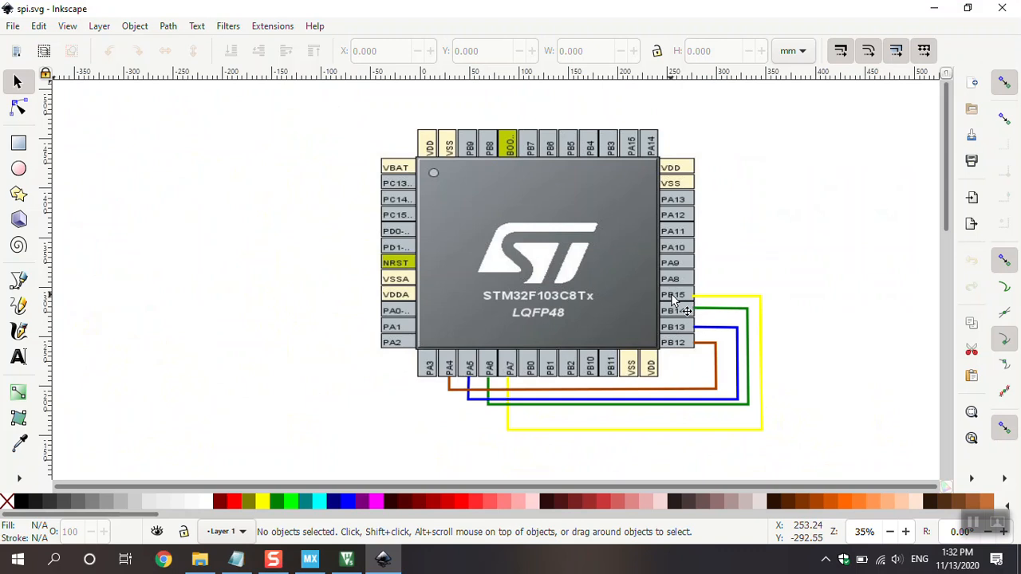
mouse_move(510, 366)
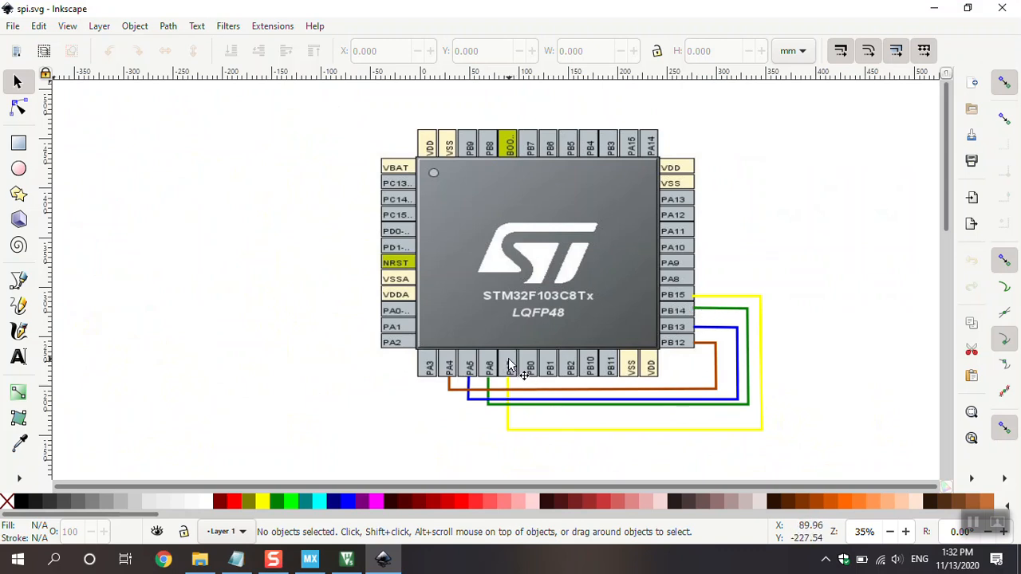
mouse_move(590, 418)
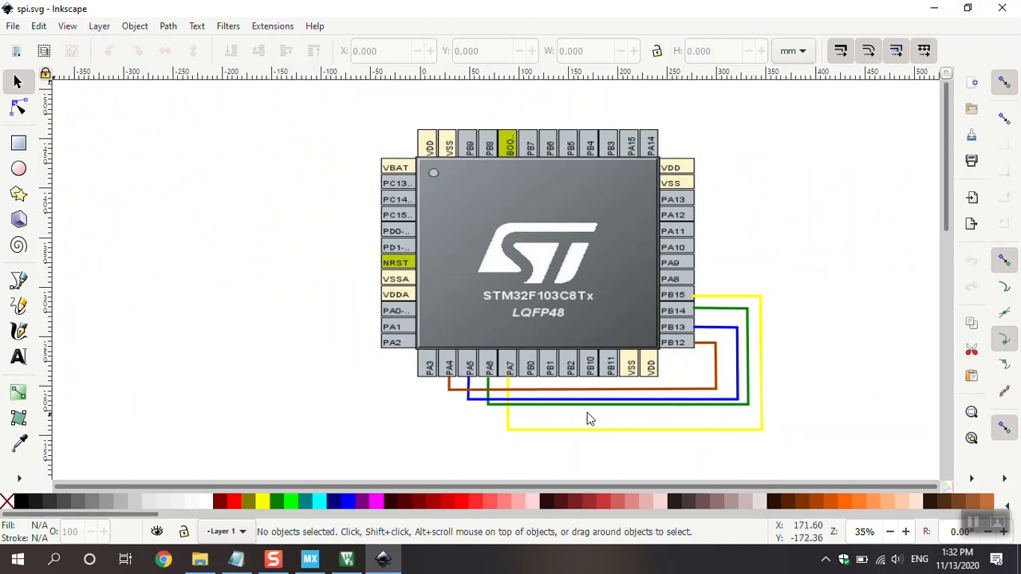
mouse_move(678, 330)
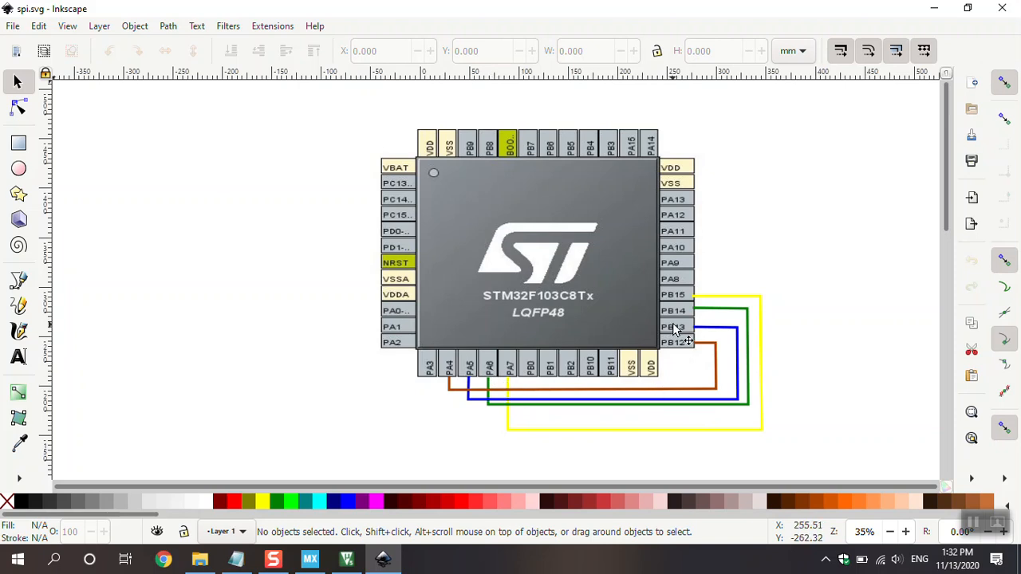
mouse_move(646, 354)
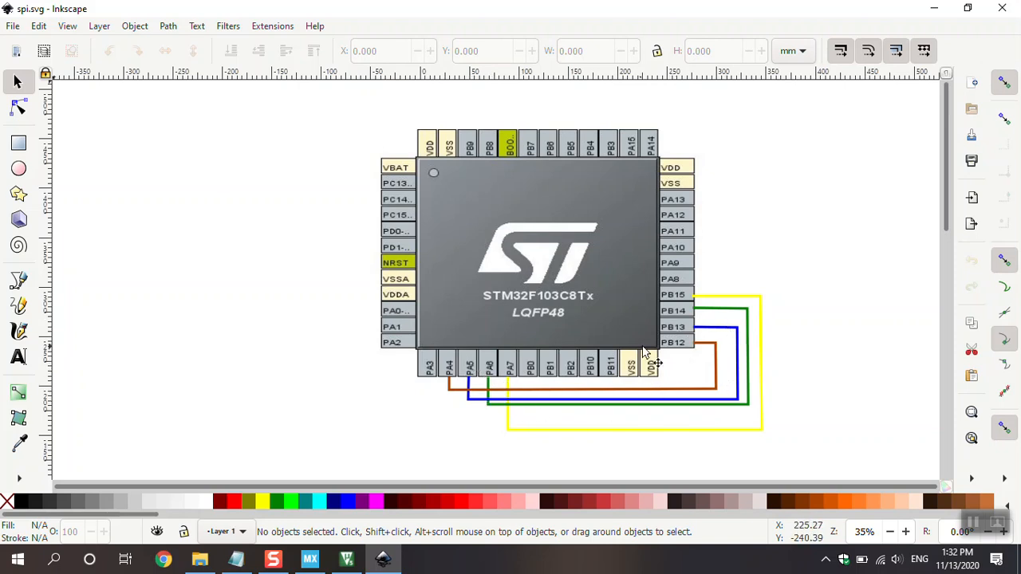
mouse_move(470, 407)
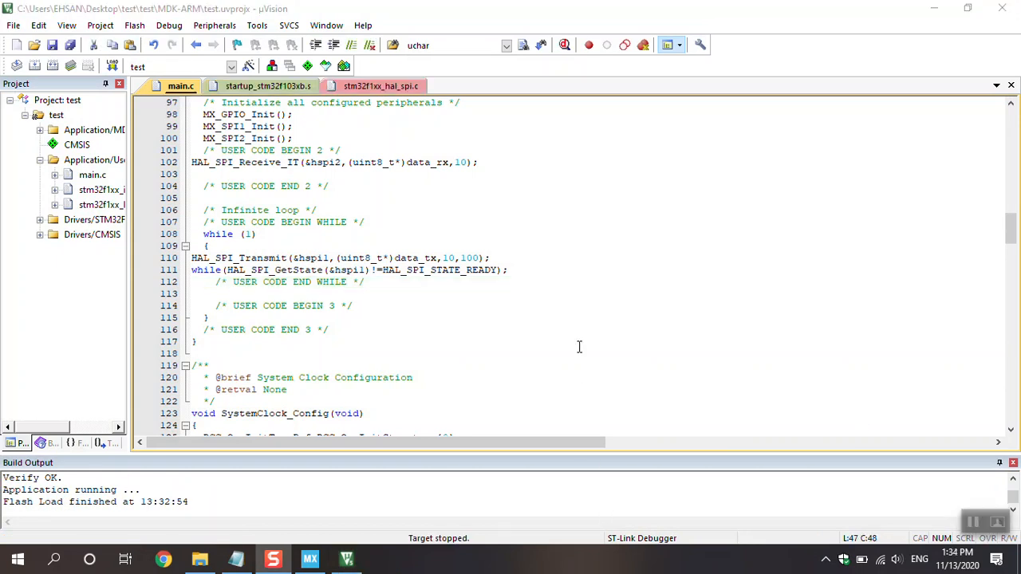
mouse_move(568, 341)
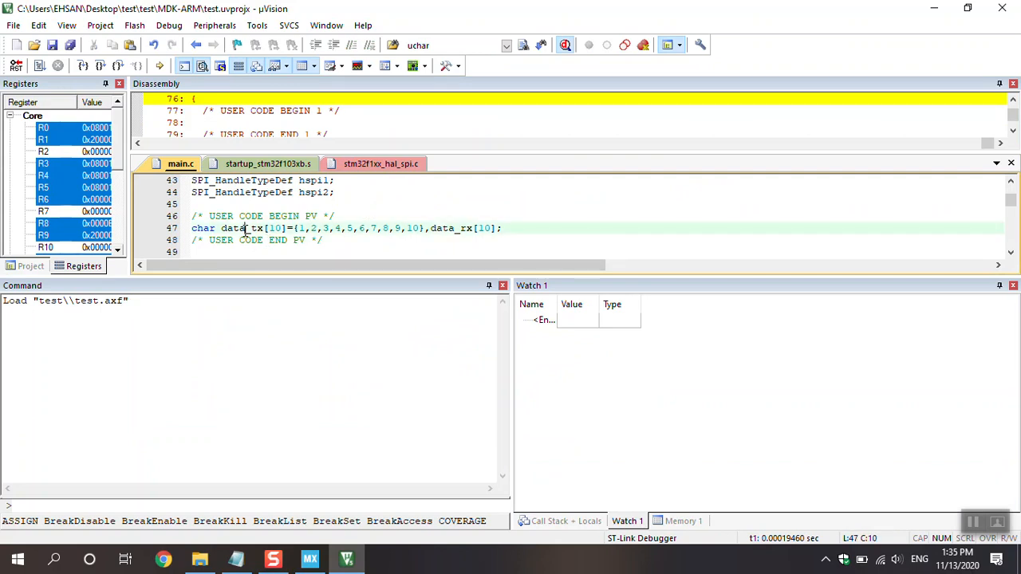
Add data_tx and data_rx to Watch 1 and expand data_tx to show values 1–10.
right_click(240, 228)
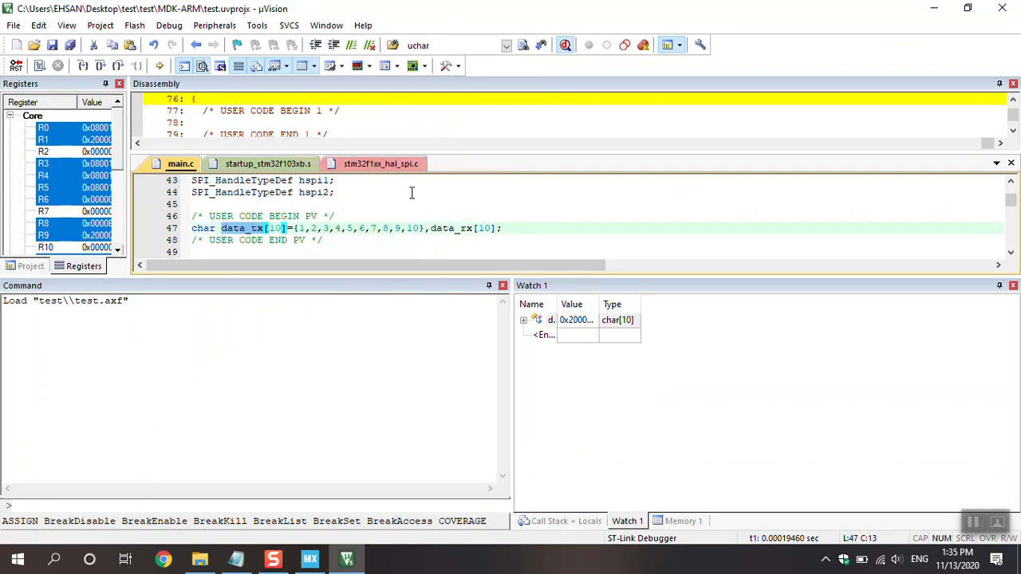
right_click(443, 228)
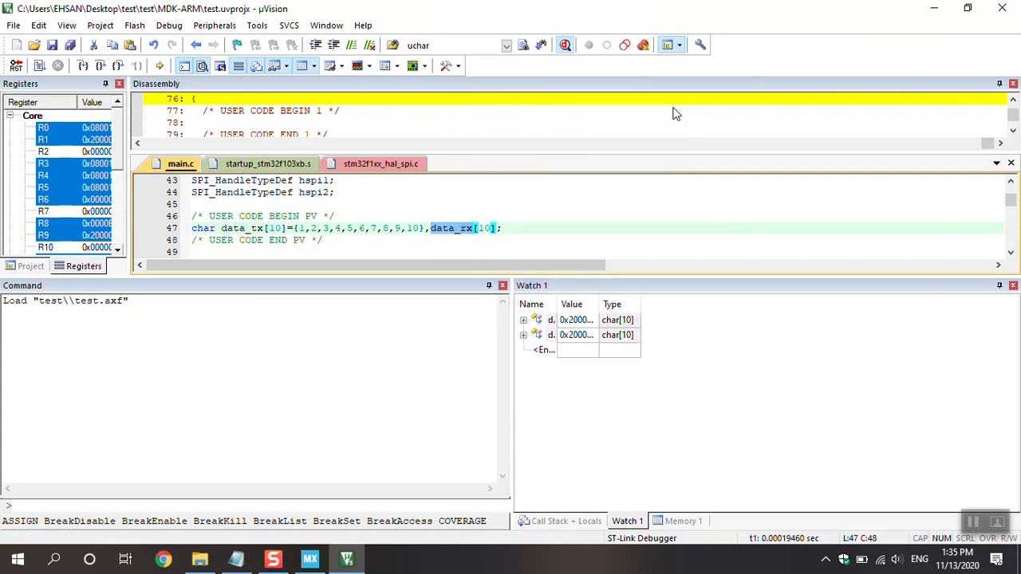
left_click(574, 319)
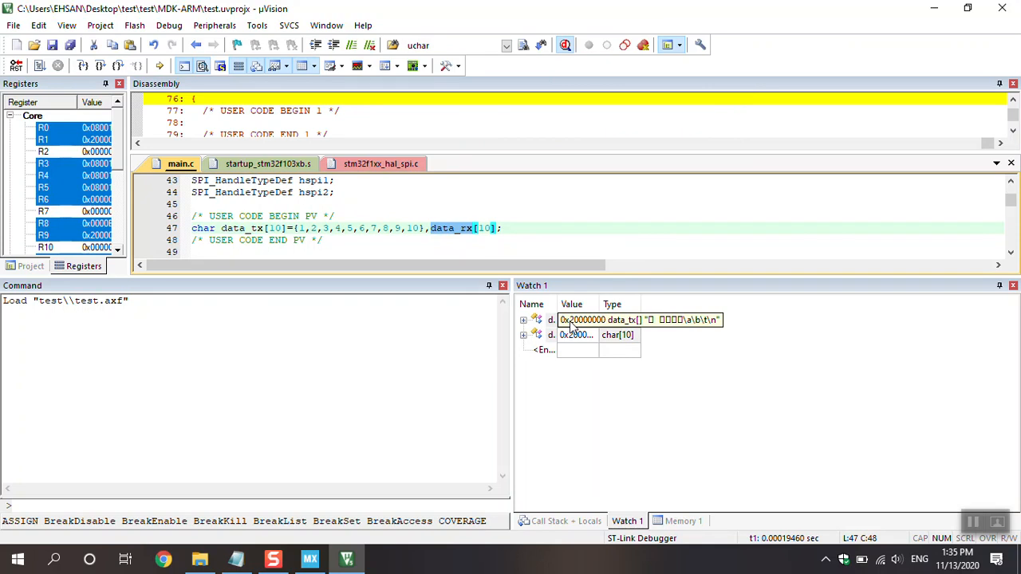
right_click(598, 319)
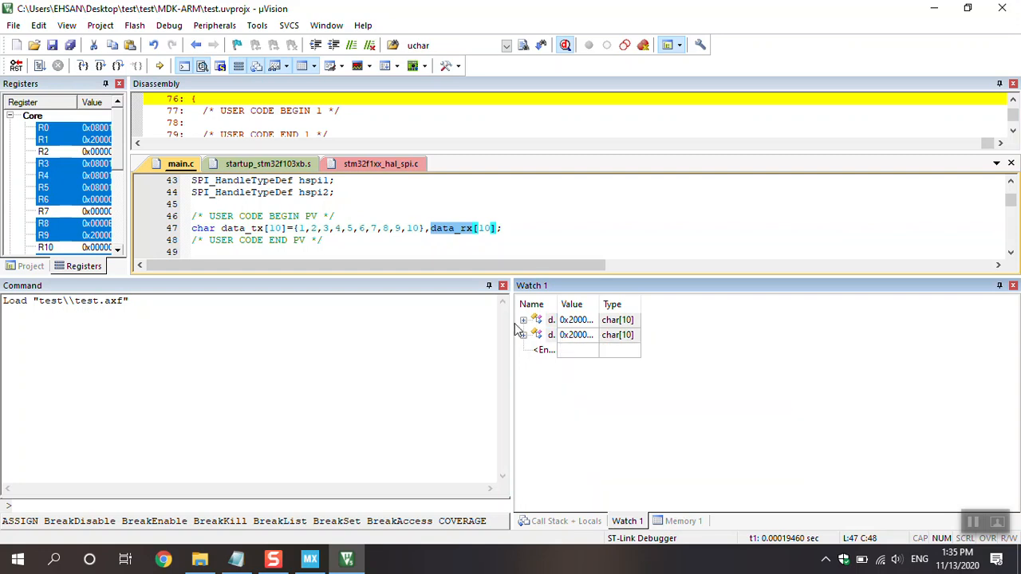
left_click(524, 319)
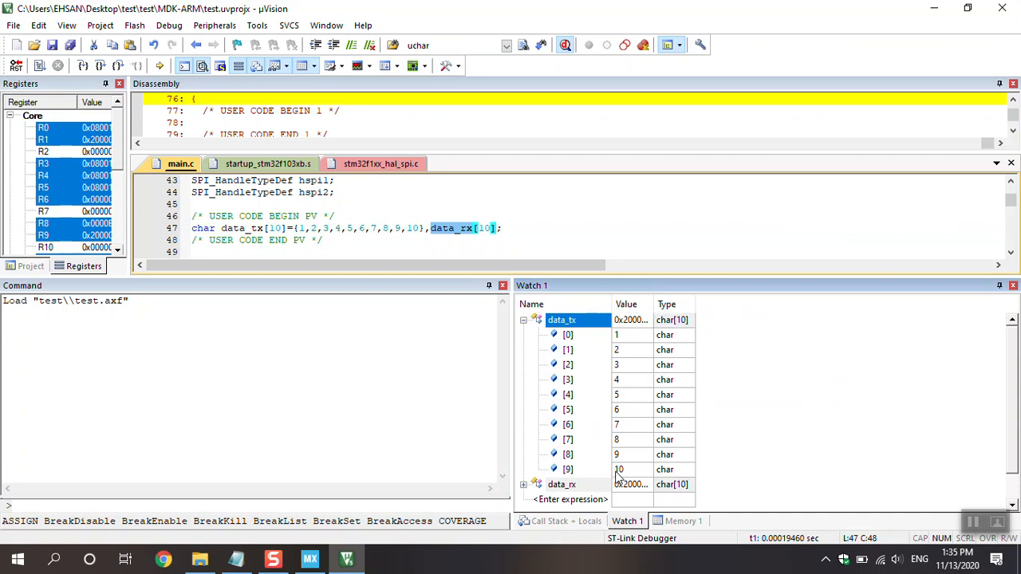
mouse_move(631, 441)
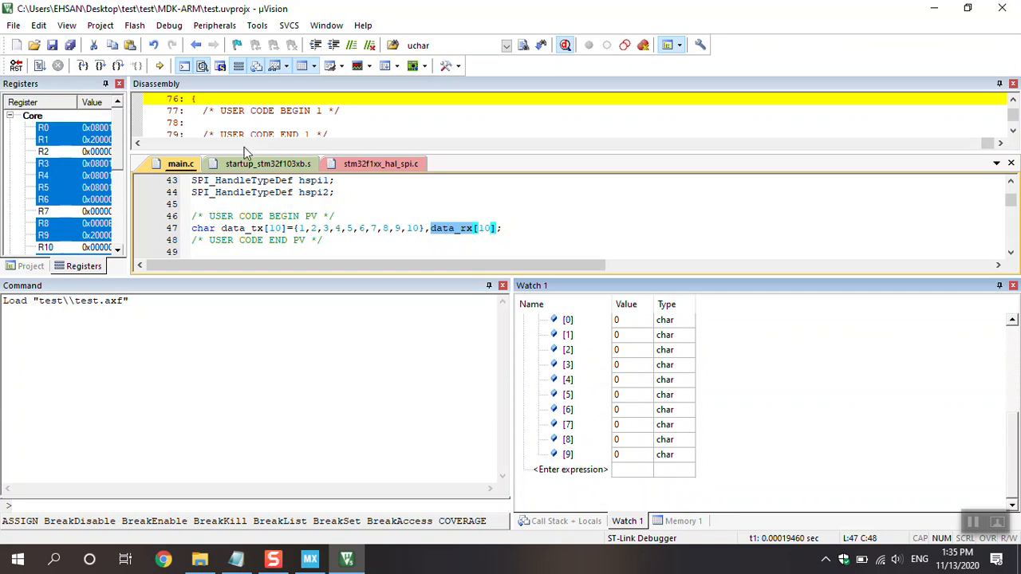
Reset, run and halt the firmware so data_rx in Watch 1 reads 1–8 then 13, 12.
left_click(39, 65)
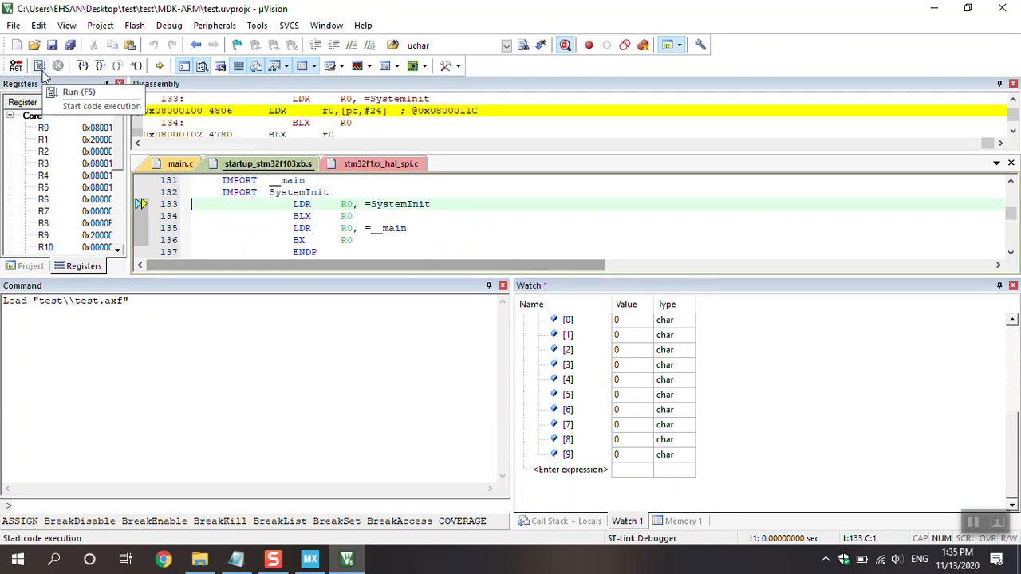
left_click(39, 67)
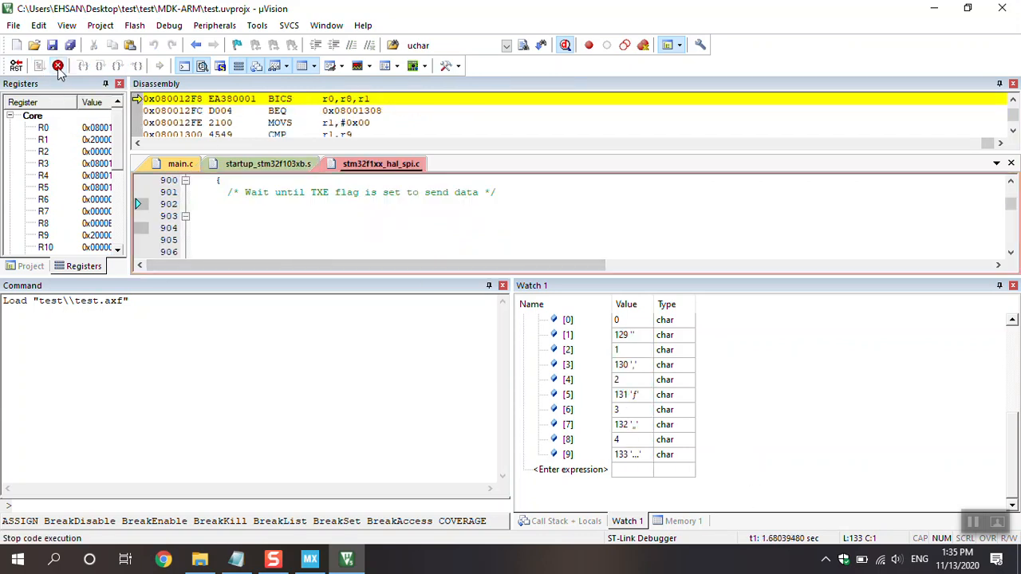
left_click(57, 65)
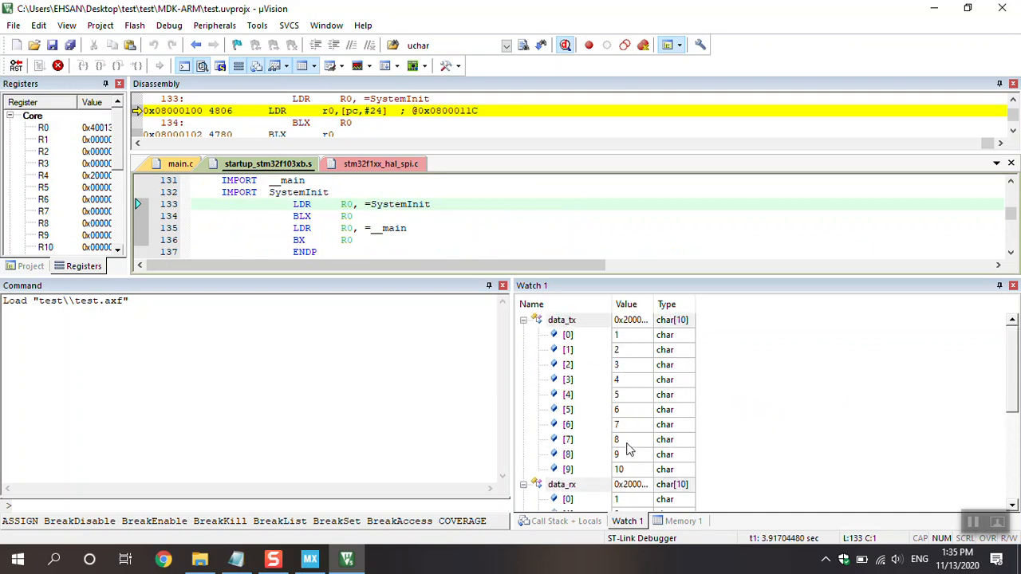
scroll("down", 3)
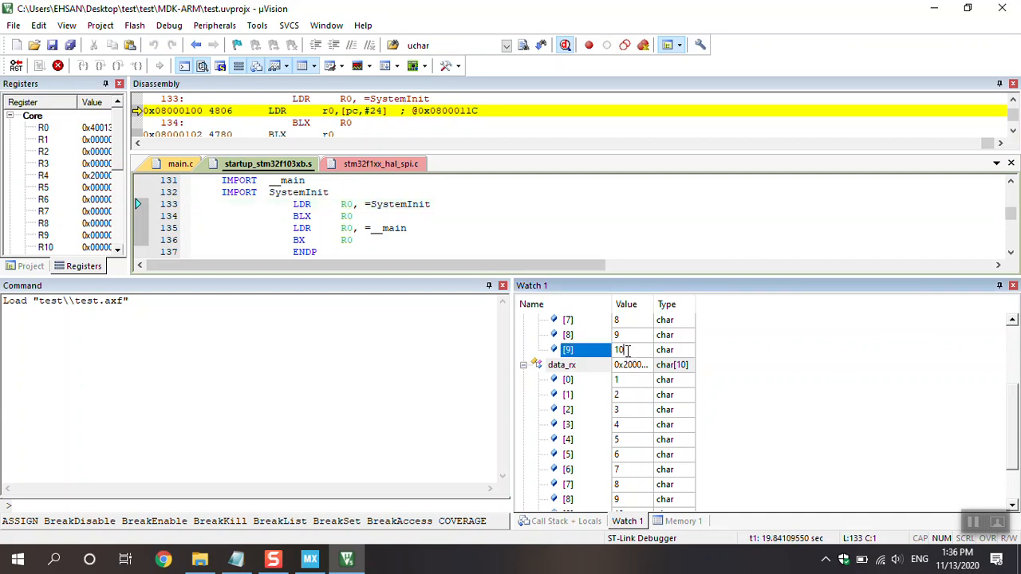
type("1")
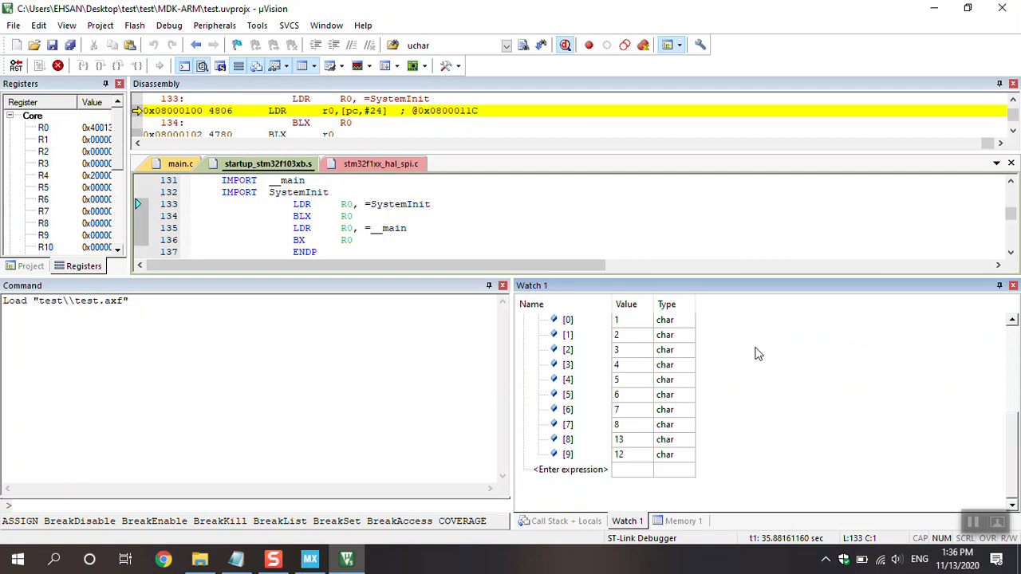
mouse_move(622, 451)
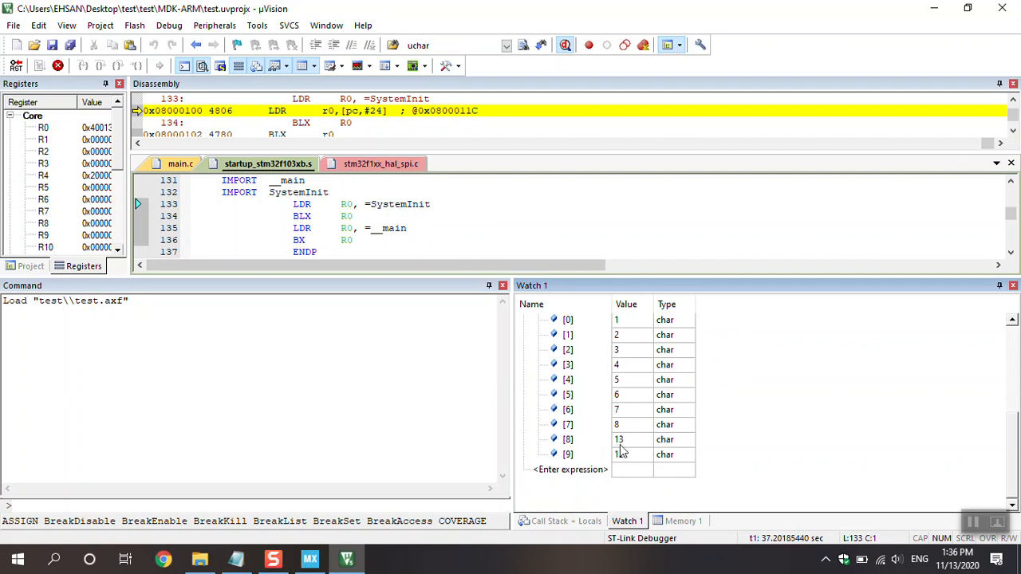